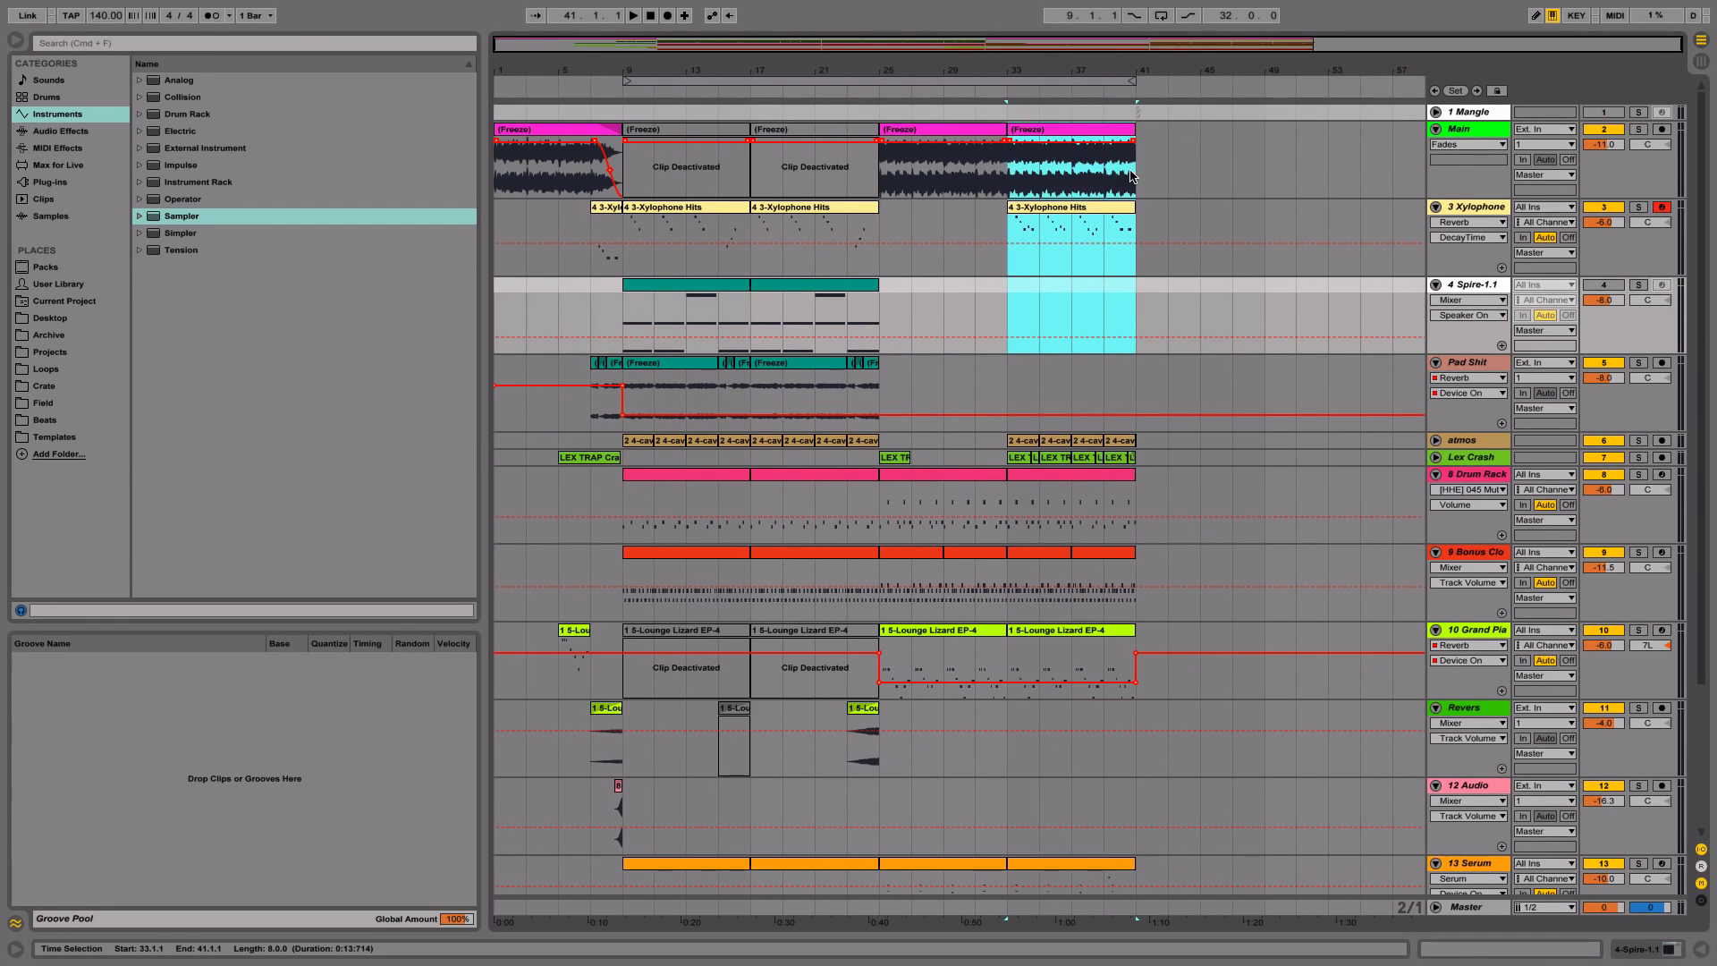
Clear the time selection and select the empty 15 Audio track at the arrangement bottom.
click(1014, 317)
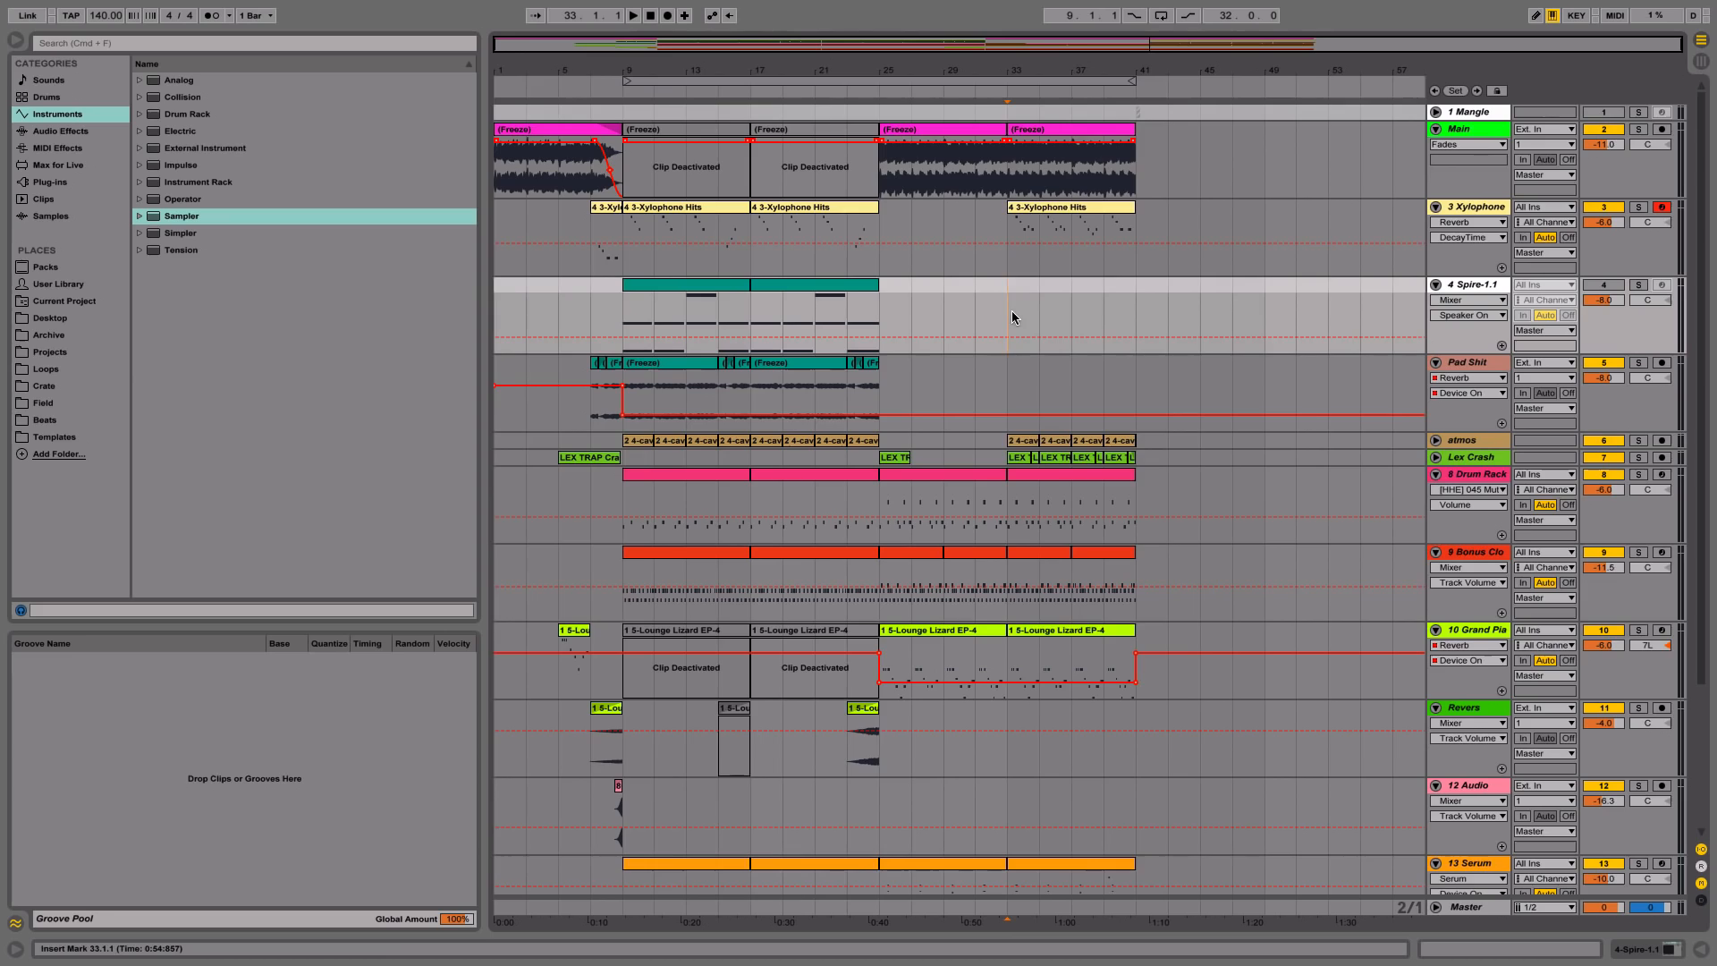
scroll(down, 3)
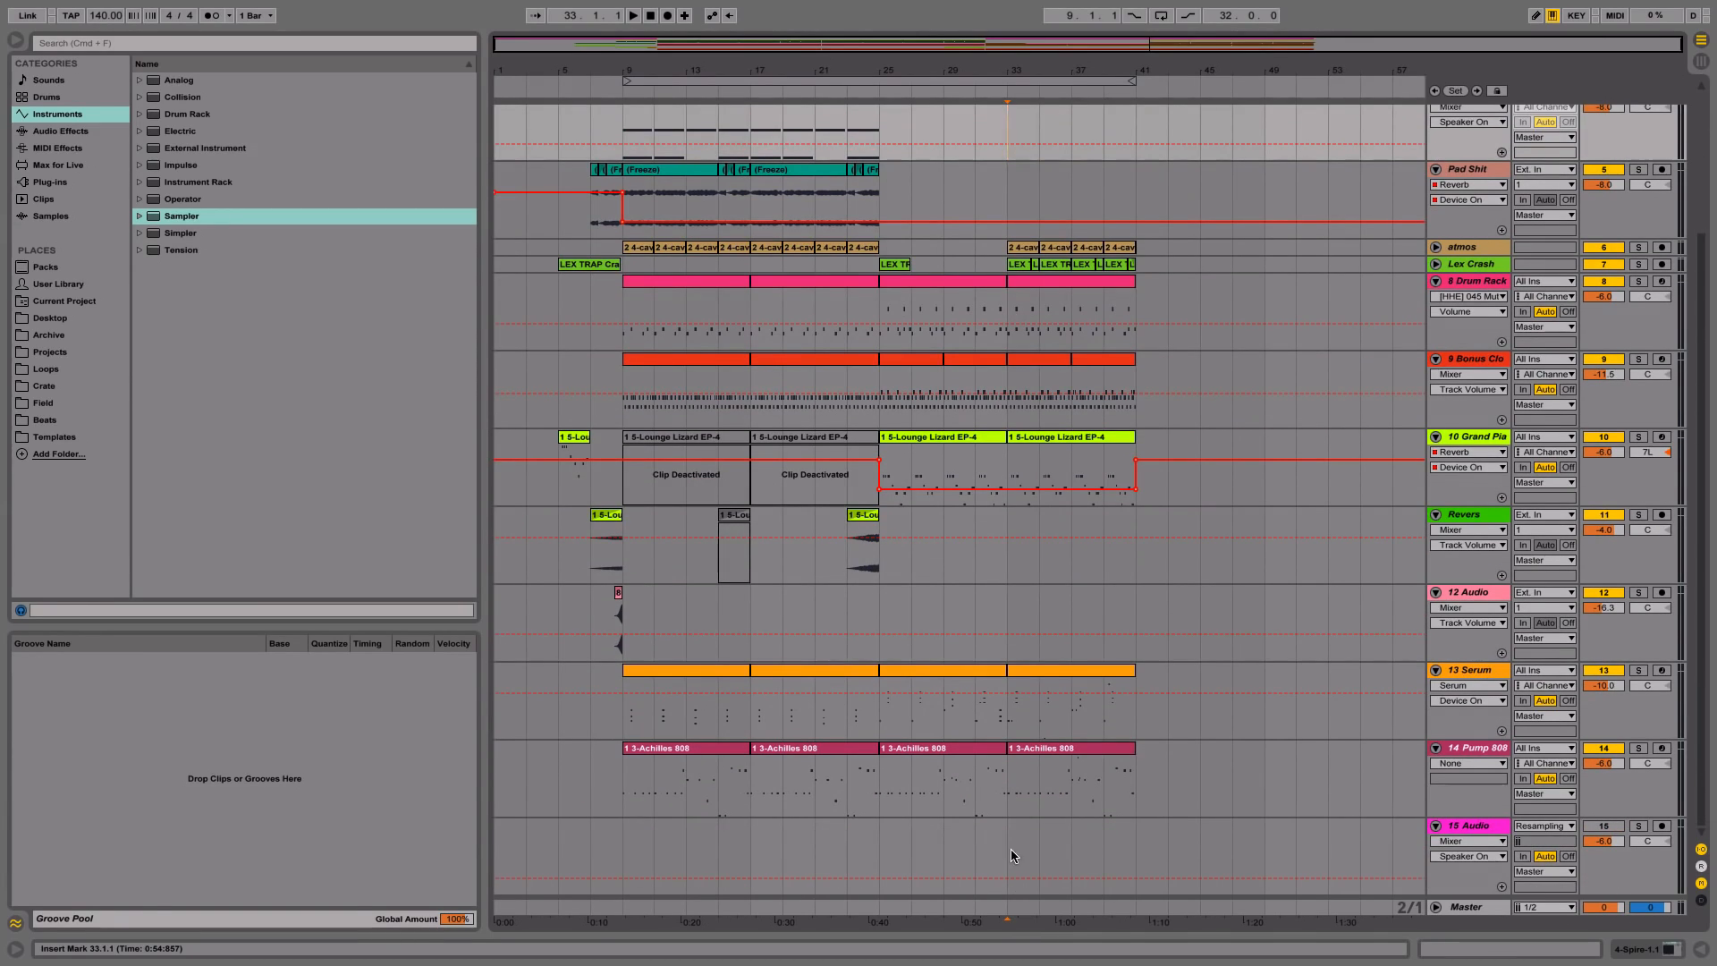
click(1470, 825)
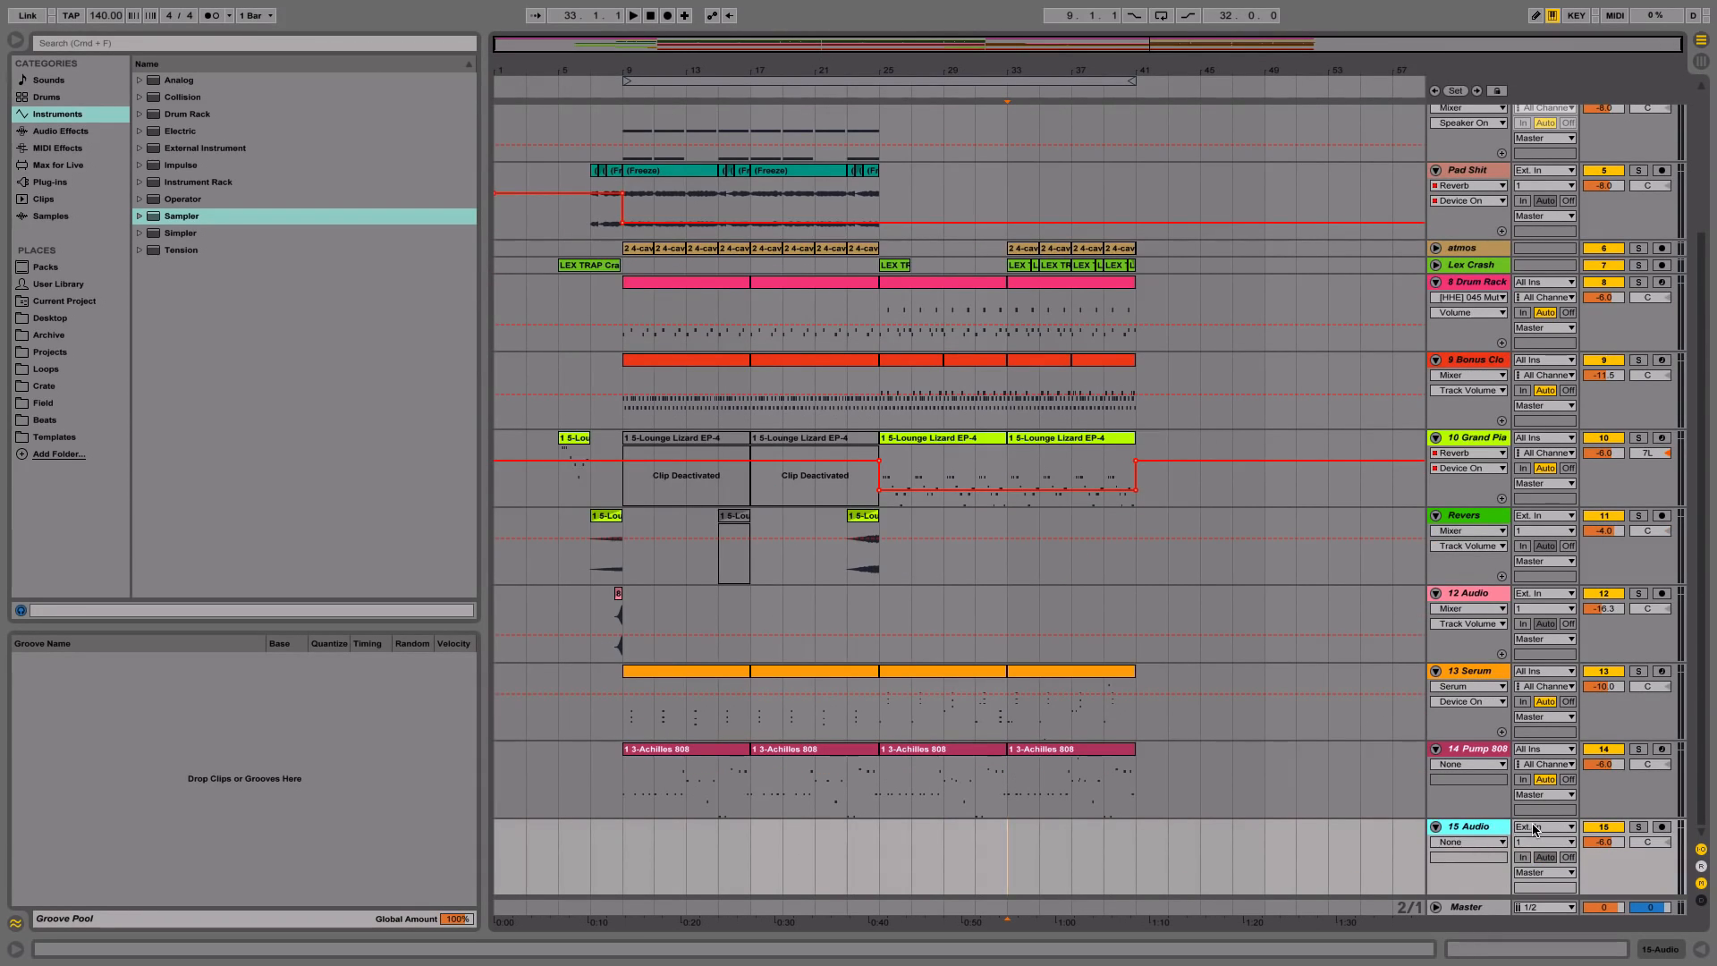
Set the 15 Audio track's input to Resampling and arm it for recording.
click(1544, 516)
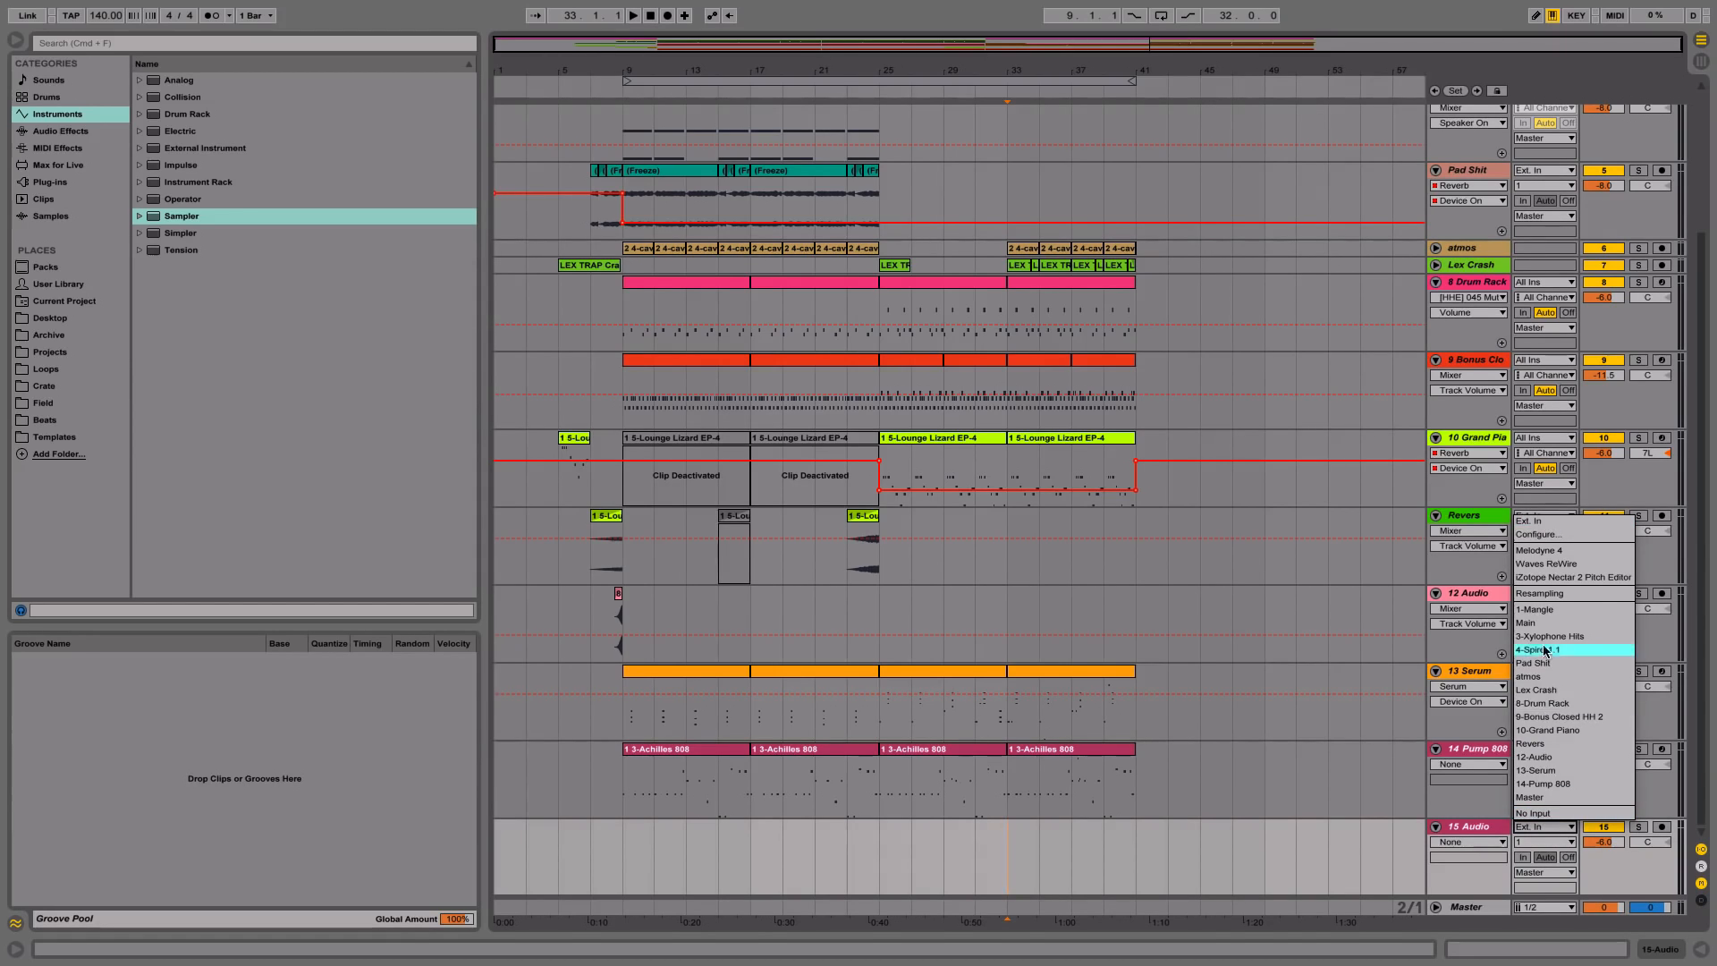
click(1538, 592)
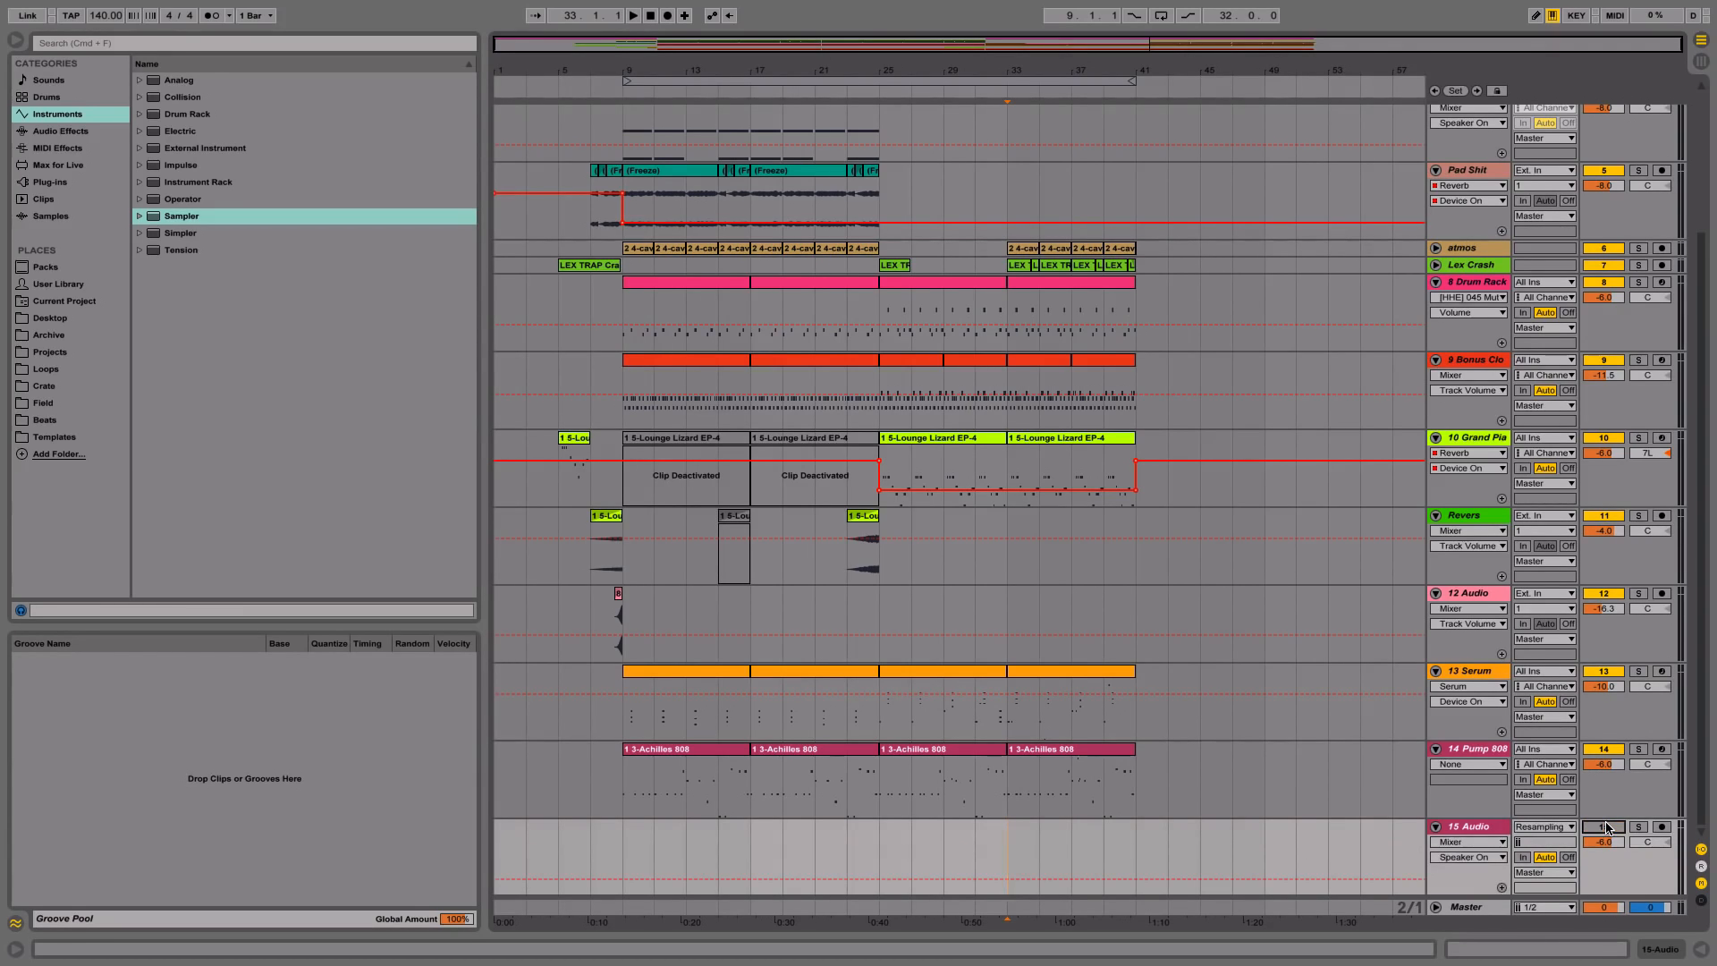
click(1660, 826)
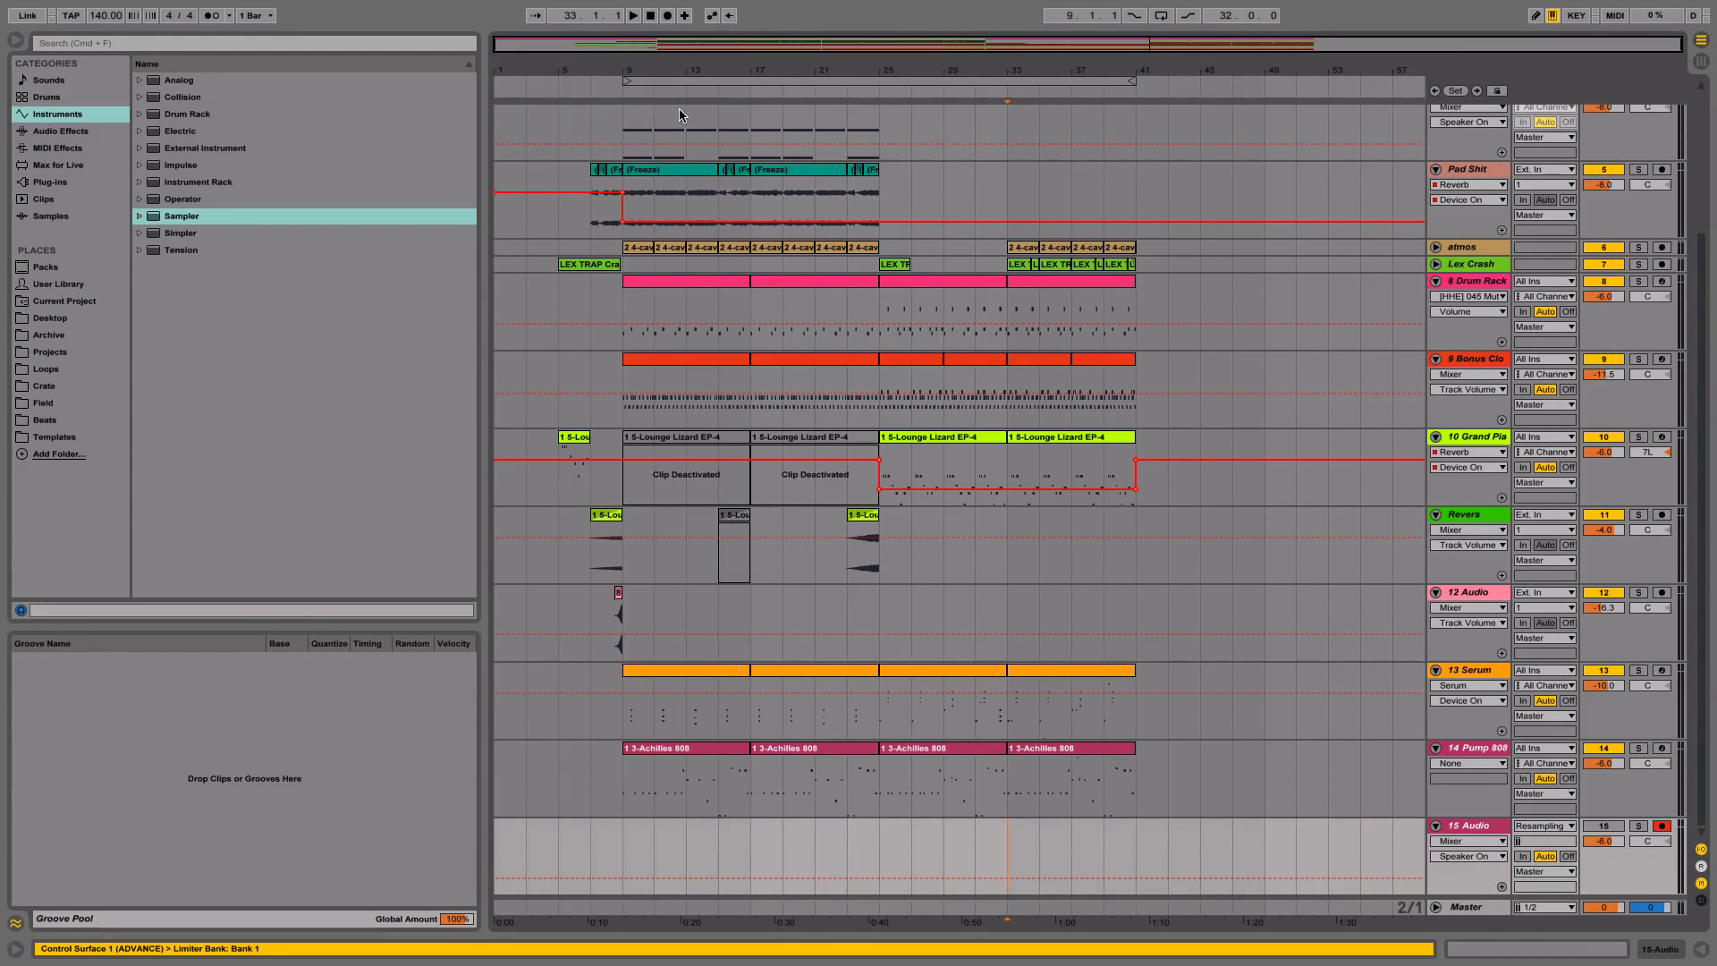
Resample bars 33–41 into the clip 15-Audio-2 and select it.
click(631, 14)
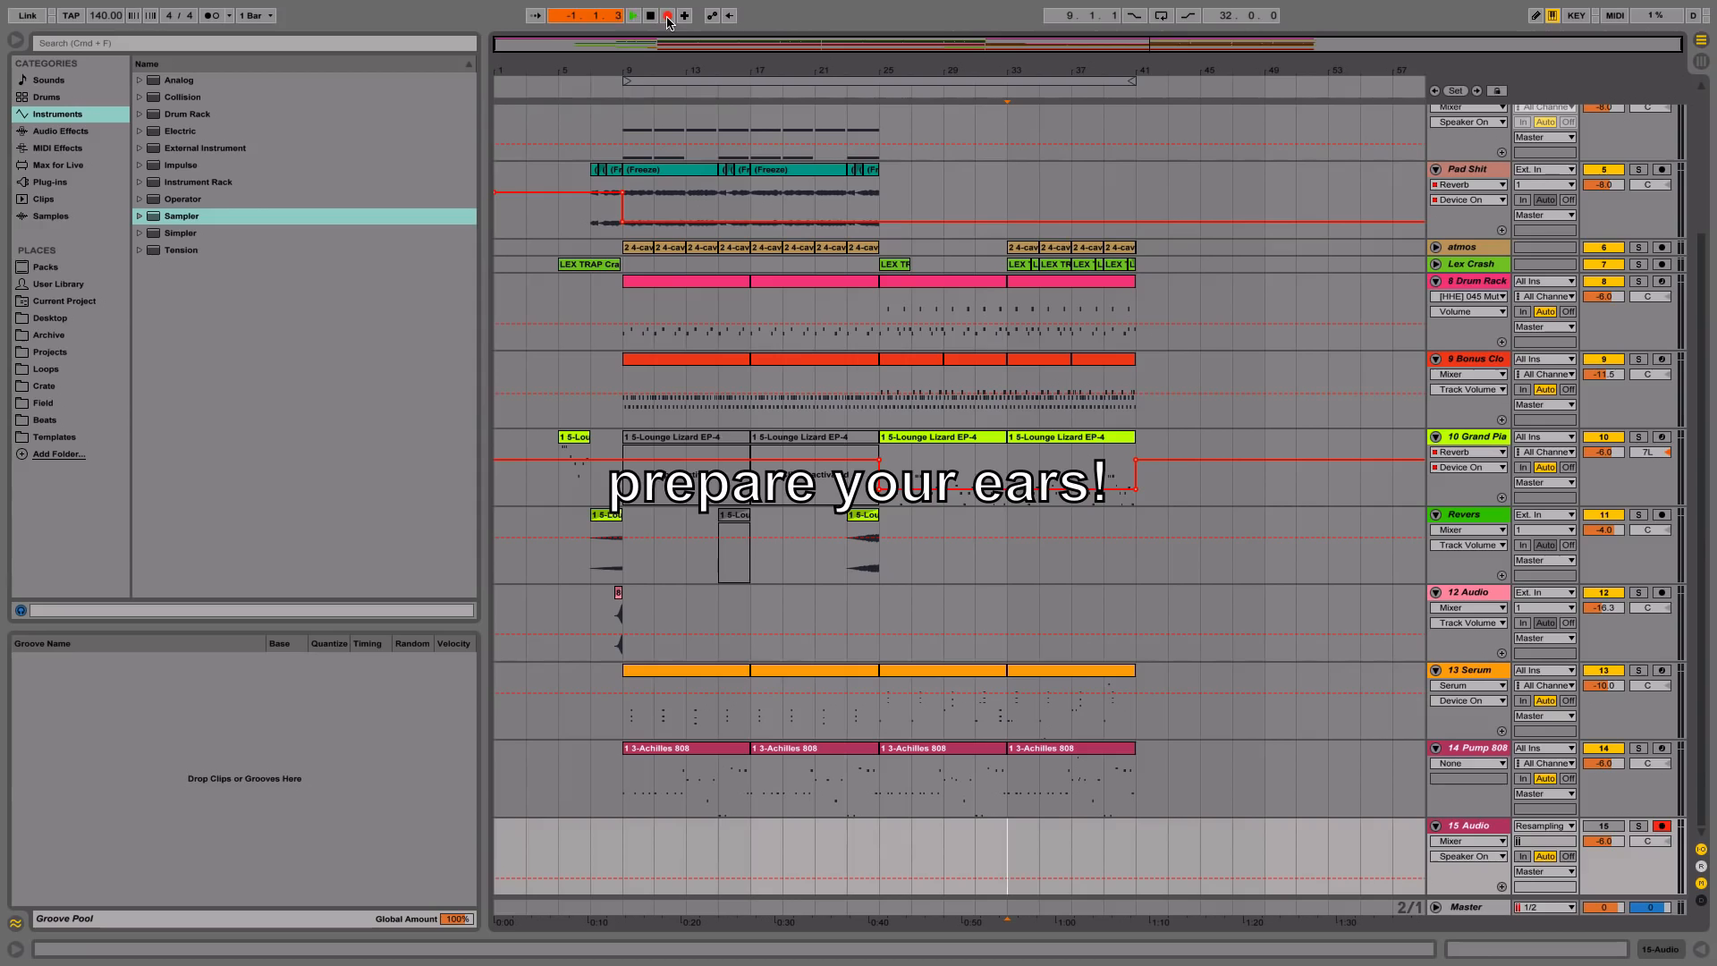
click(633, 15)
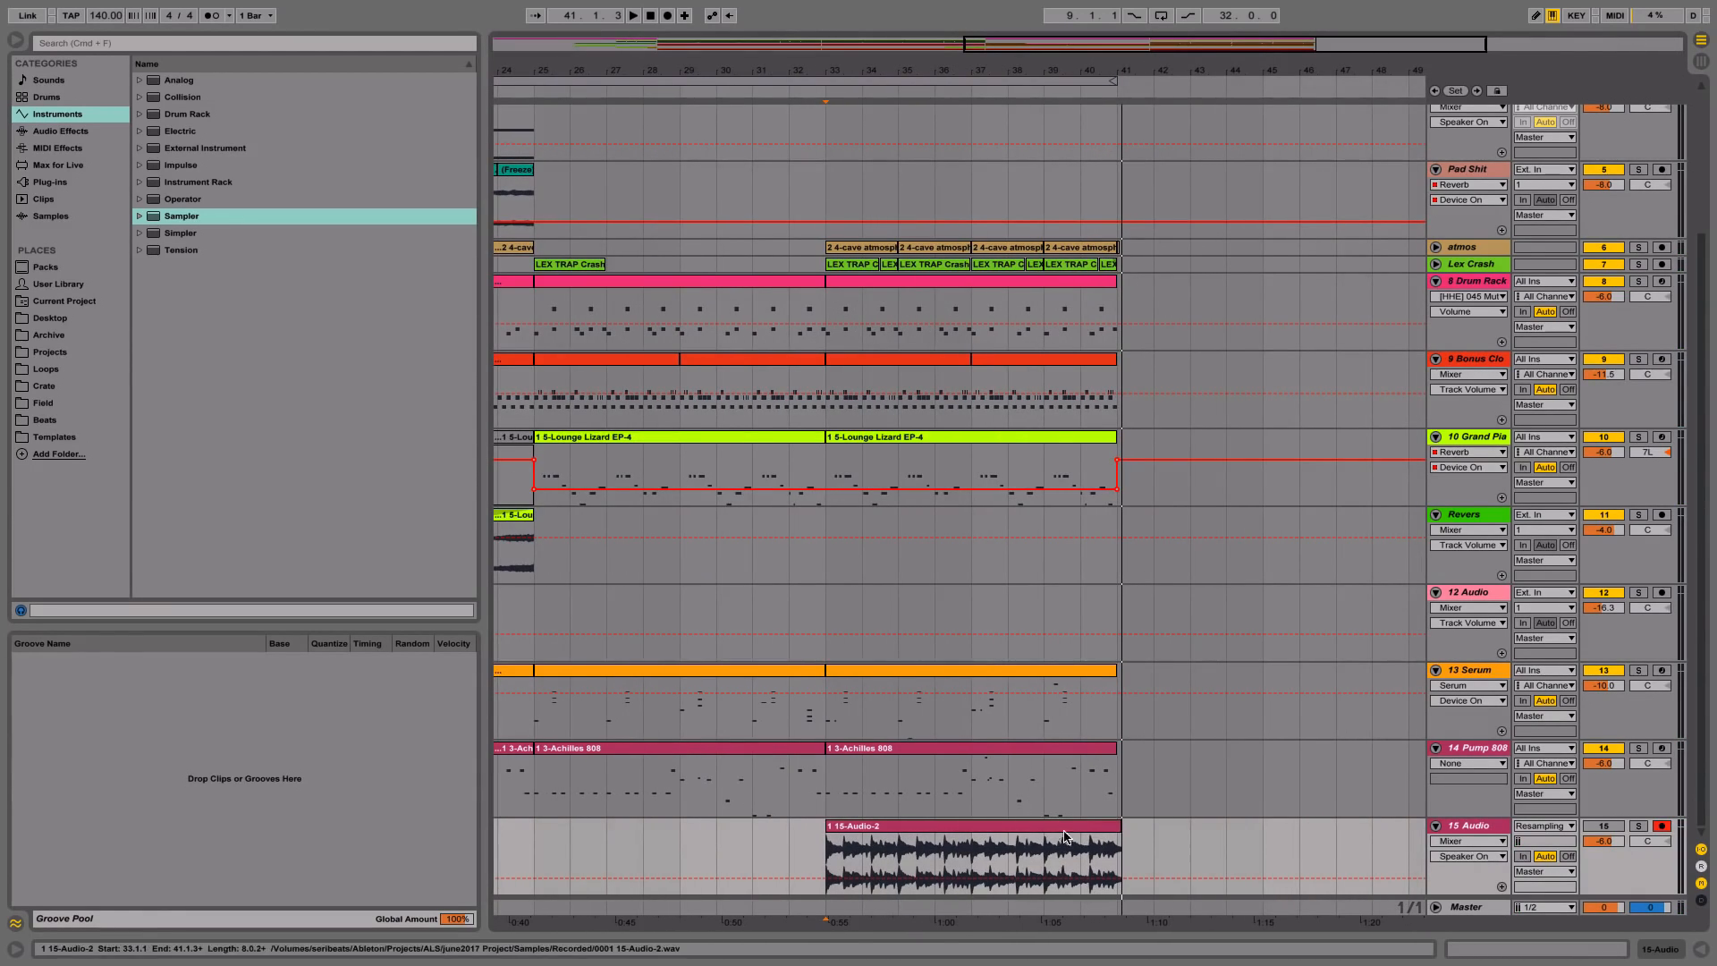
click(968, 859)
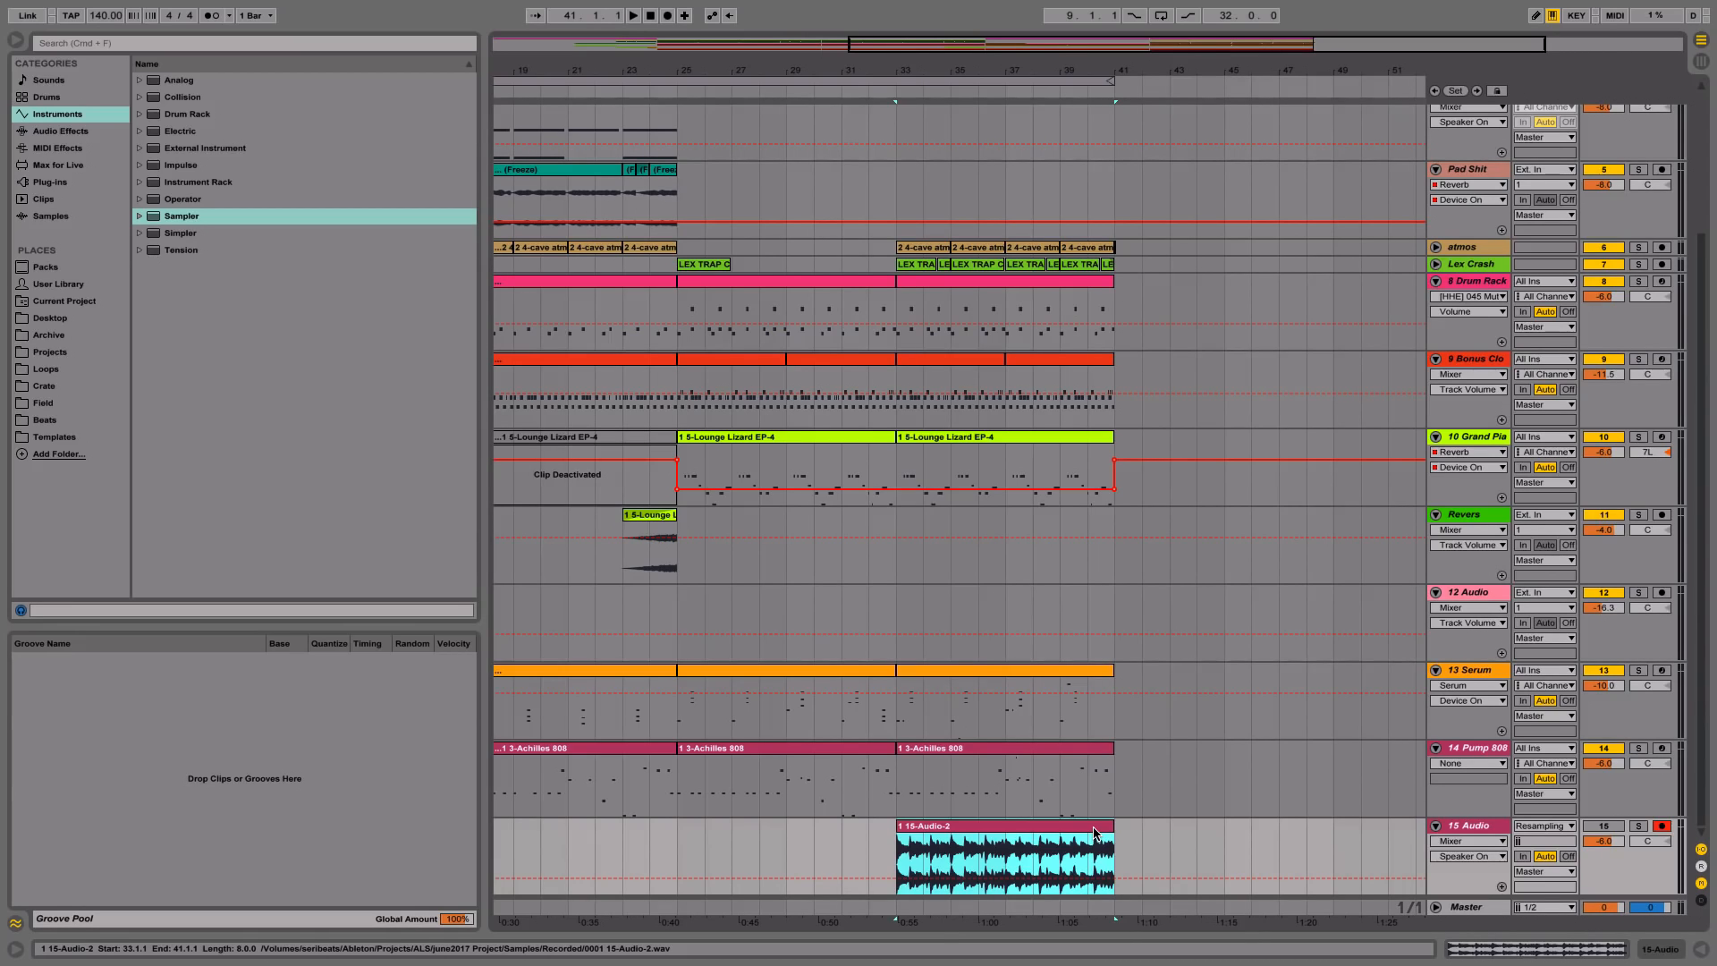
Loop bars 33–41 and deactivate every clip there except 15-Audio-2.
key(cmd+l)
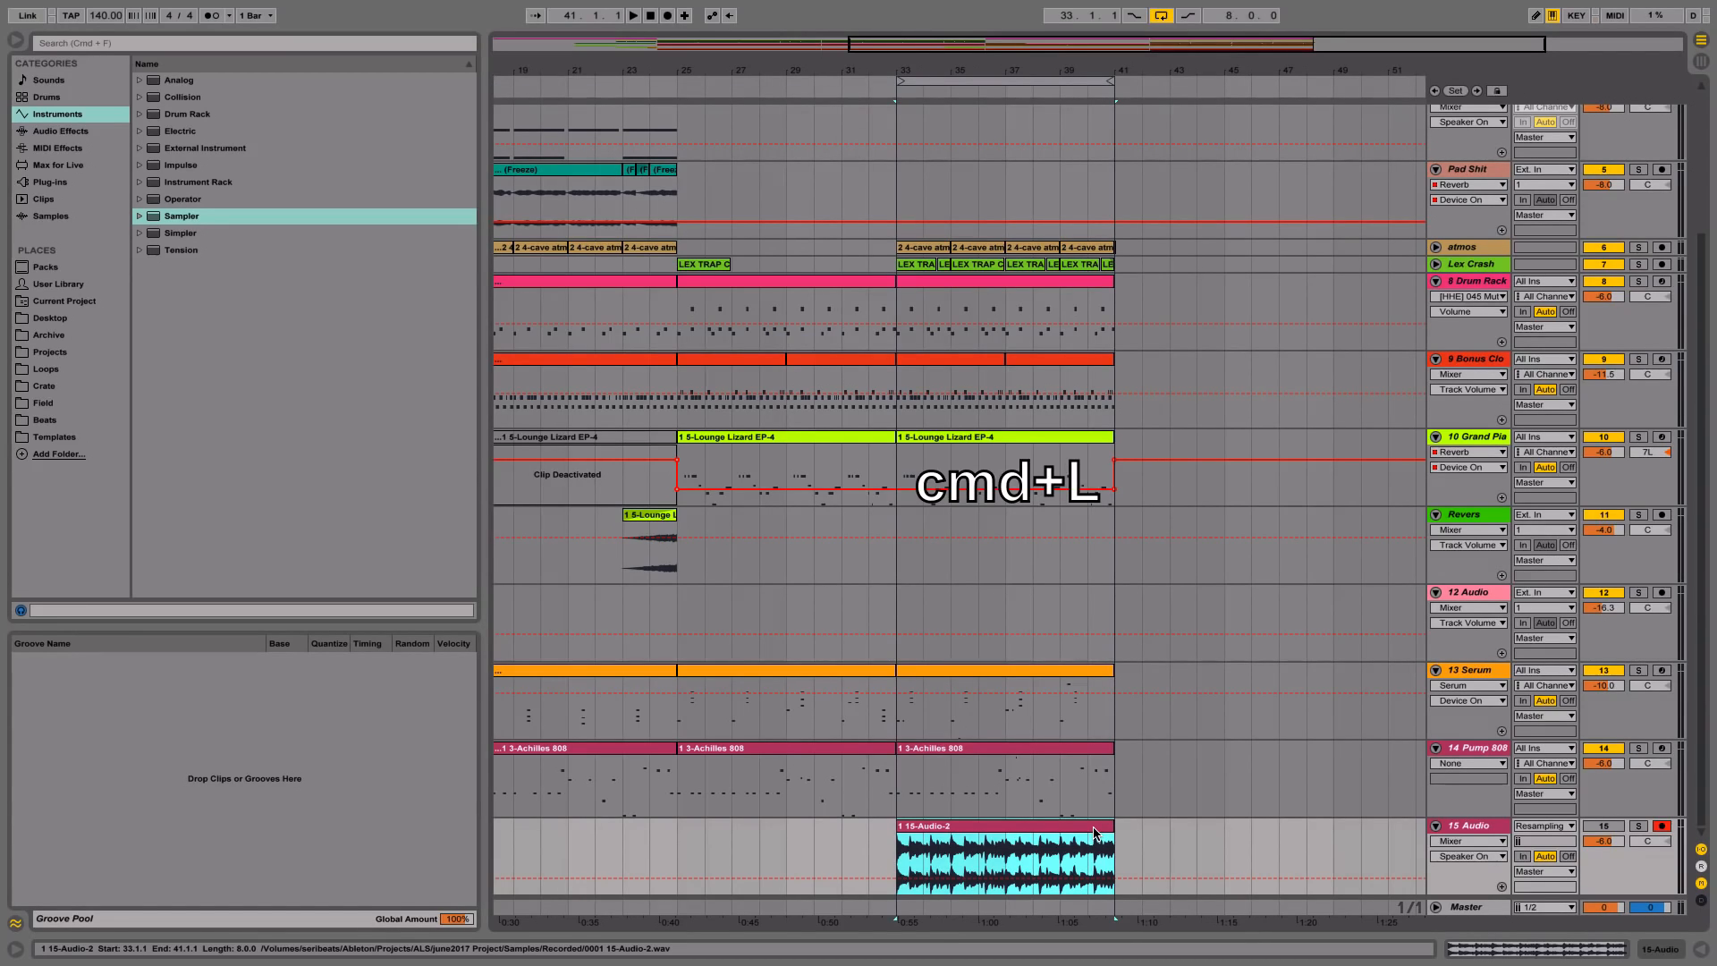
key(cmd+l)
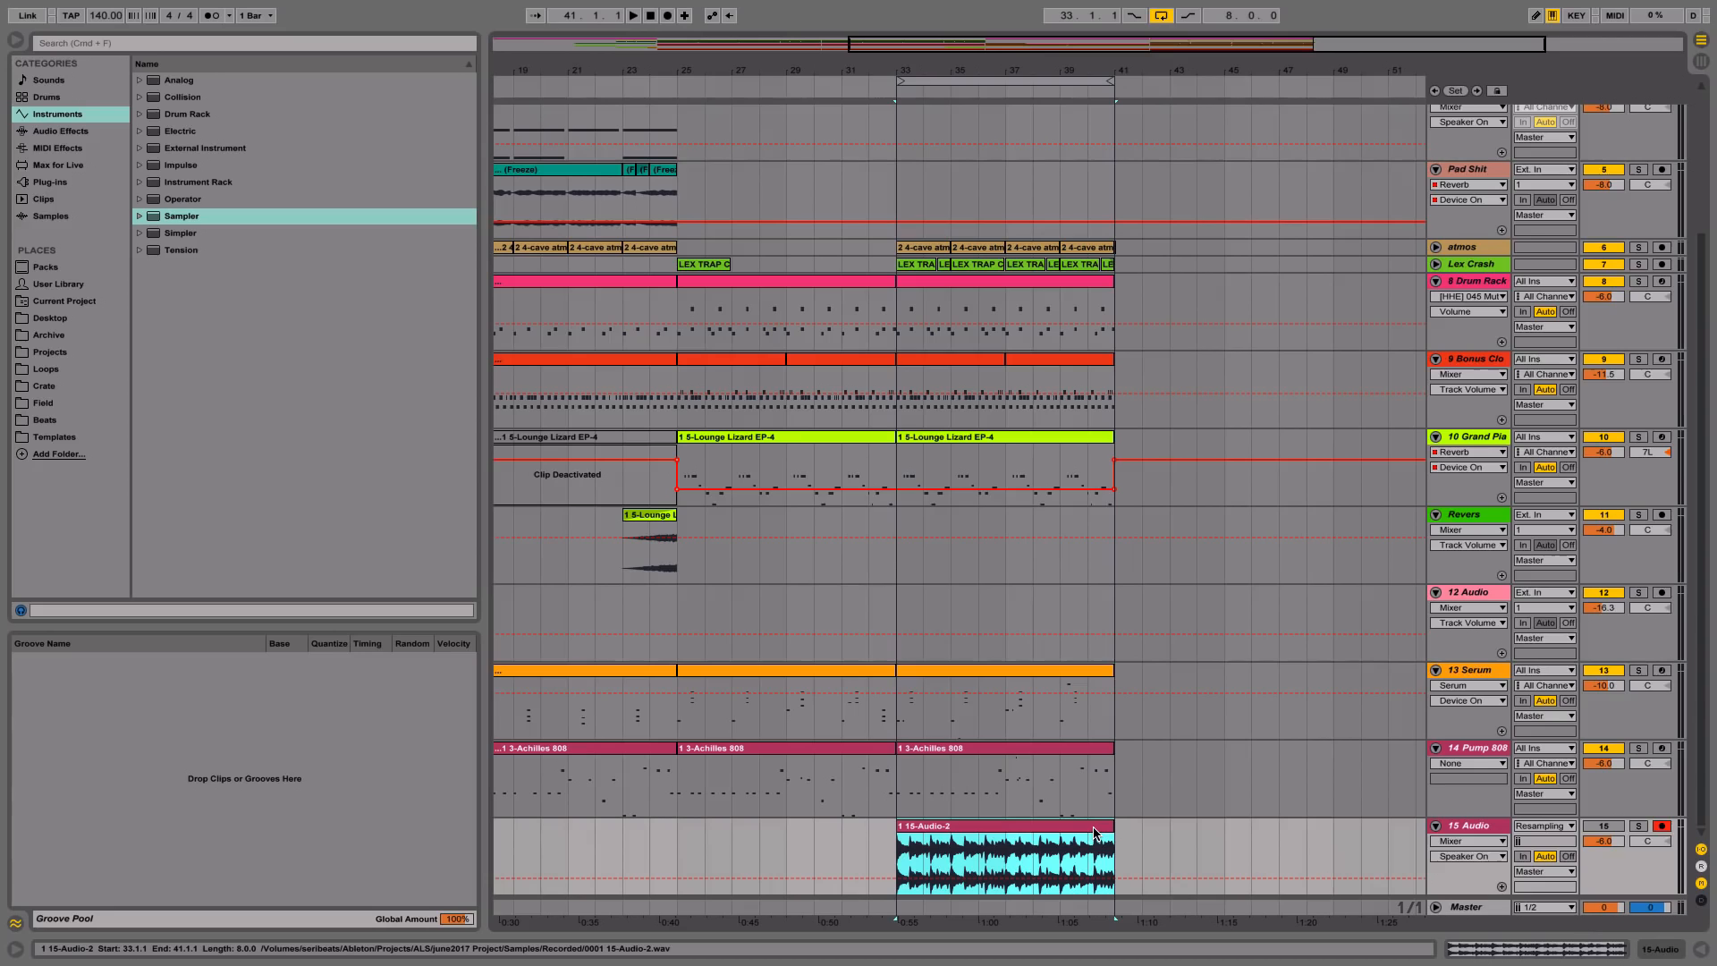
key(cmd+shift+l)
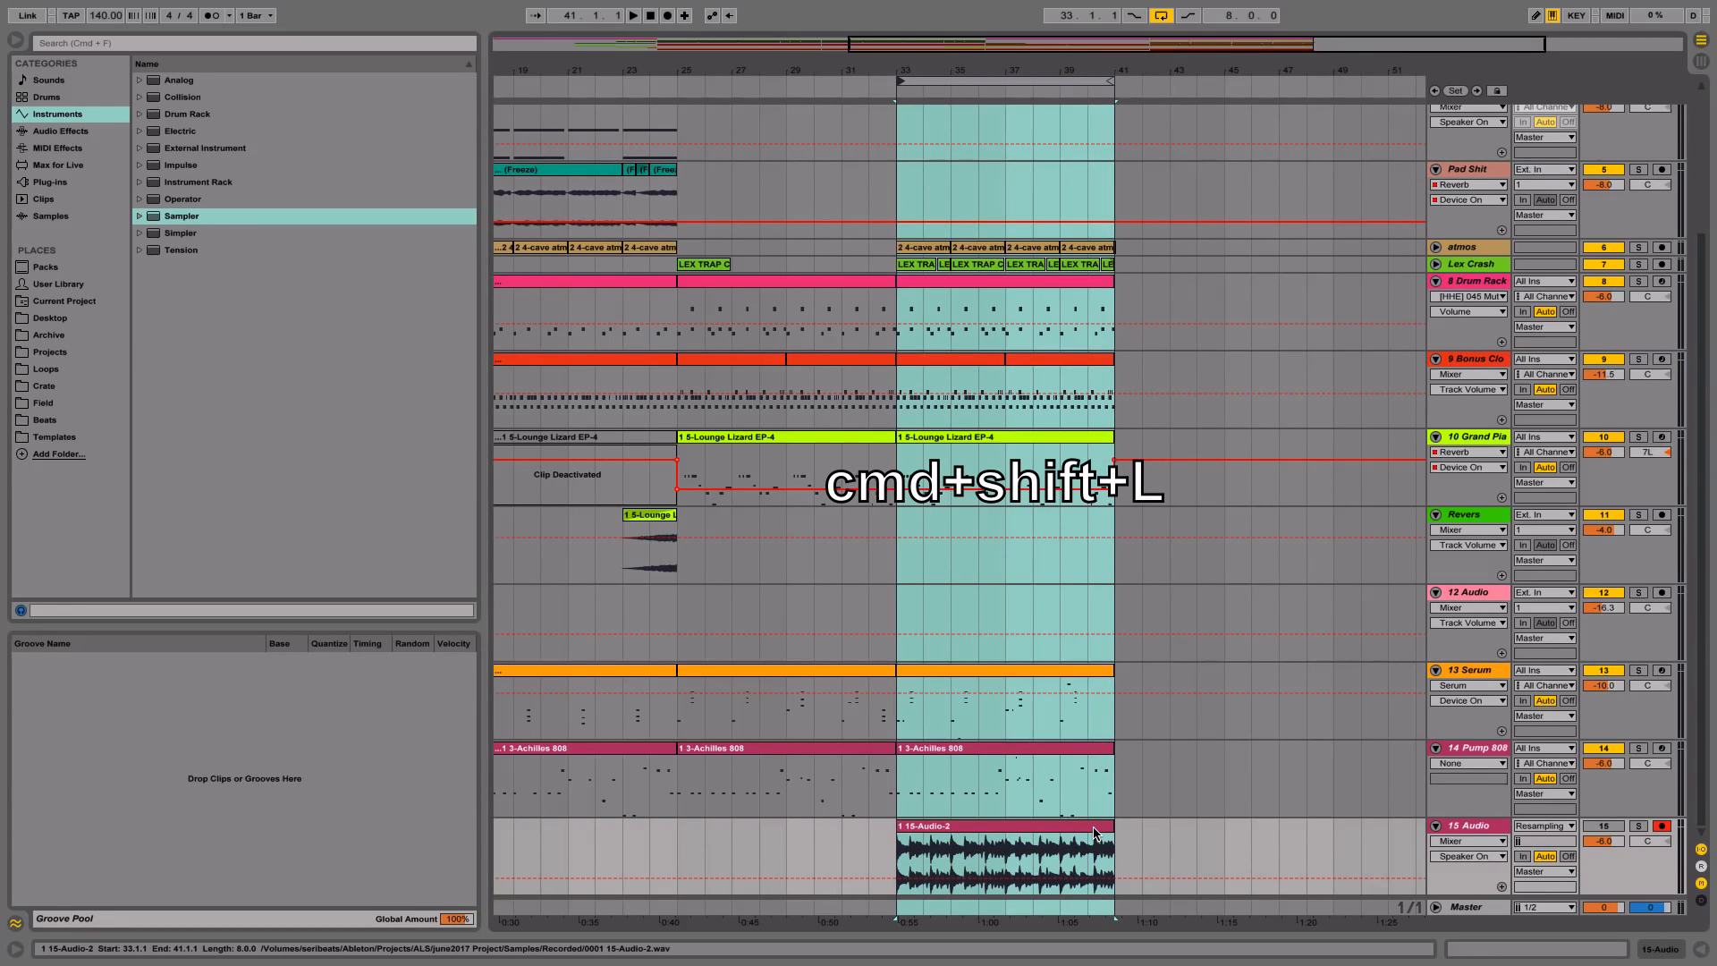
key(0)
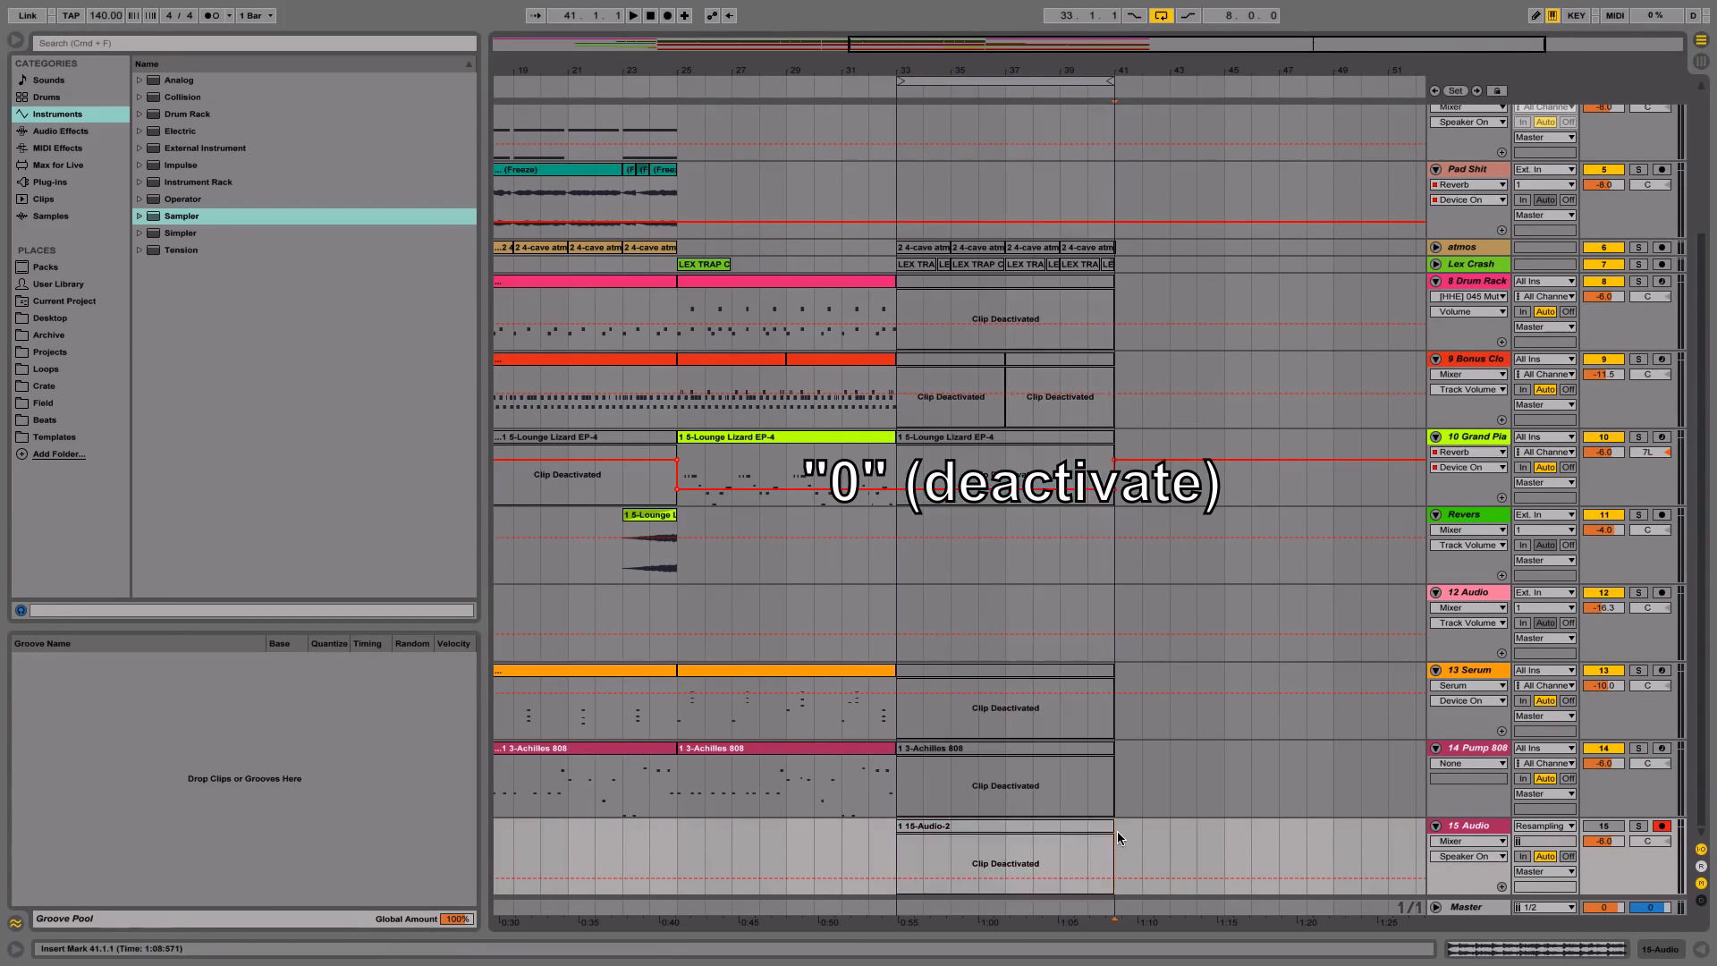
key(0)
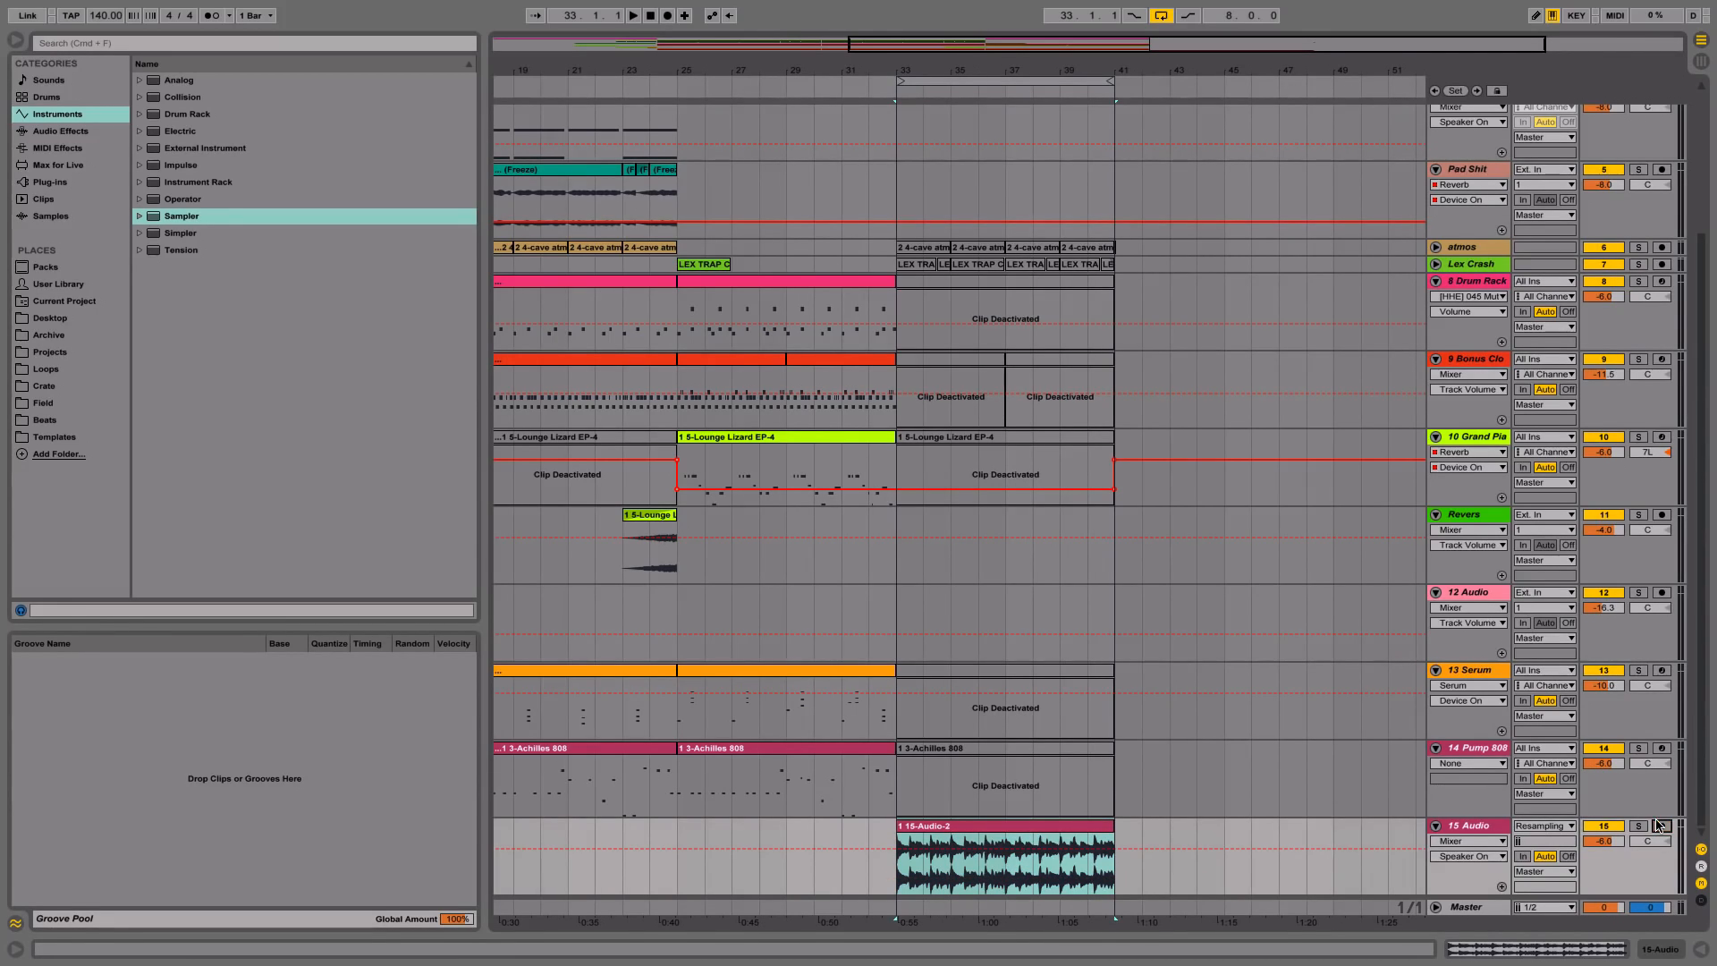
Disarm 15 Audio, keep its Resampling input, and fold the track.
click(1544, 519)
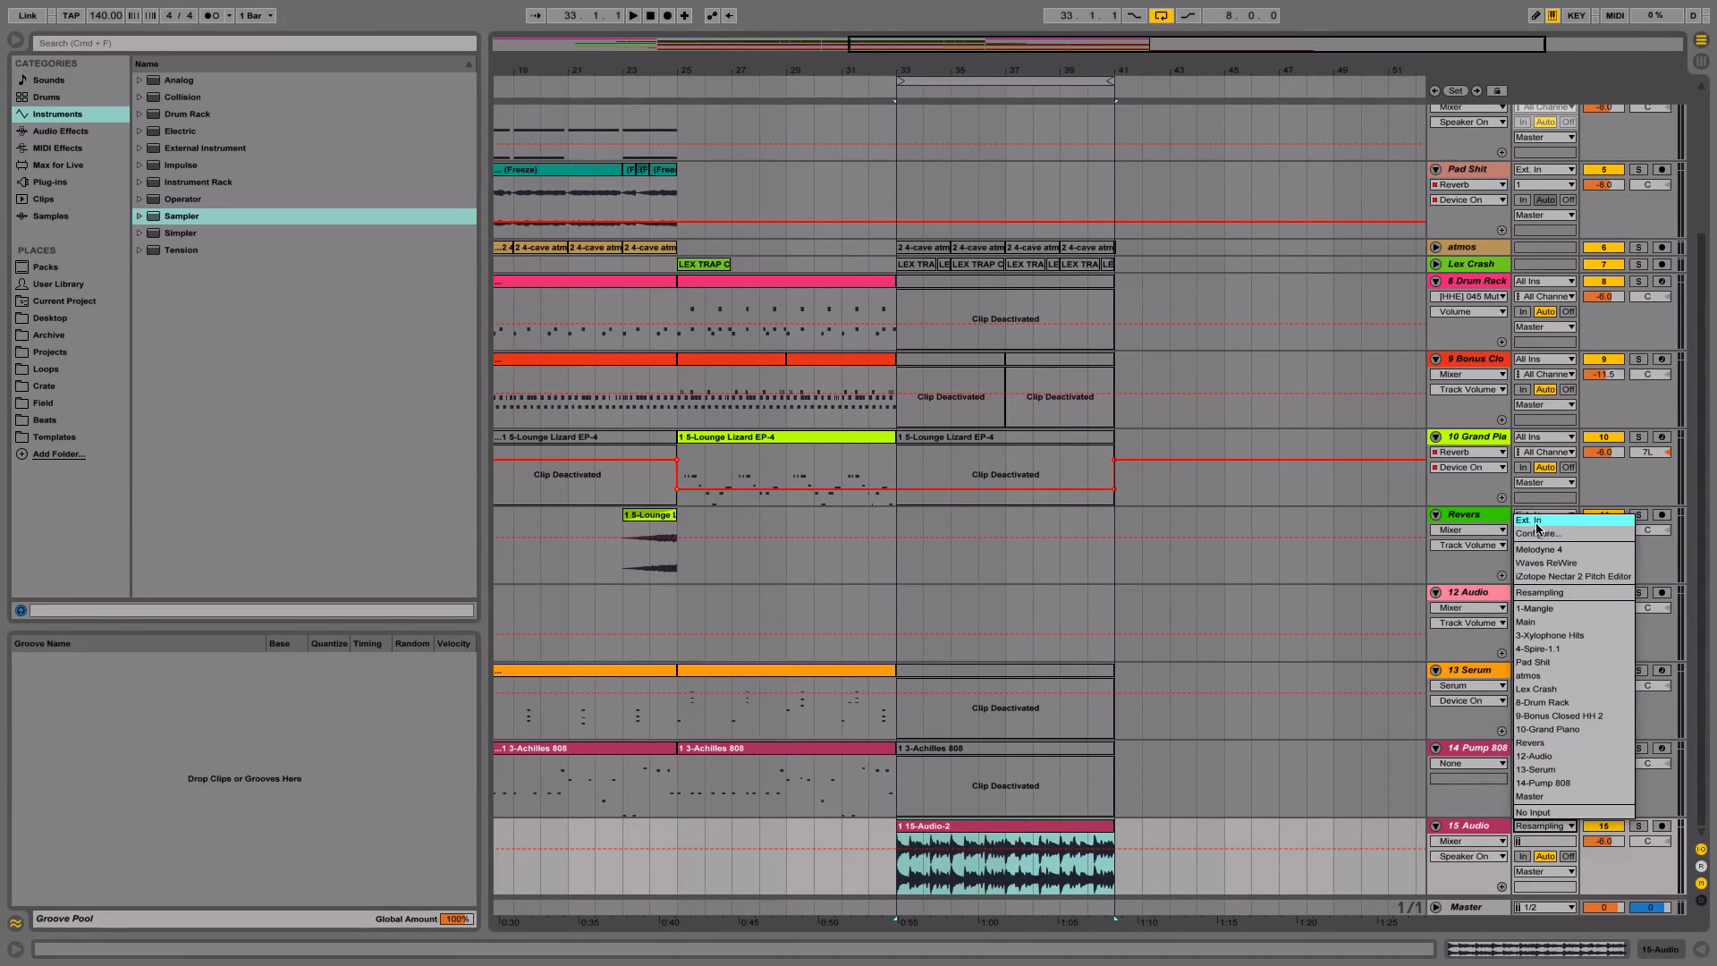
click(1537, 533)
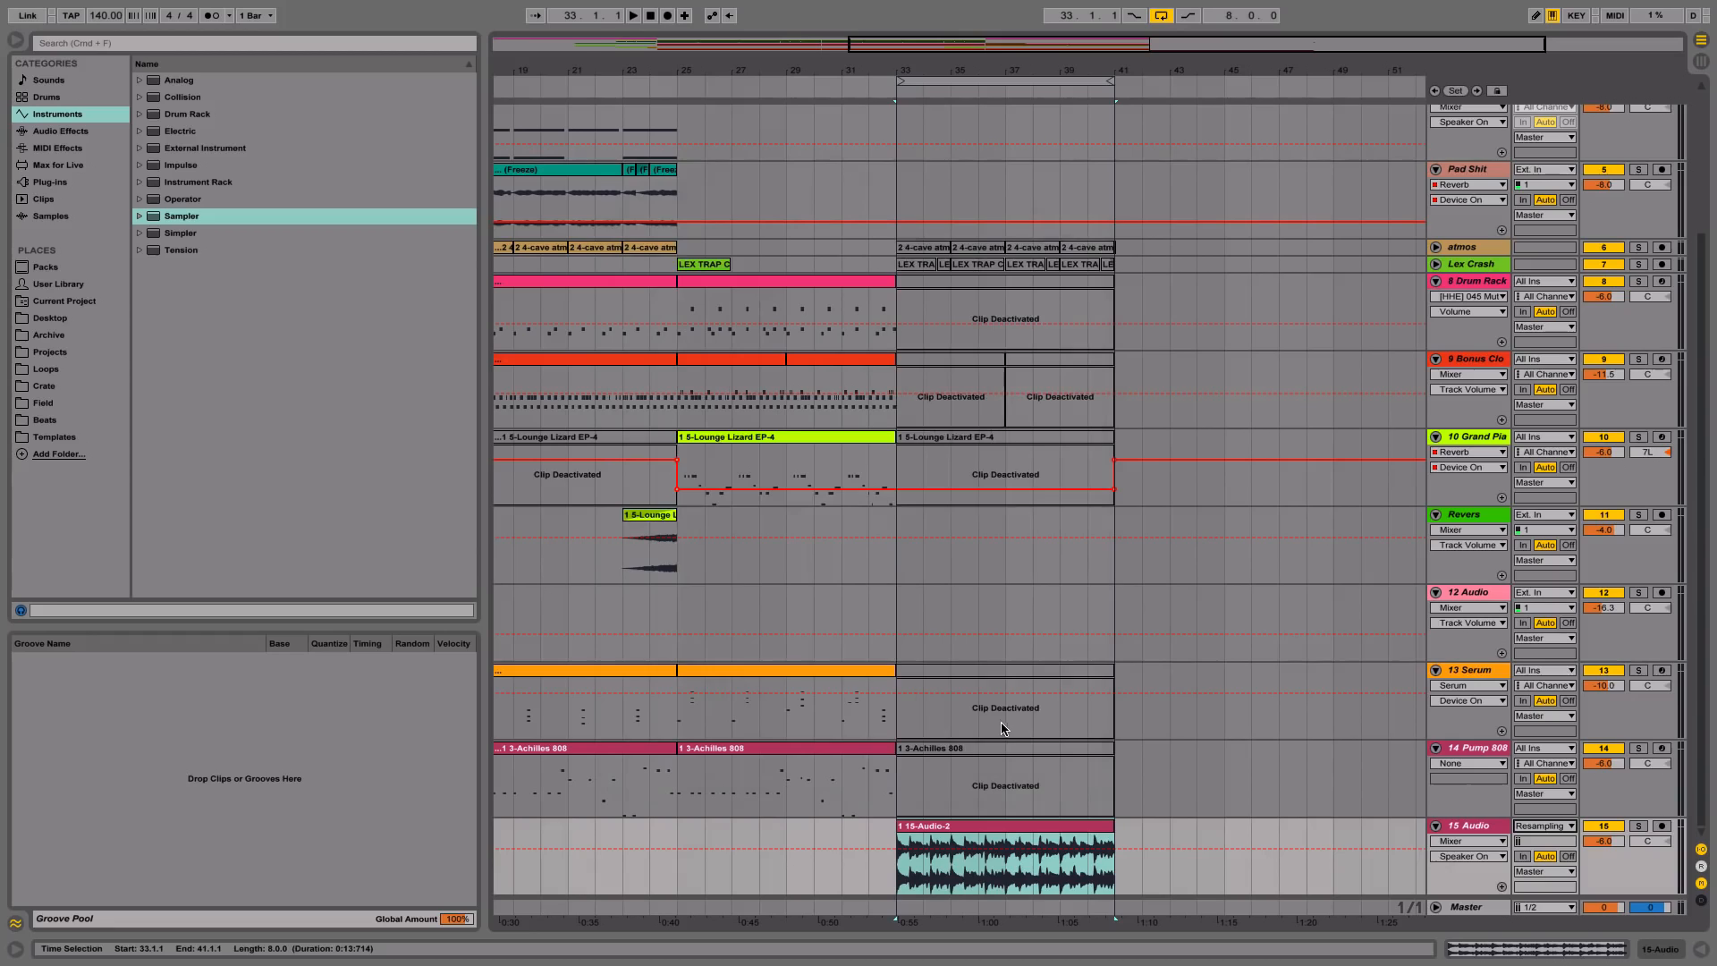
click(631, 15)
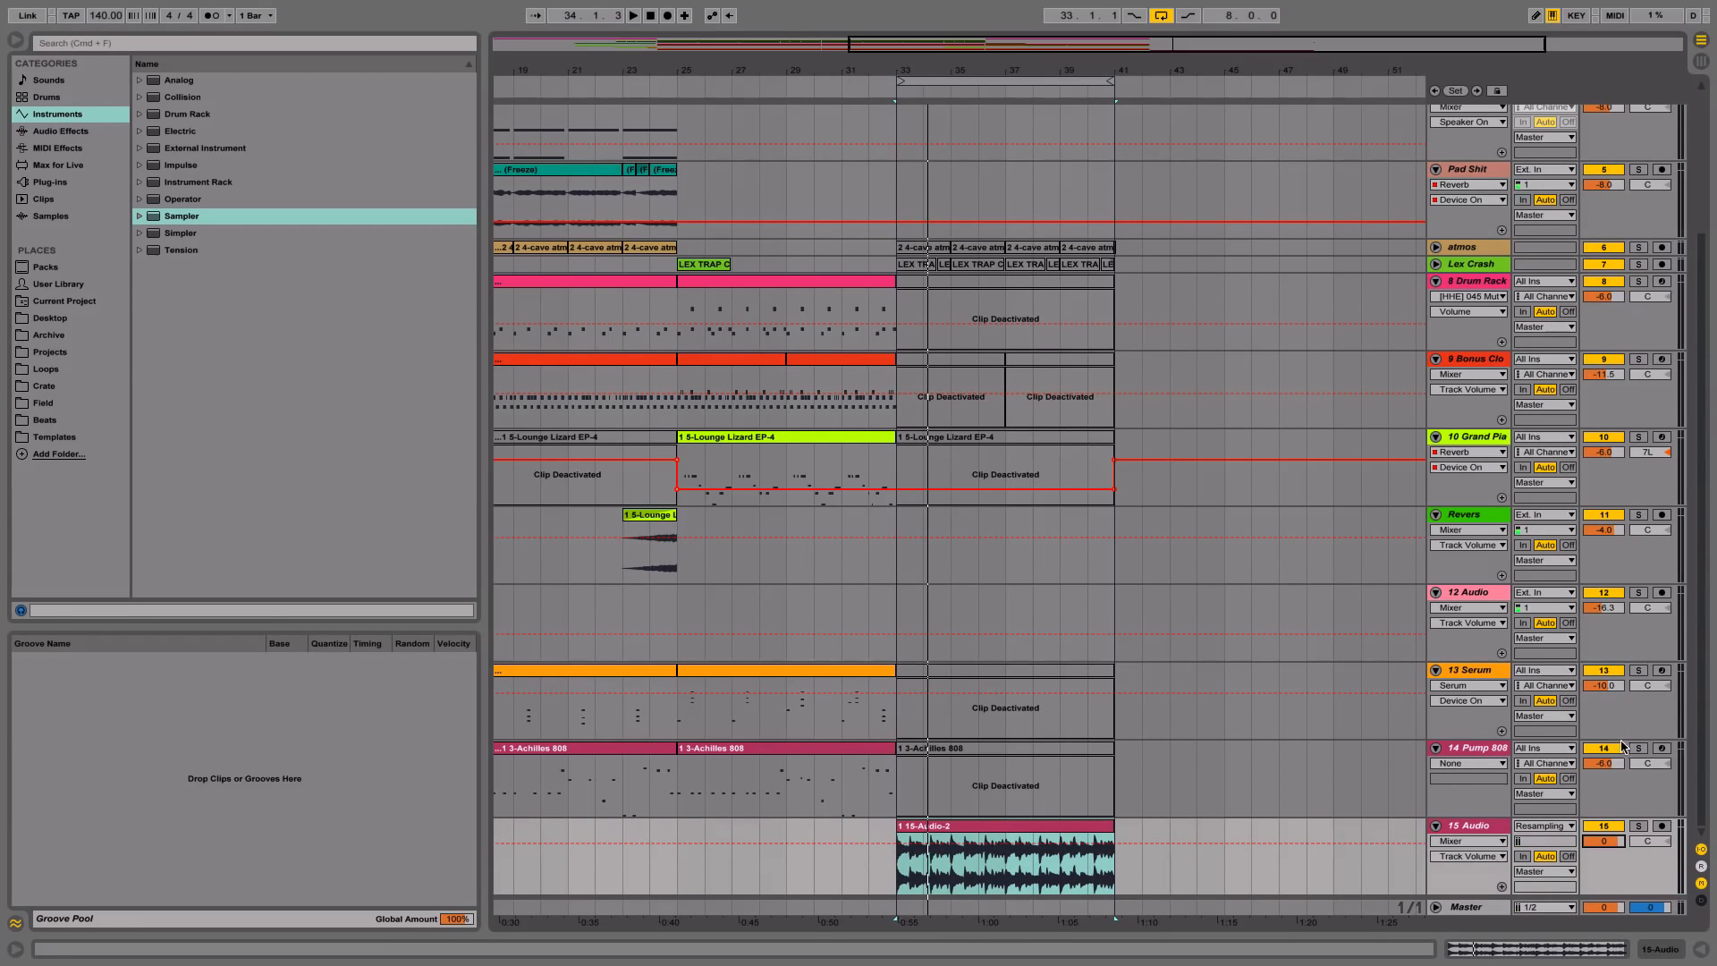
click(1028, 843)
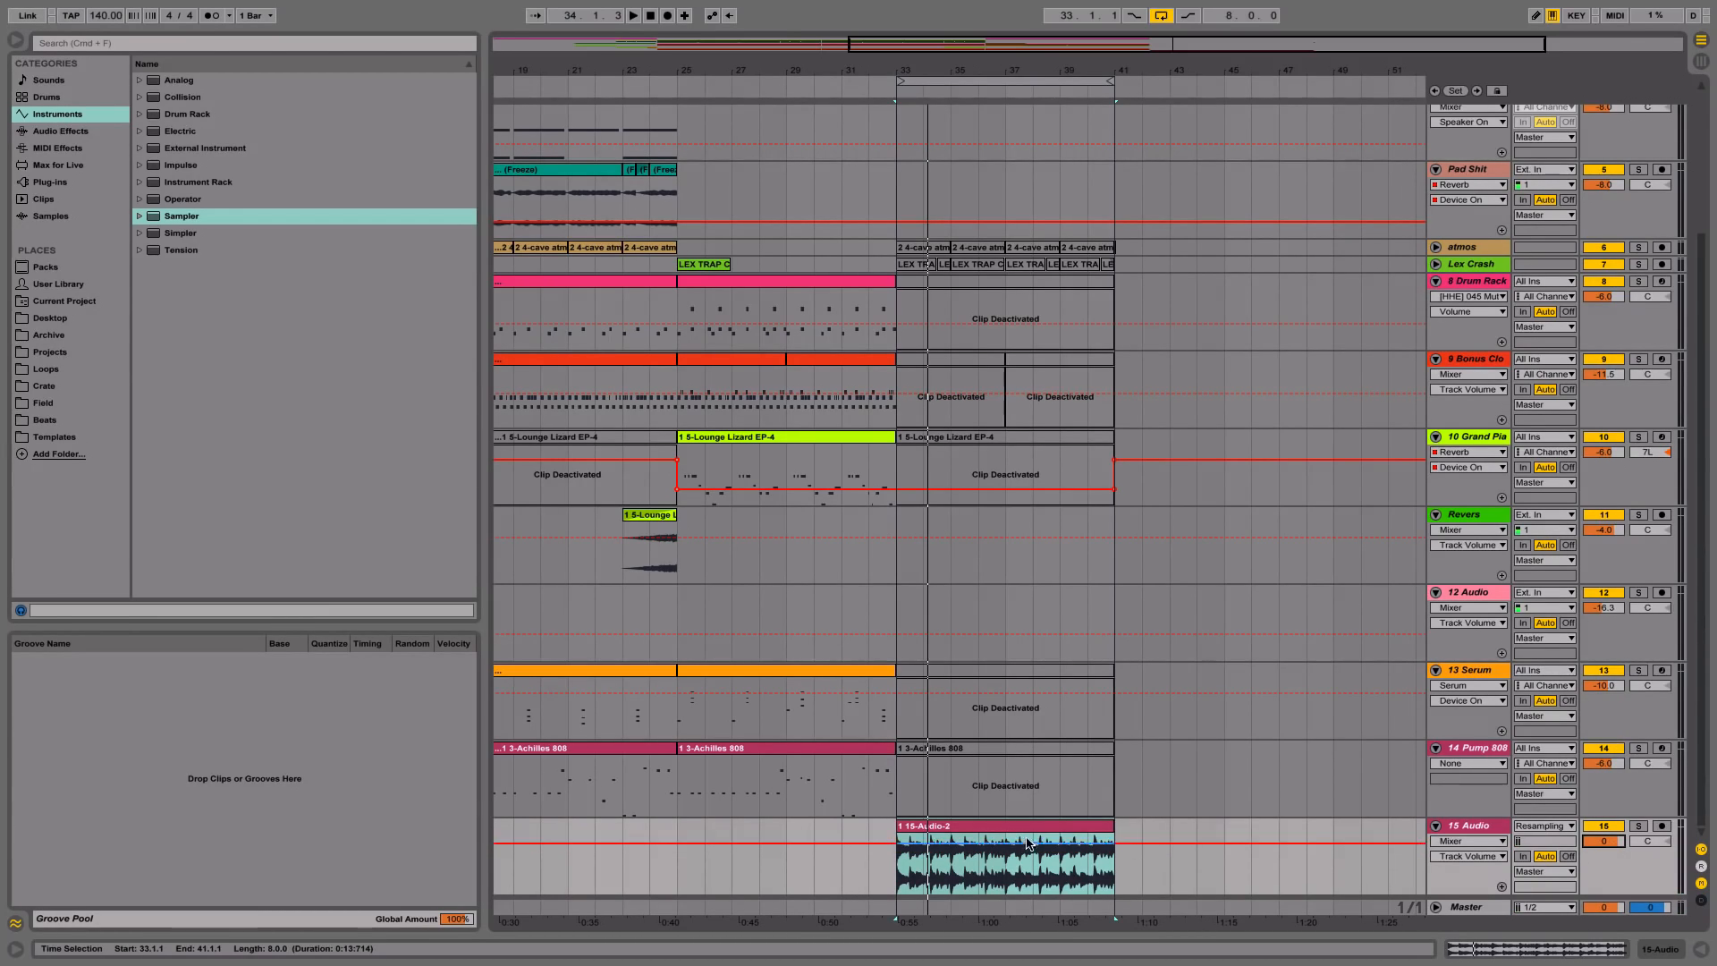
click(1435, 824)
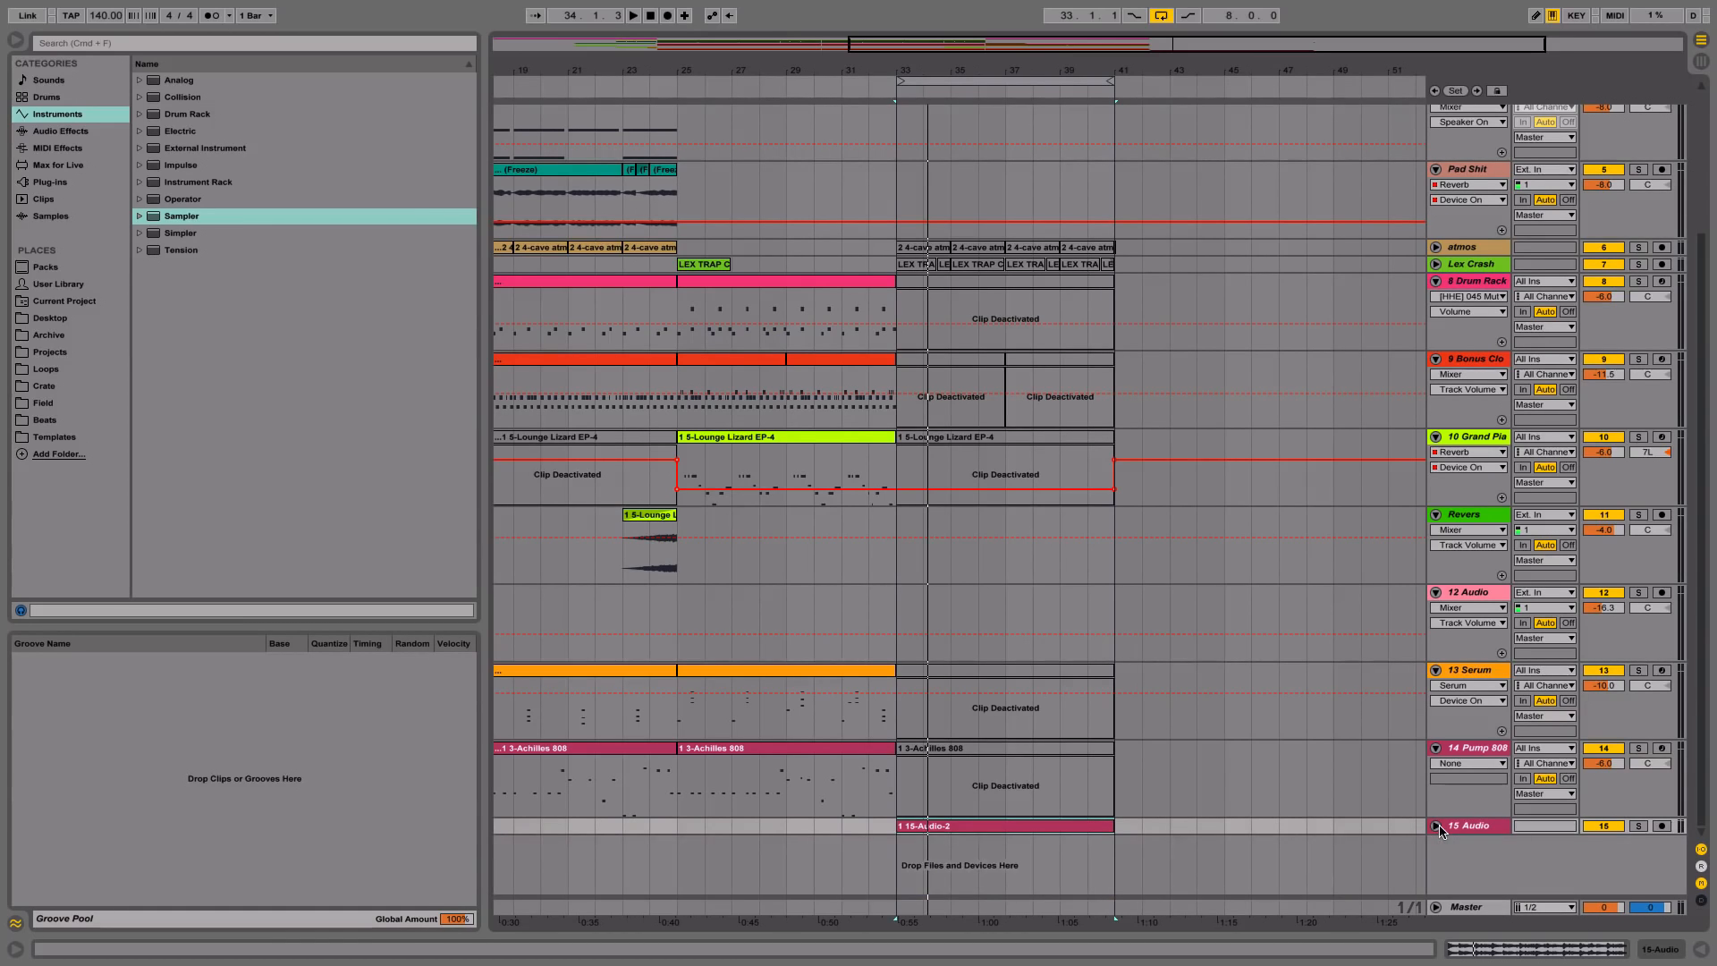
click(633, 15)
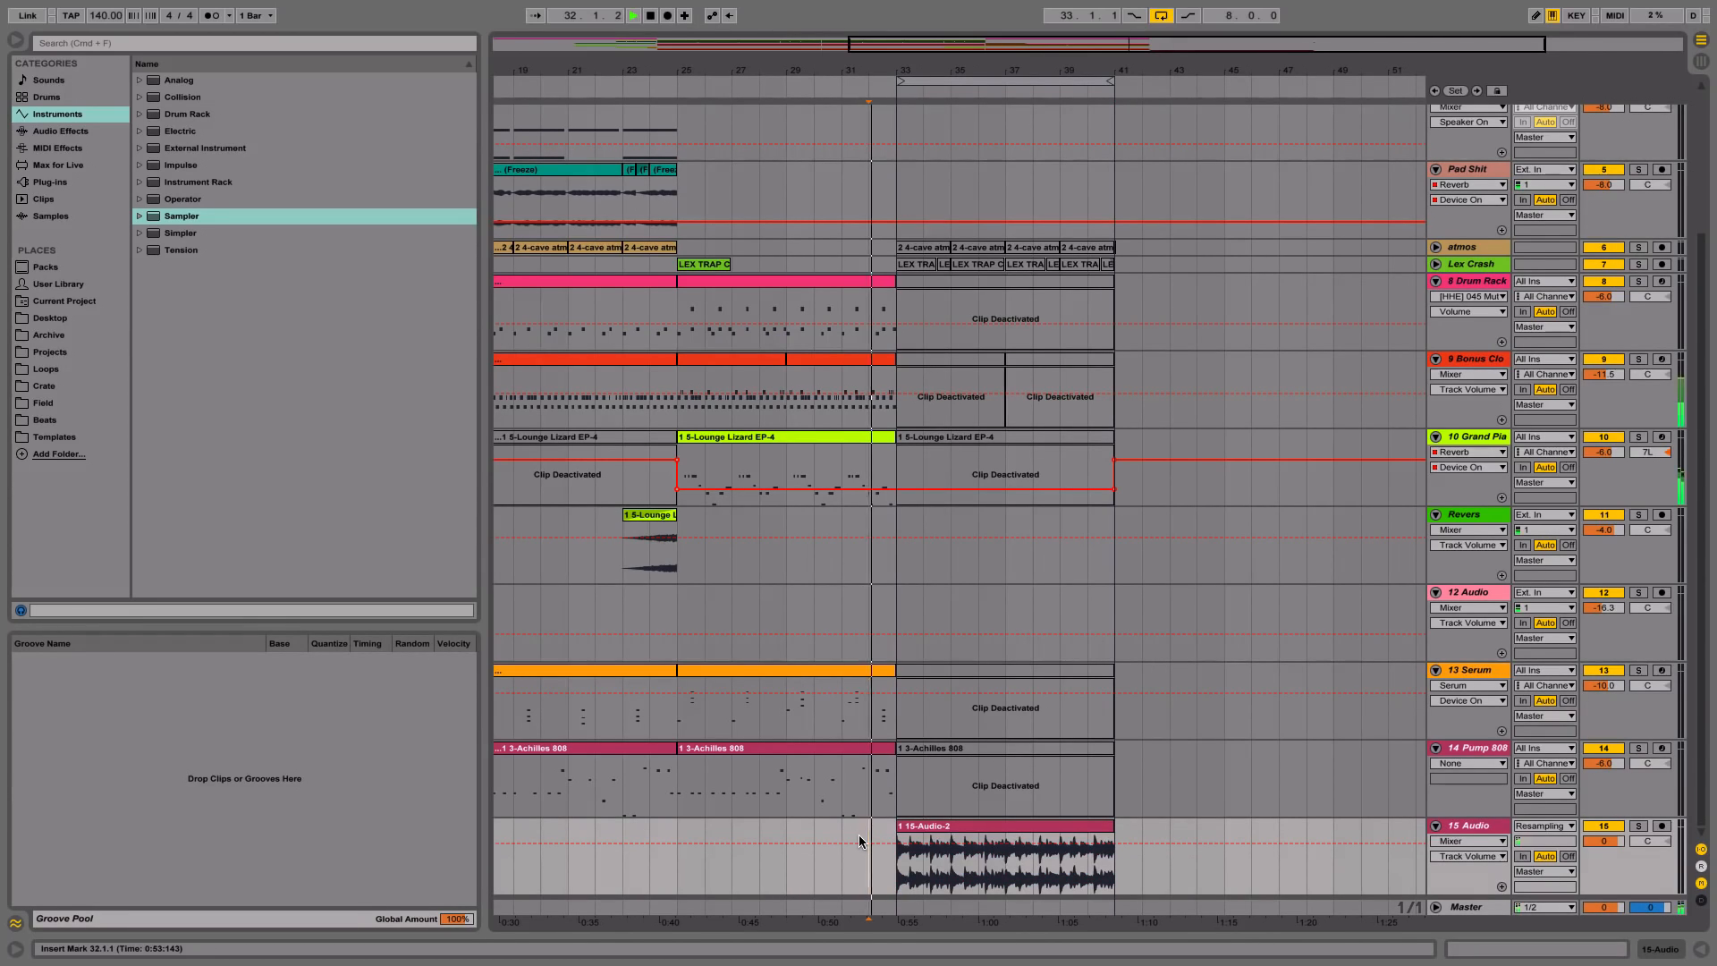
scroll(up, 3)
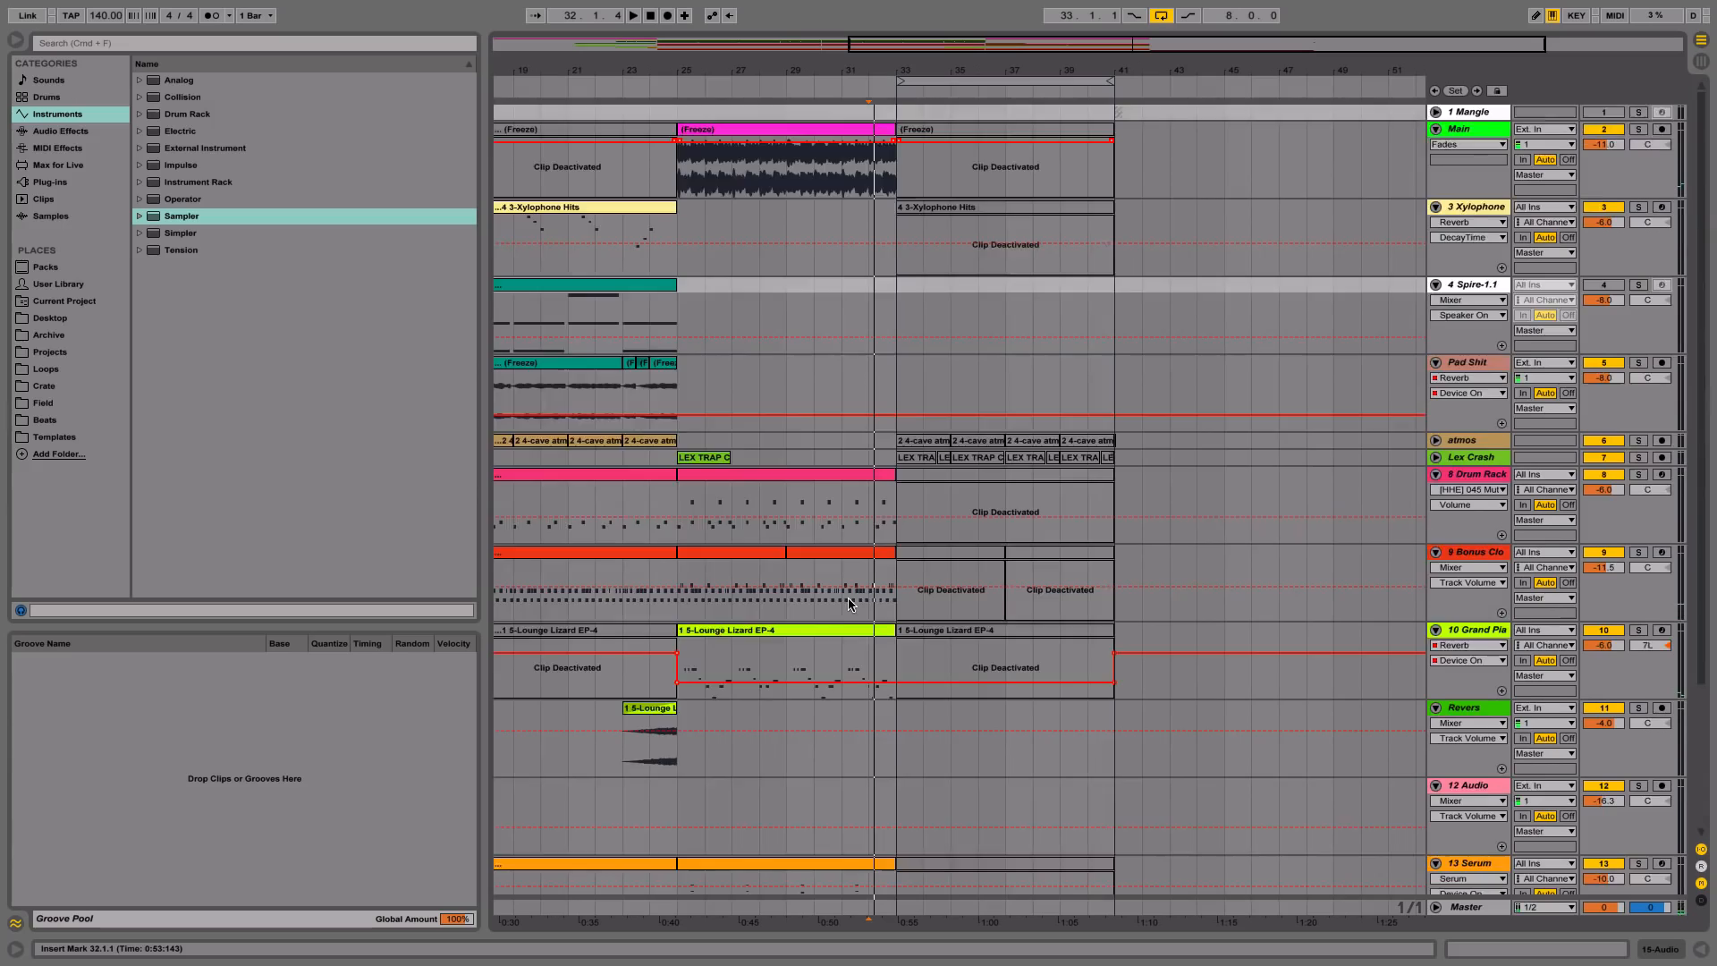
scroll(down, 3)
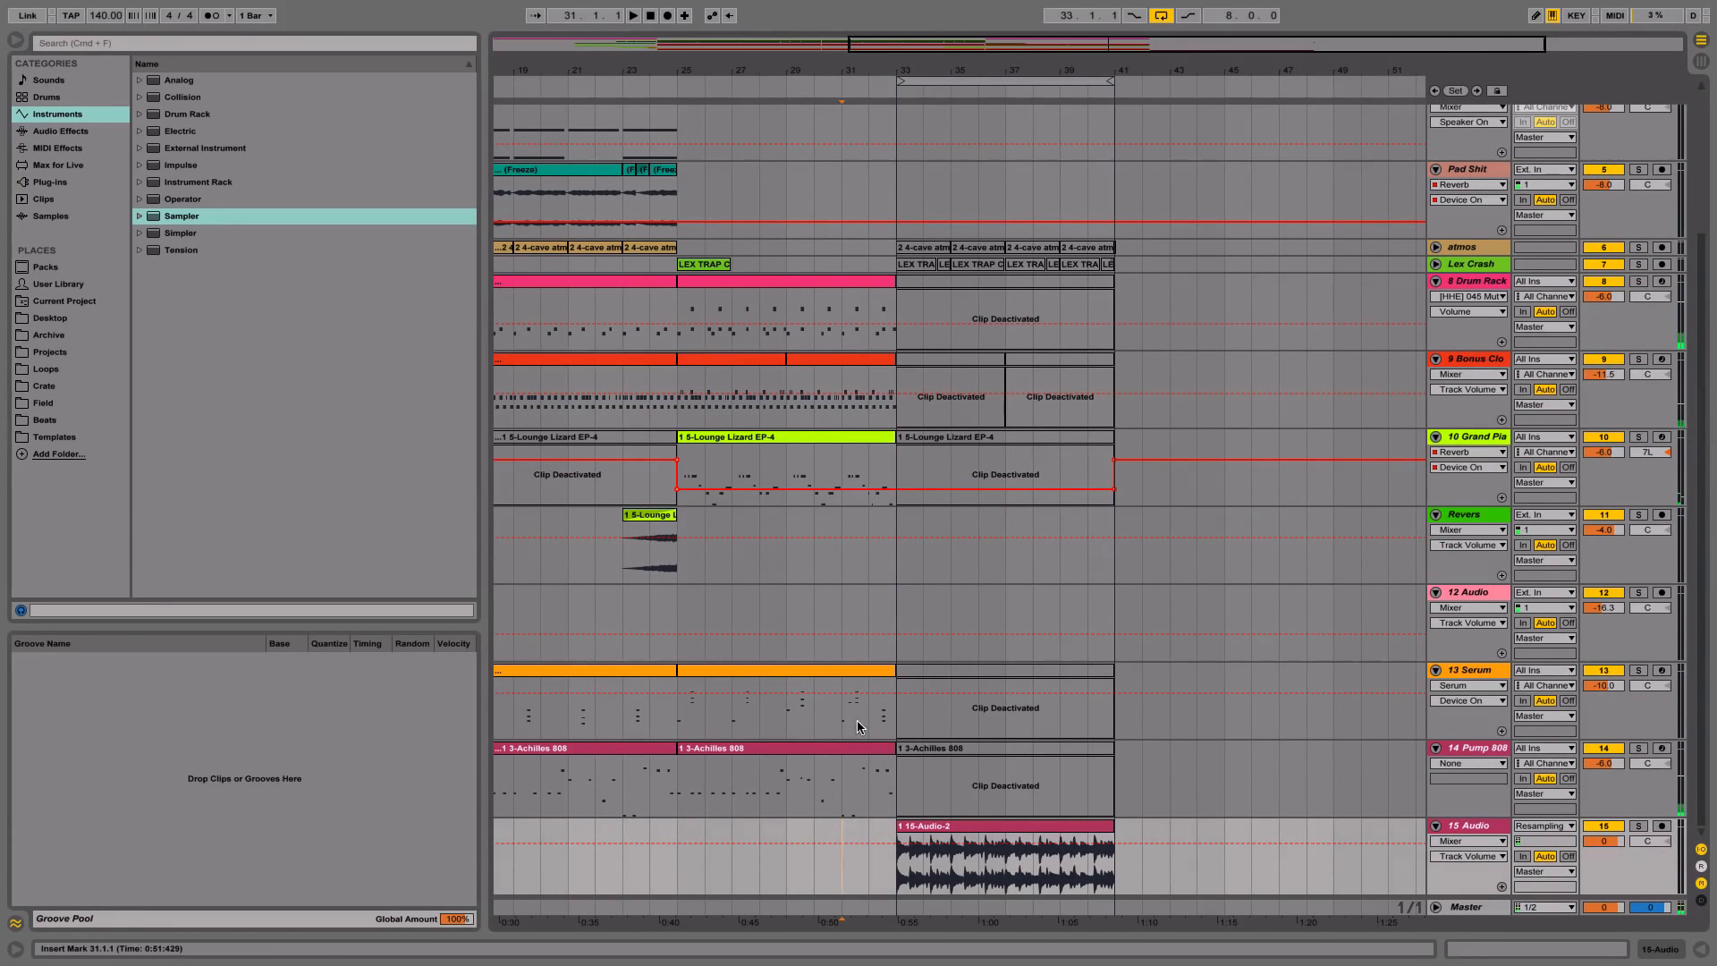
scroll(right, 3)
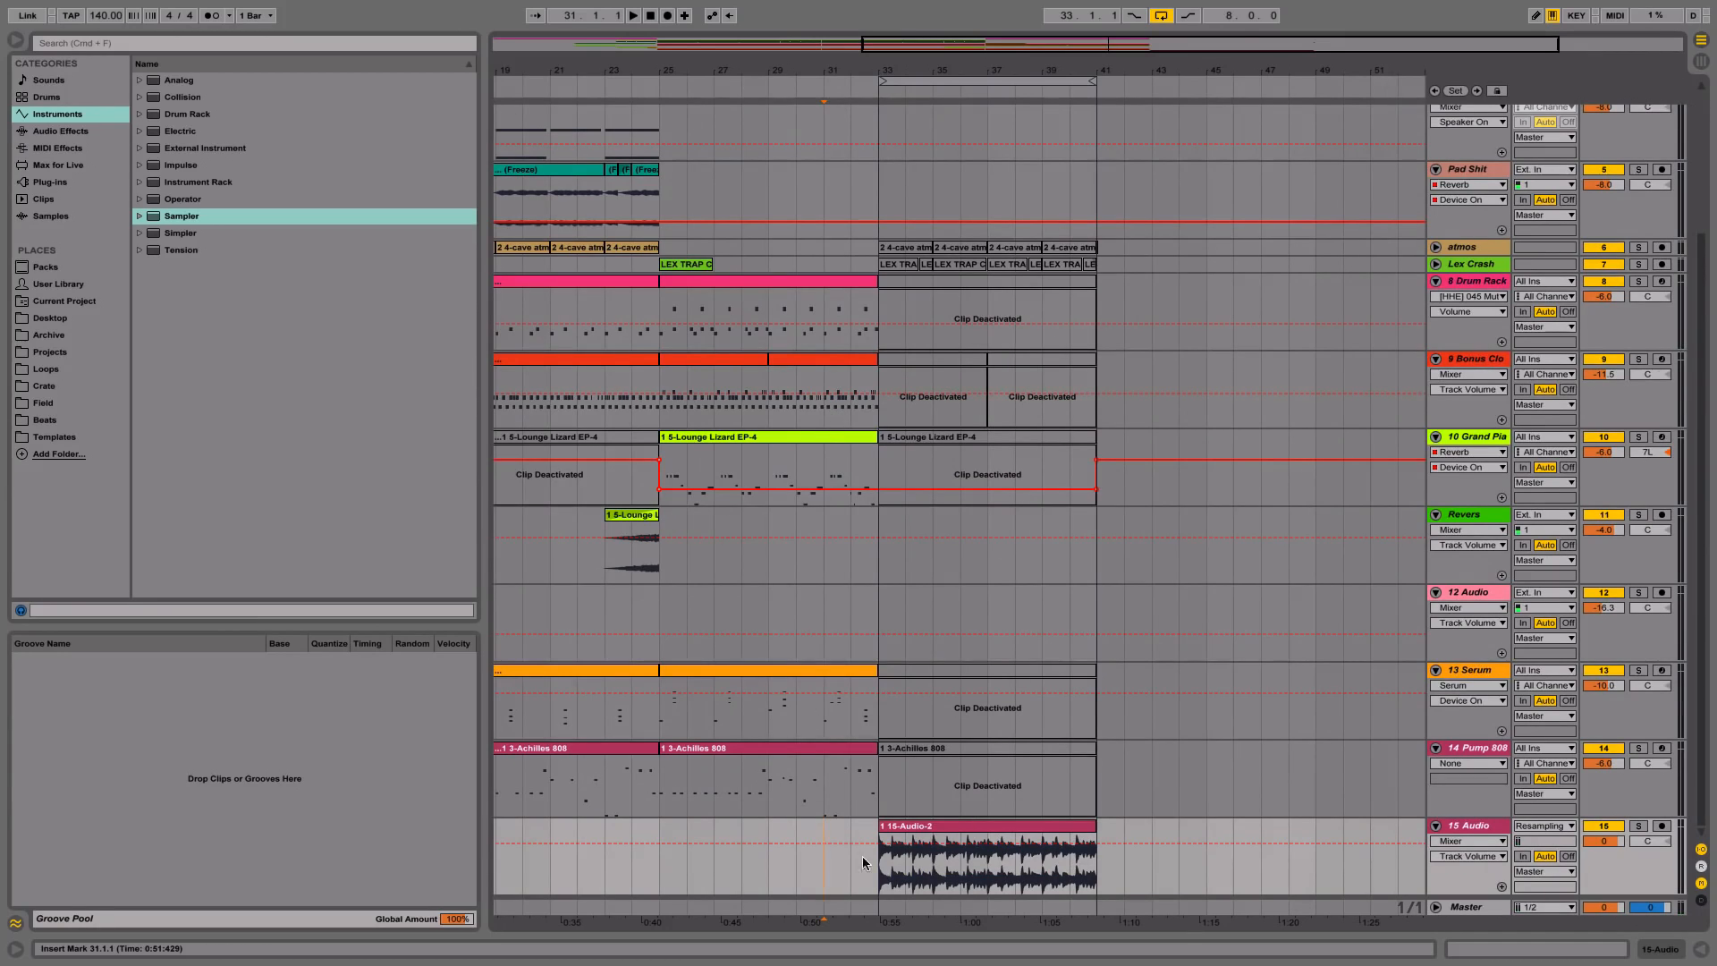
click(631, 15)
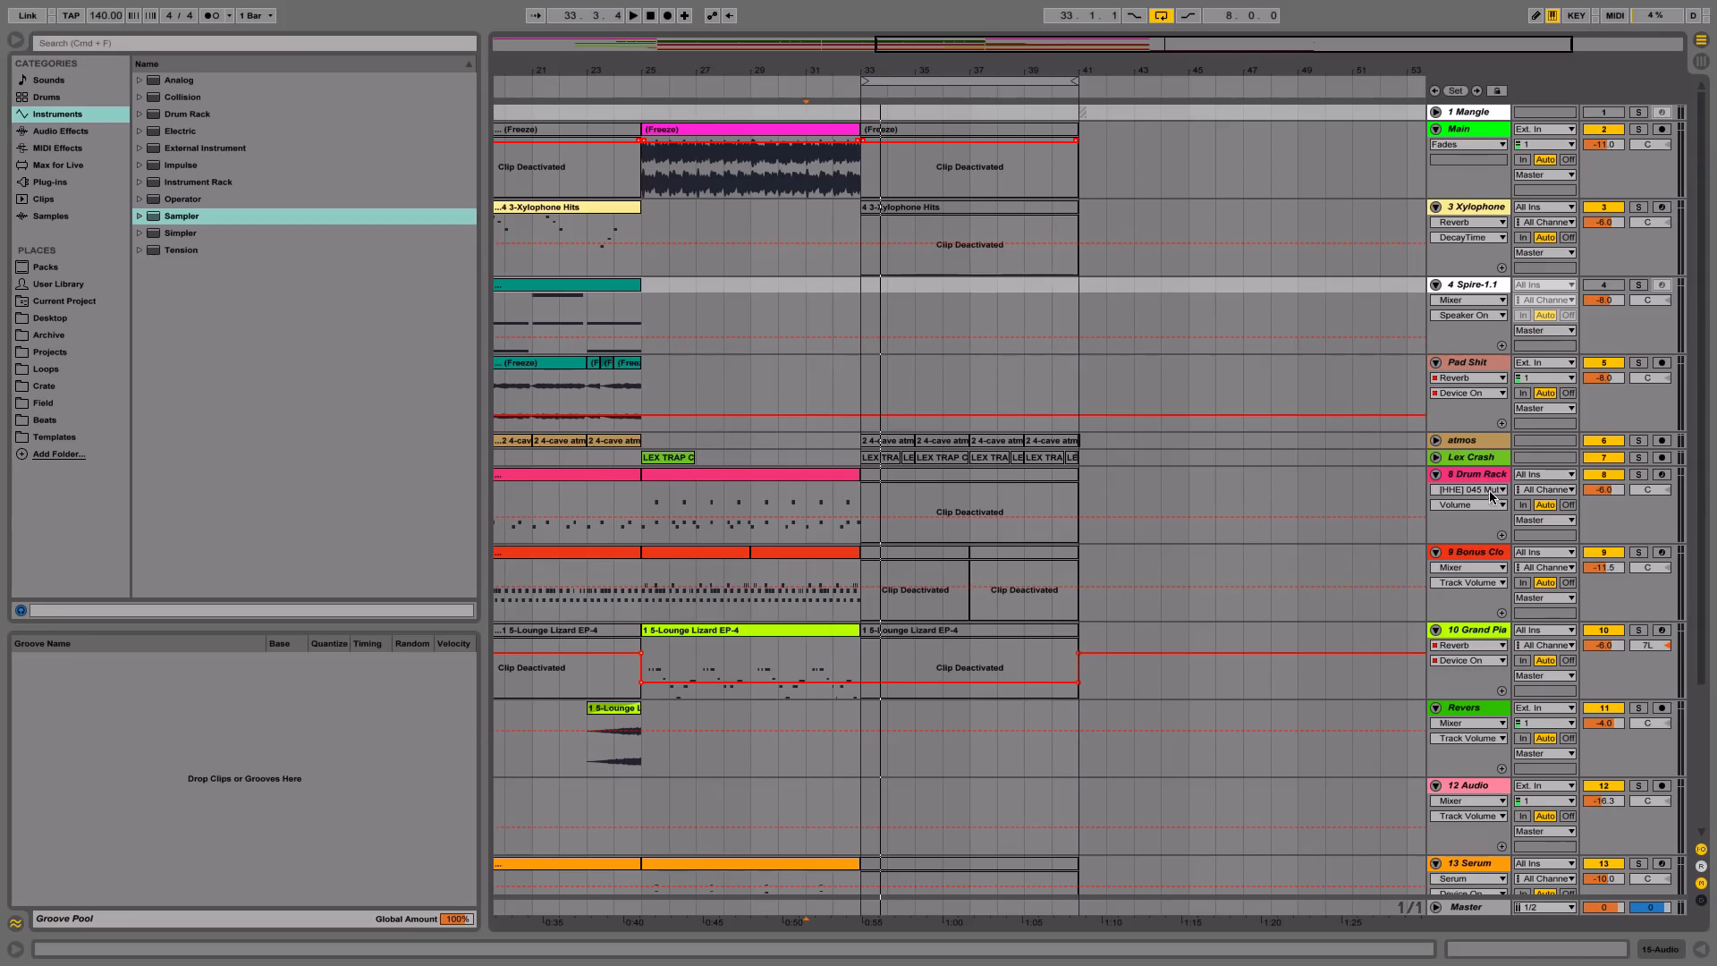
click(1467, 488)
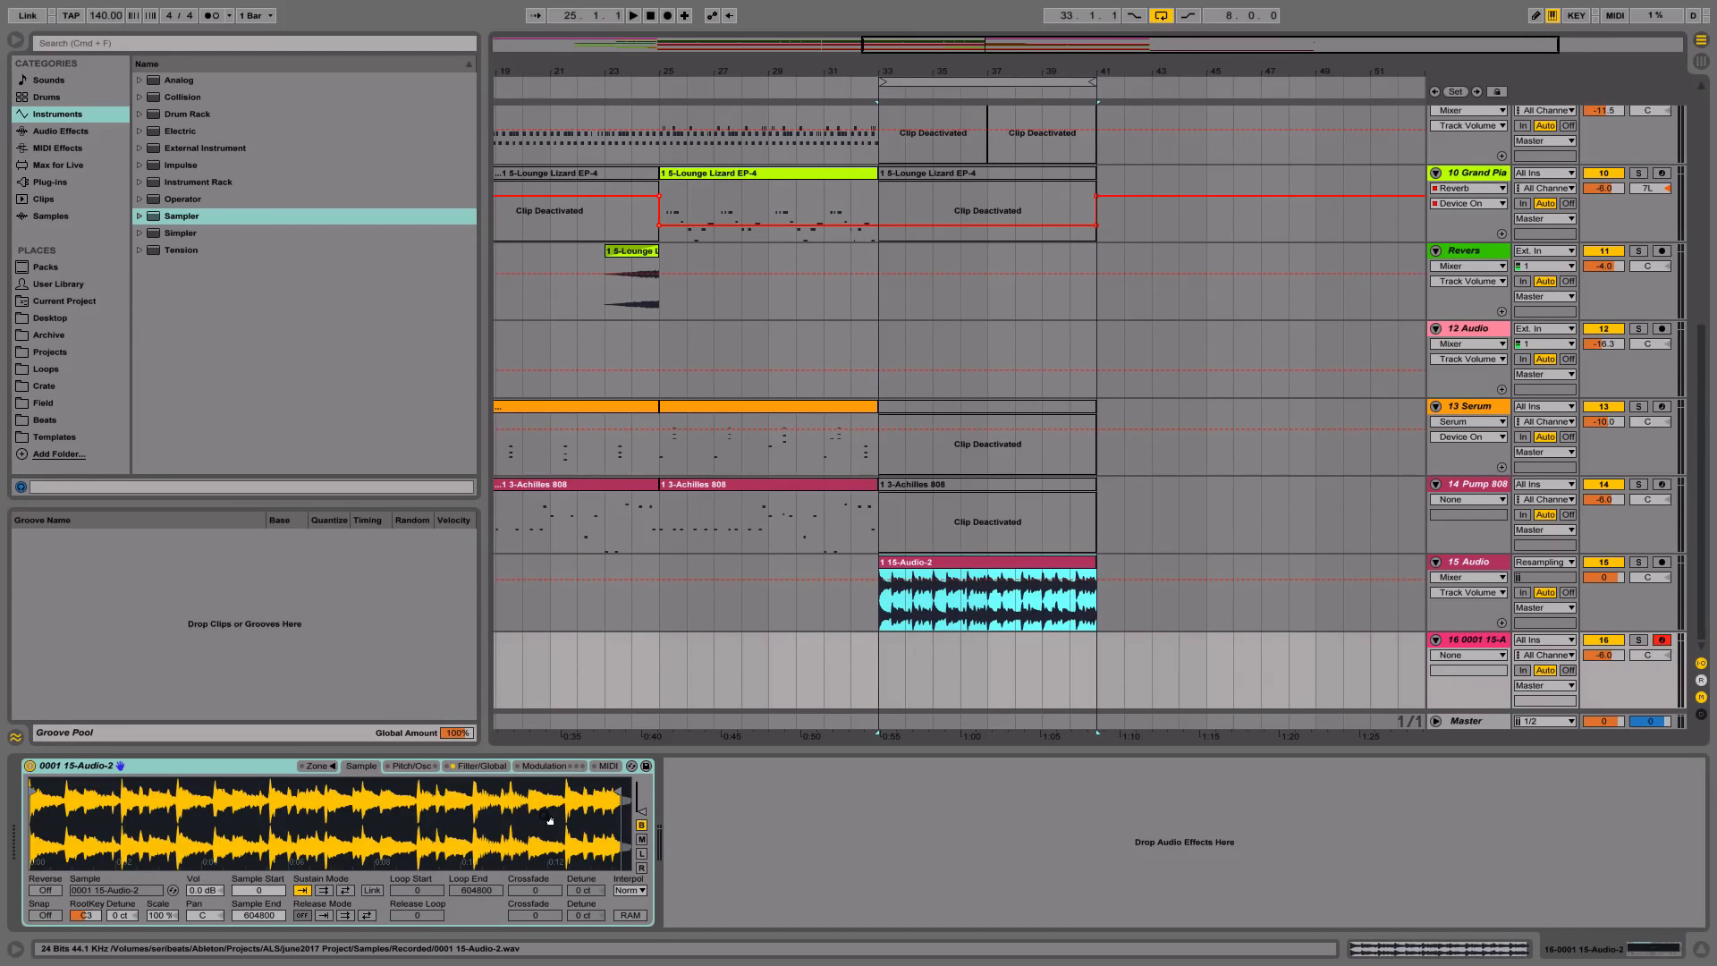
Select bars 33–41 on the new MIDI track 16.
click(887, 674)
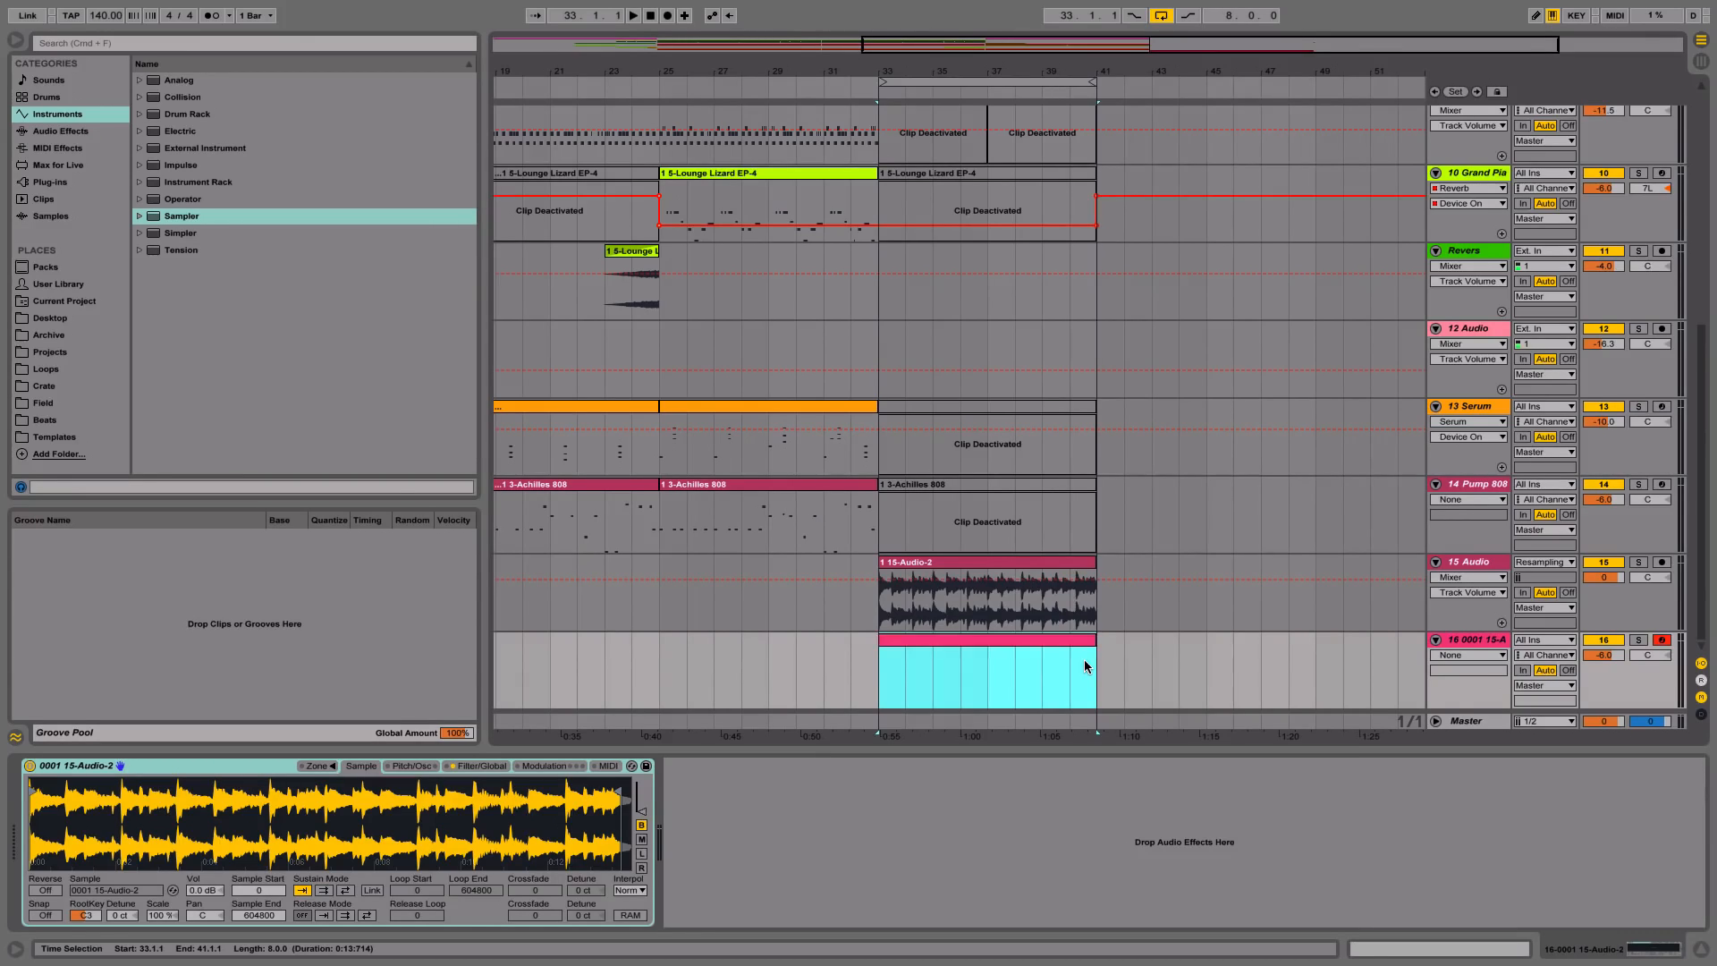
Create a MIDI clip across bars 33–41 on track 16 and adjust the Sampler volume.
double_click(986, 668)
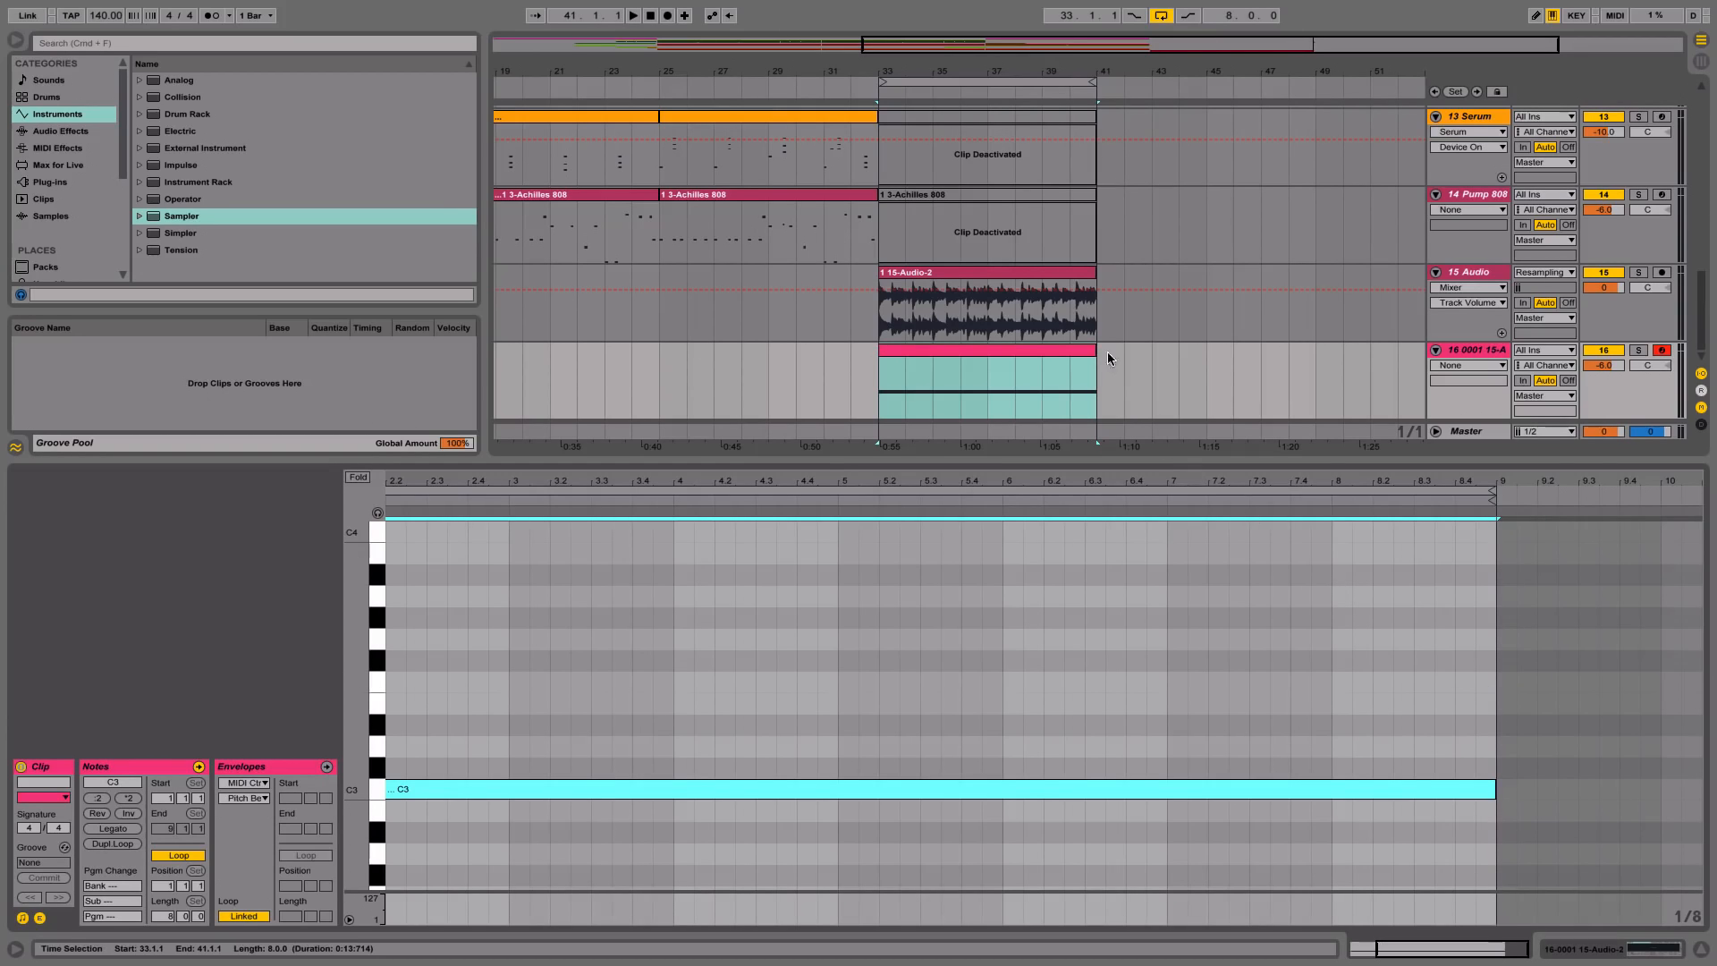
click(1467, 302)
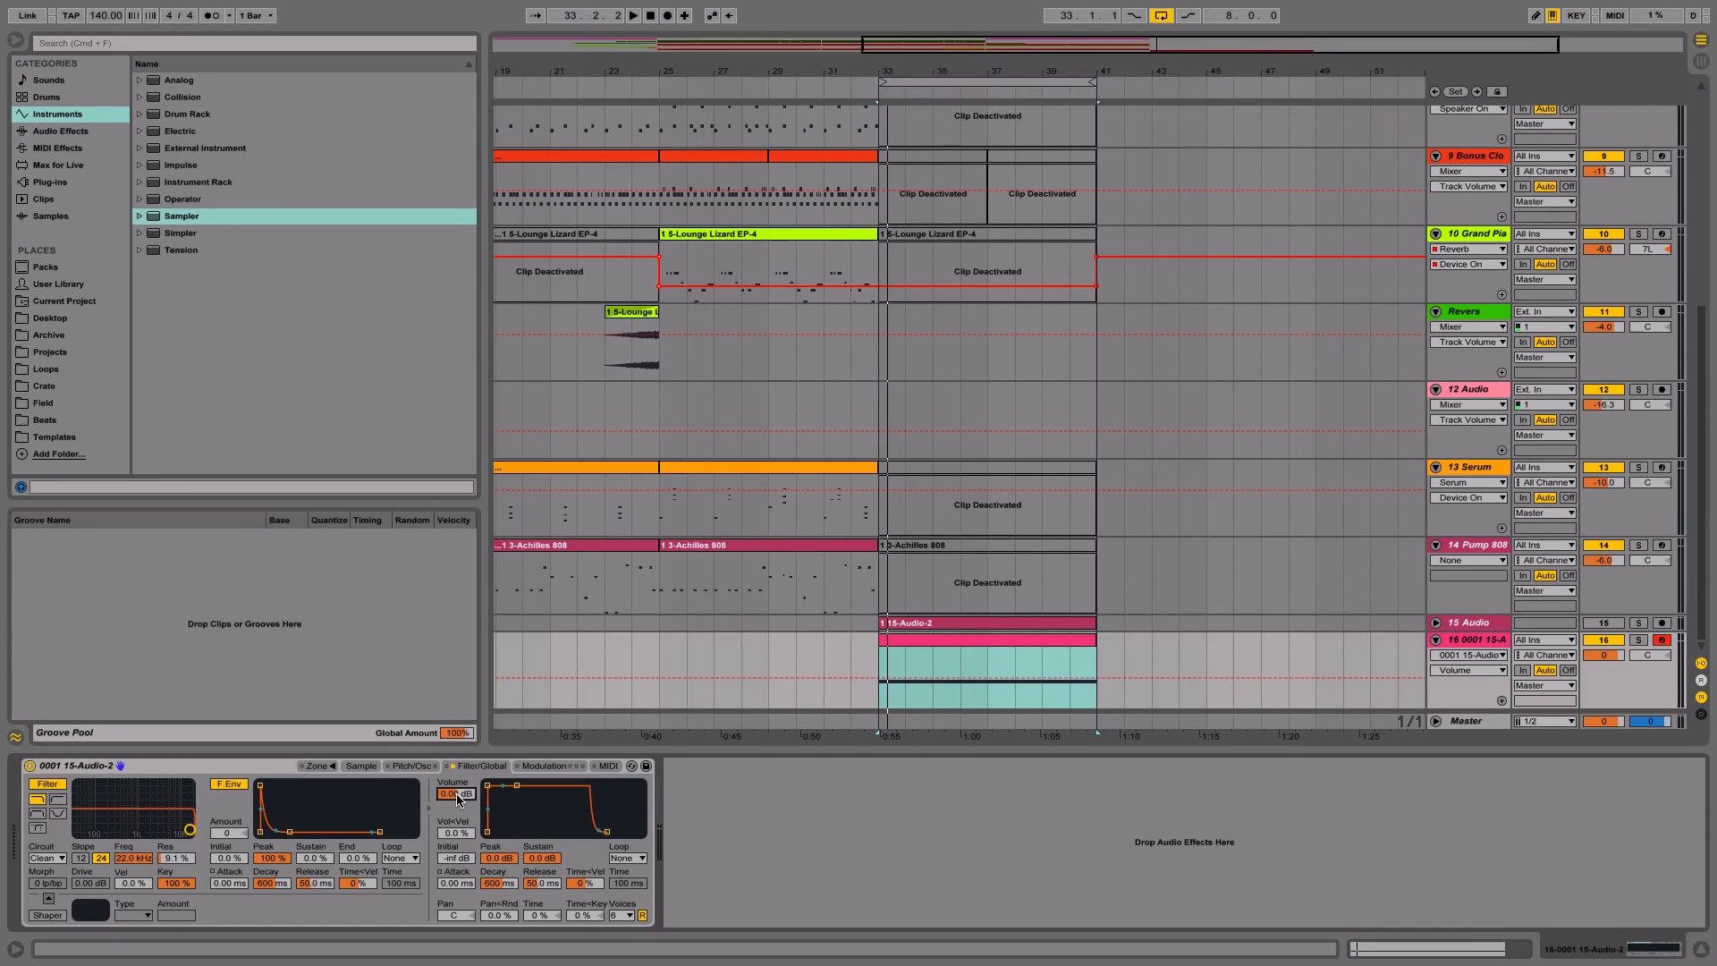
click(630, 14)
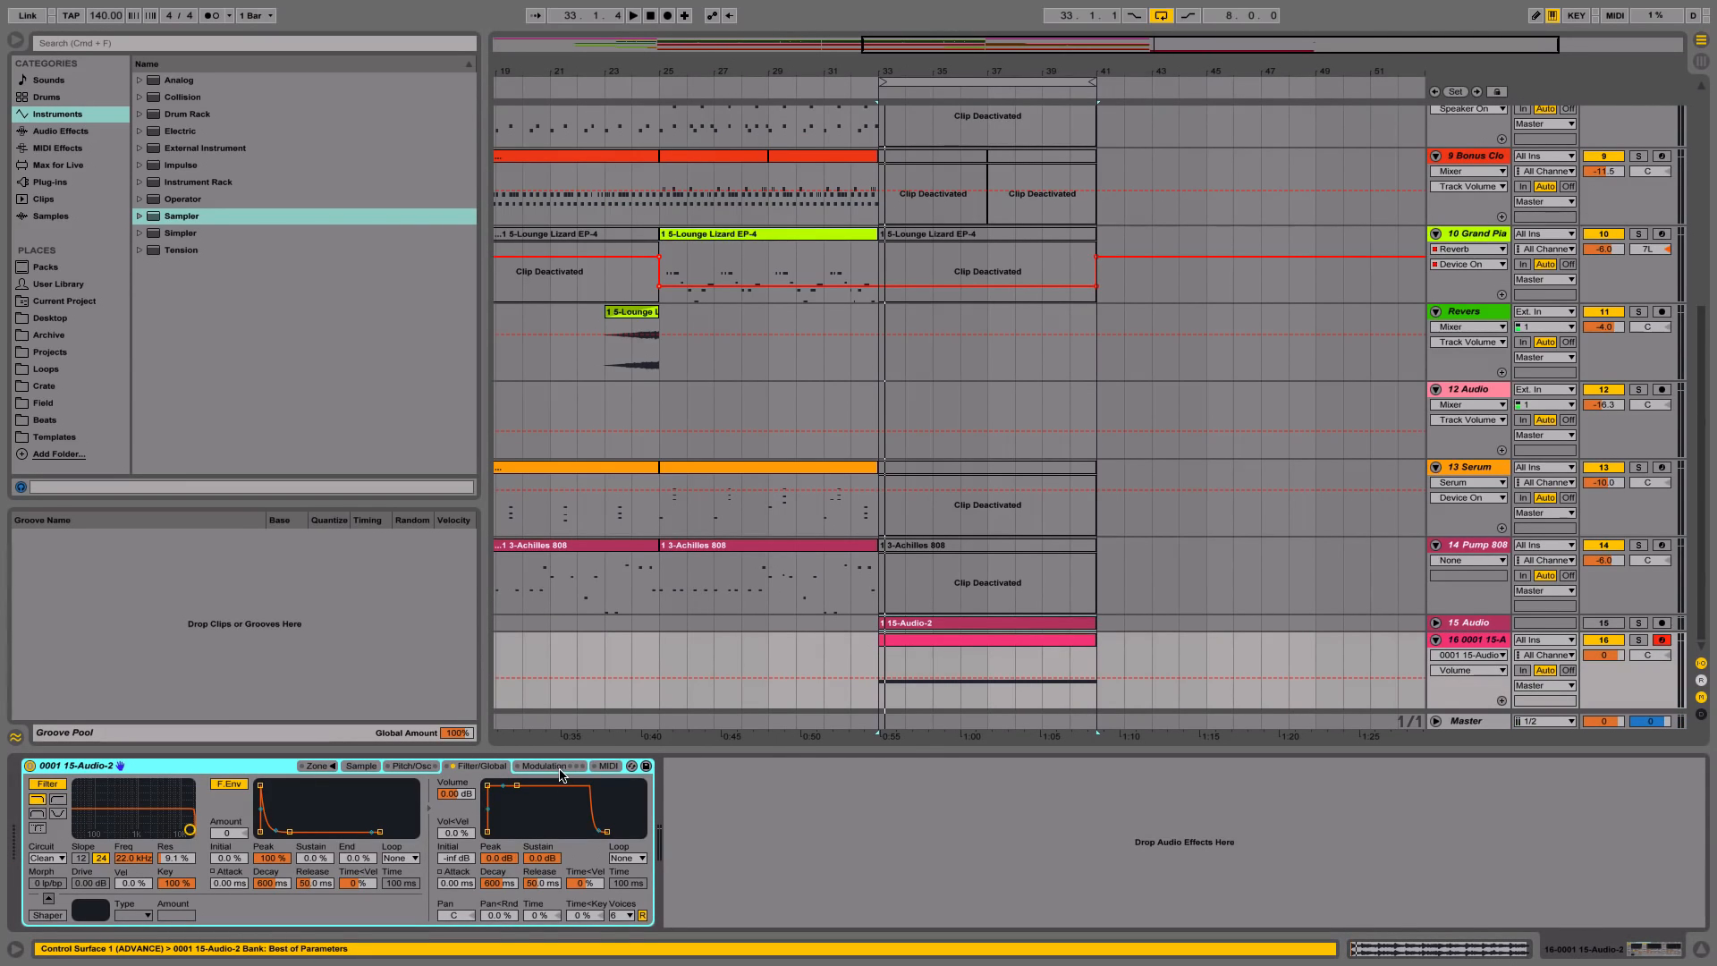
Set the Sampler's Pitch Bend Range to +24 st on the Modulation tab.
click(544, 766)
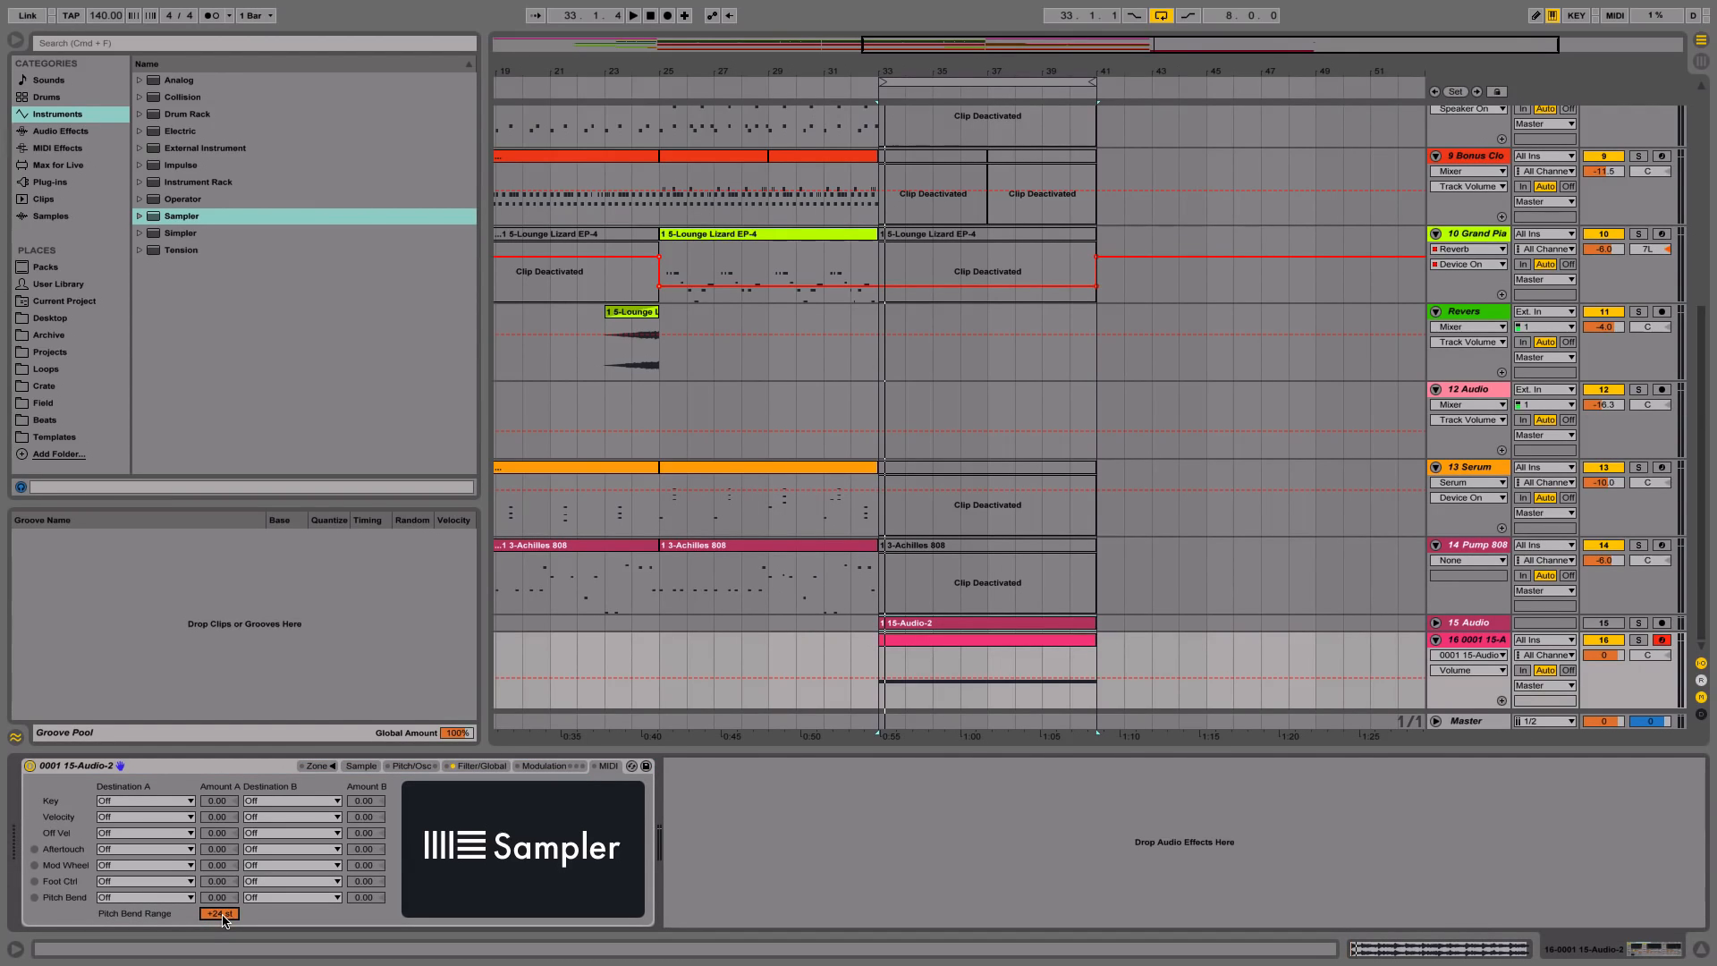
mouse_move(457, 878)
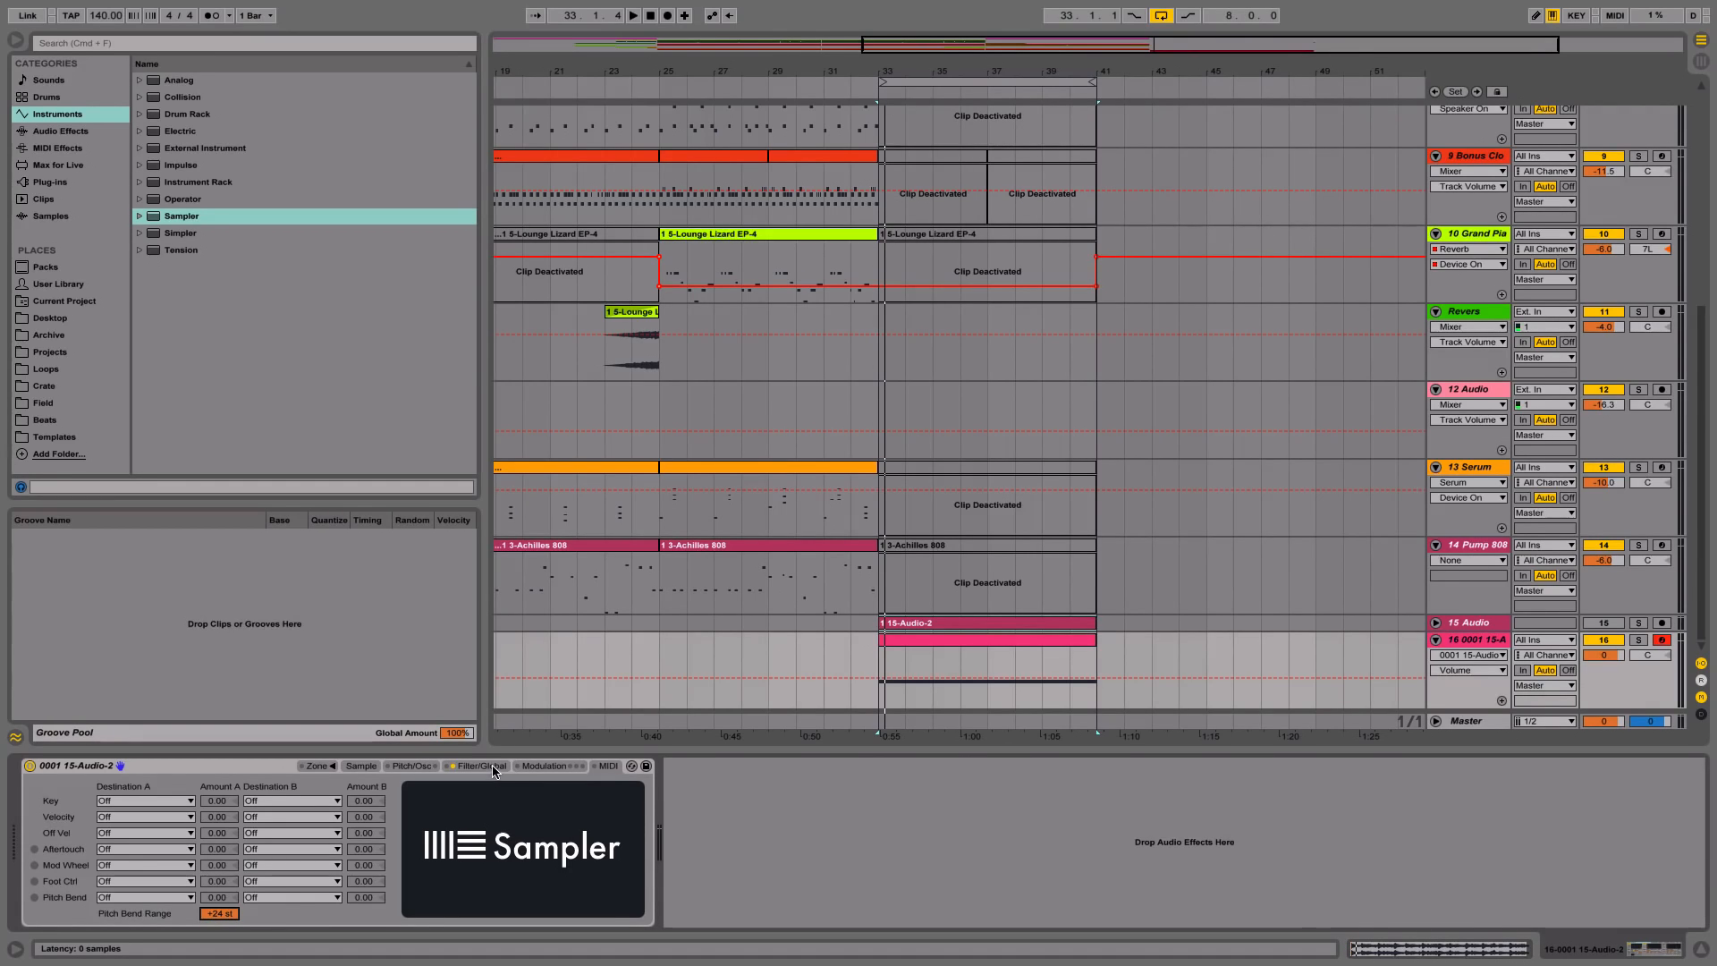
click(479, 765)
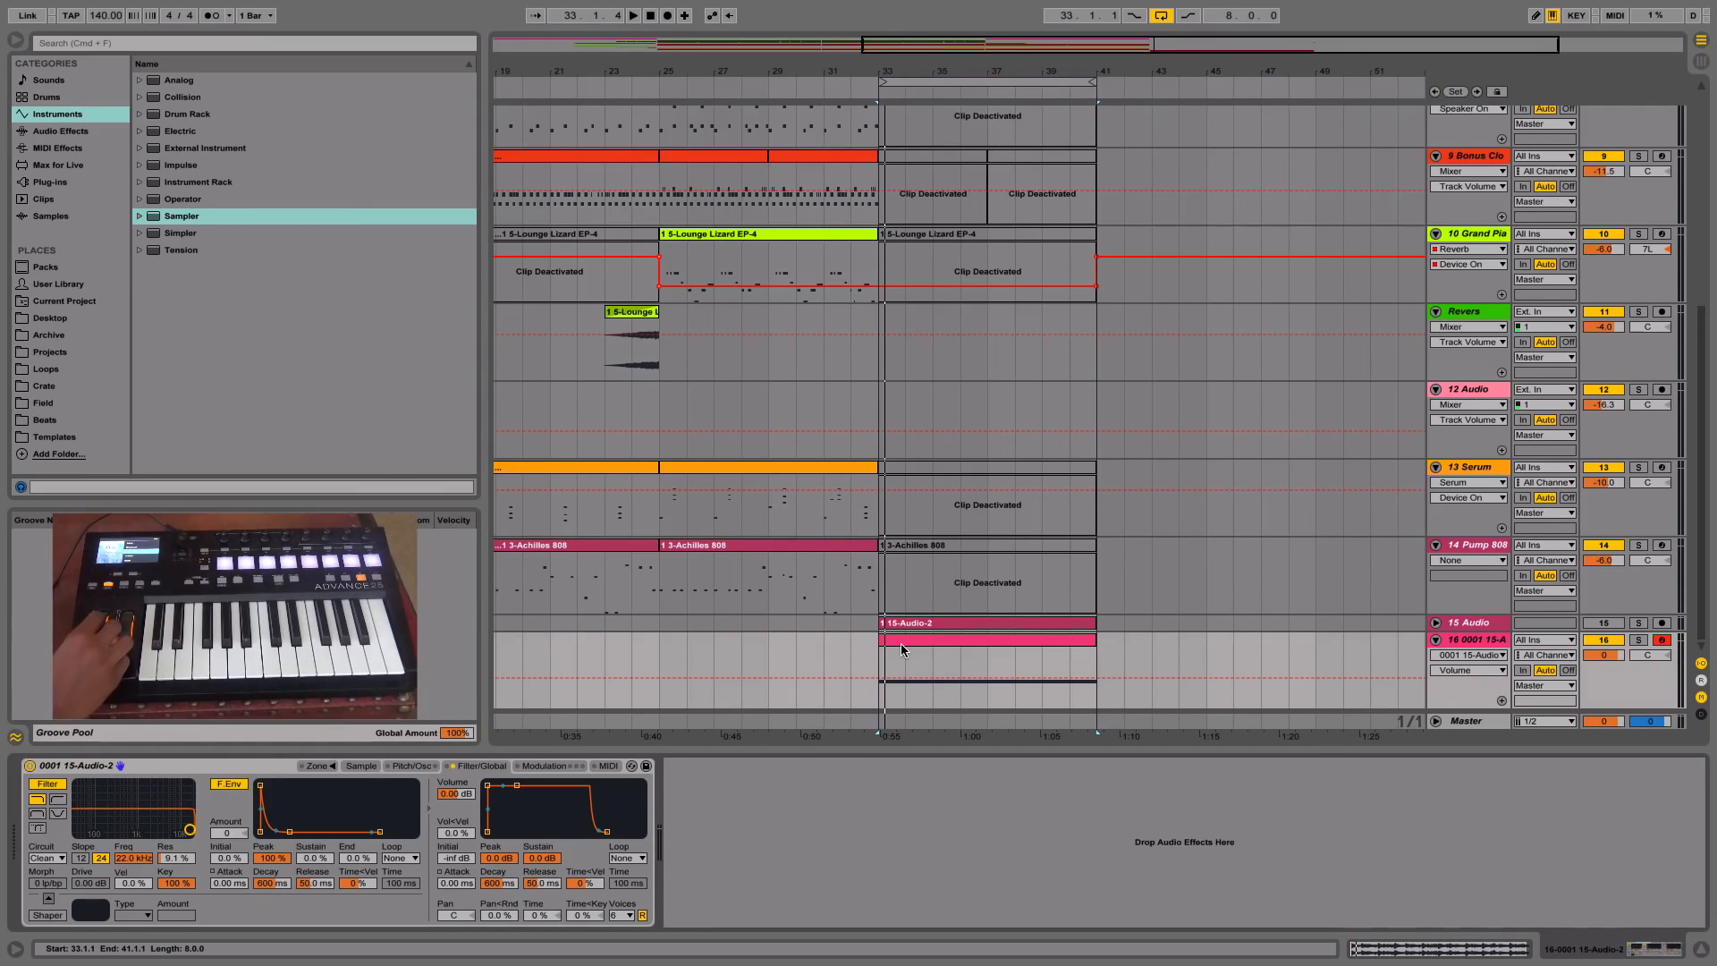
Open track 16's MIDI clip with its sustained C3 note in Clip View.
click(632, 15)
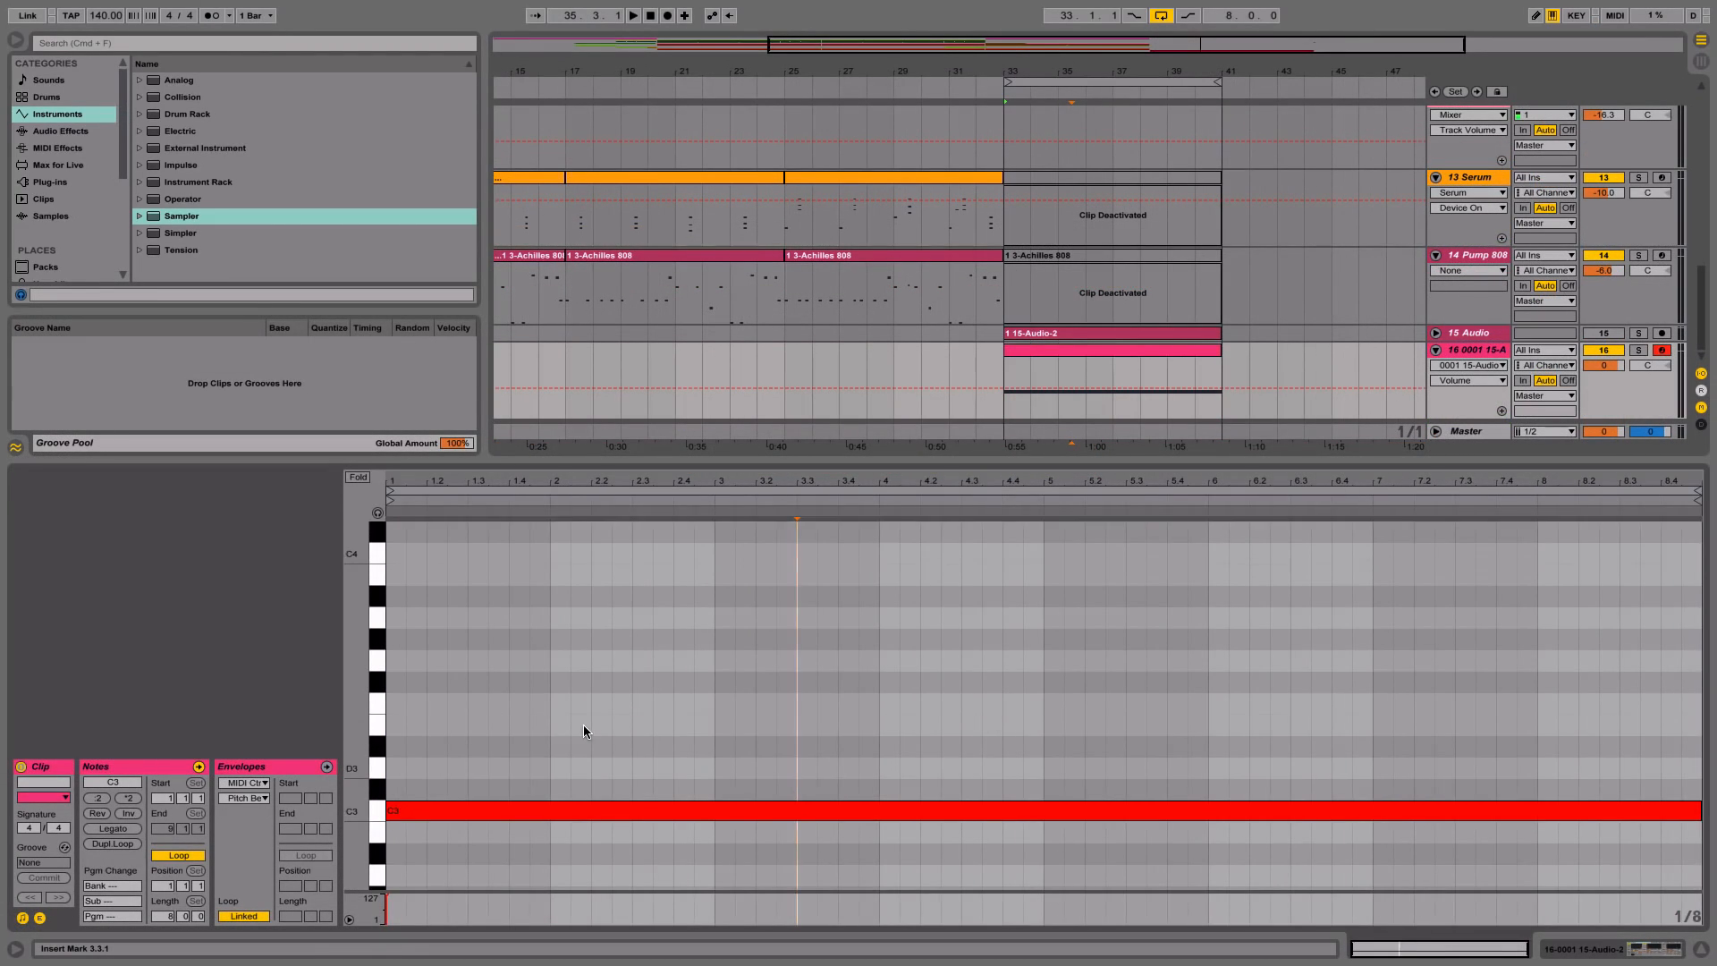
Draw a Pitch Bend envelope diving to the bottom from beat 2.3 to 3.
click(326, 767)
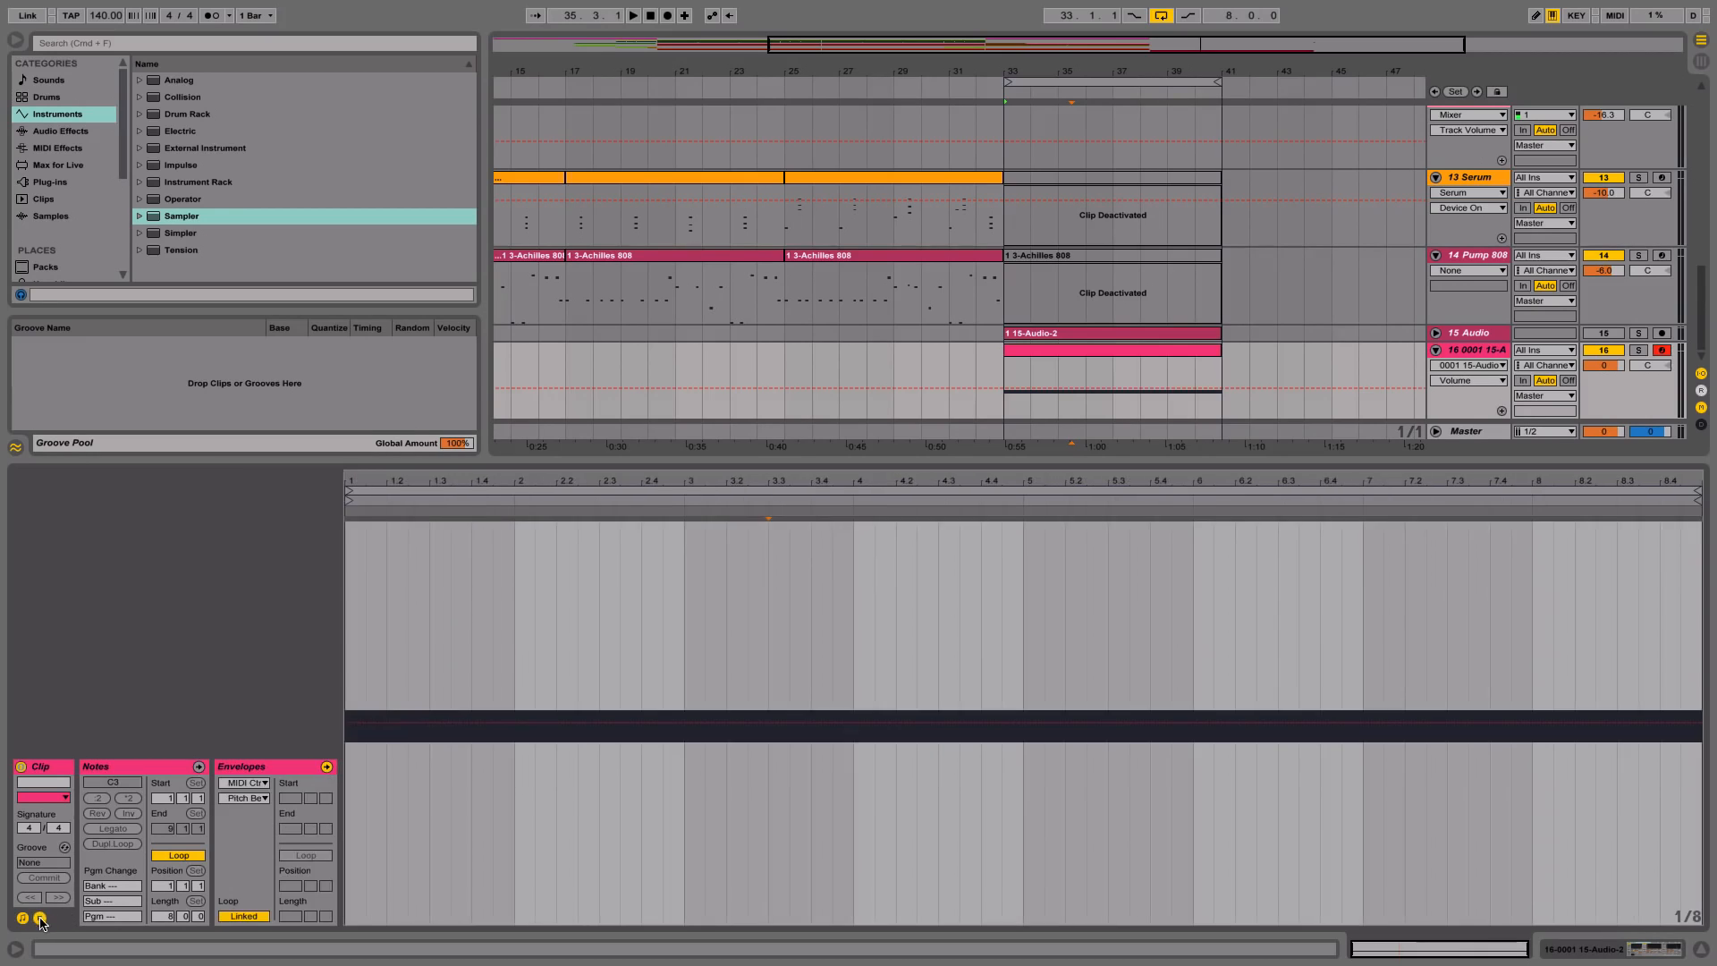
click(247, 797)
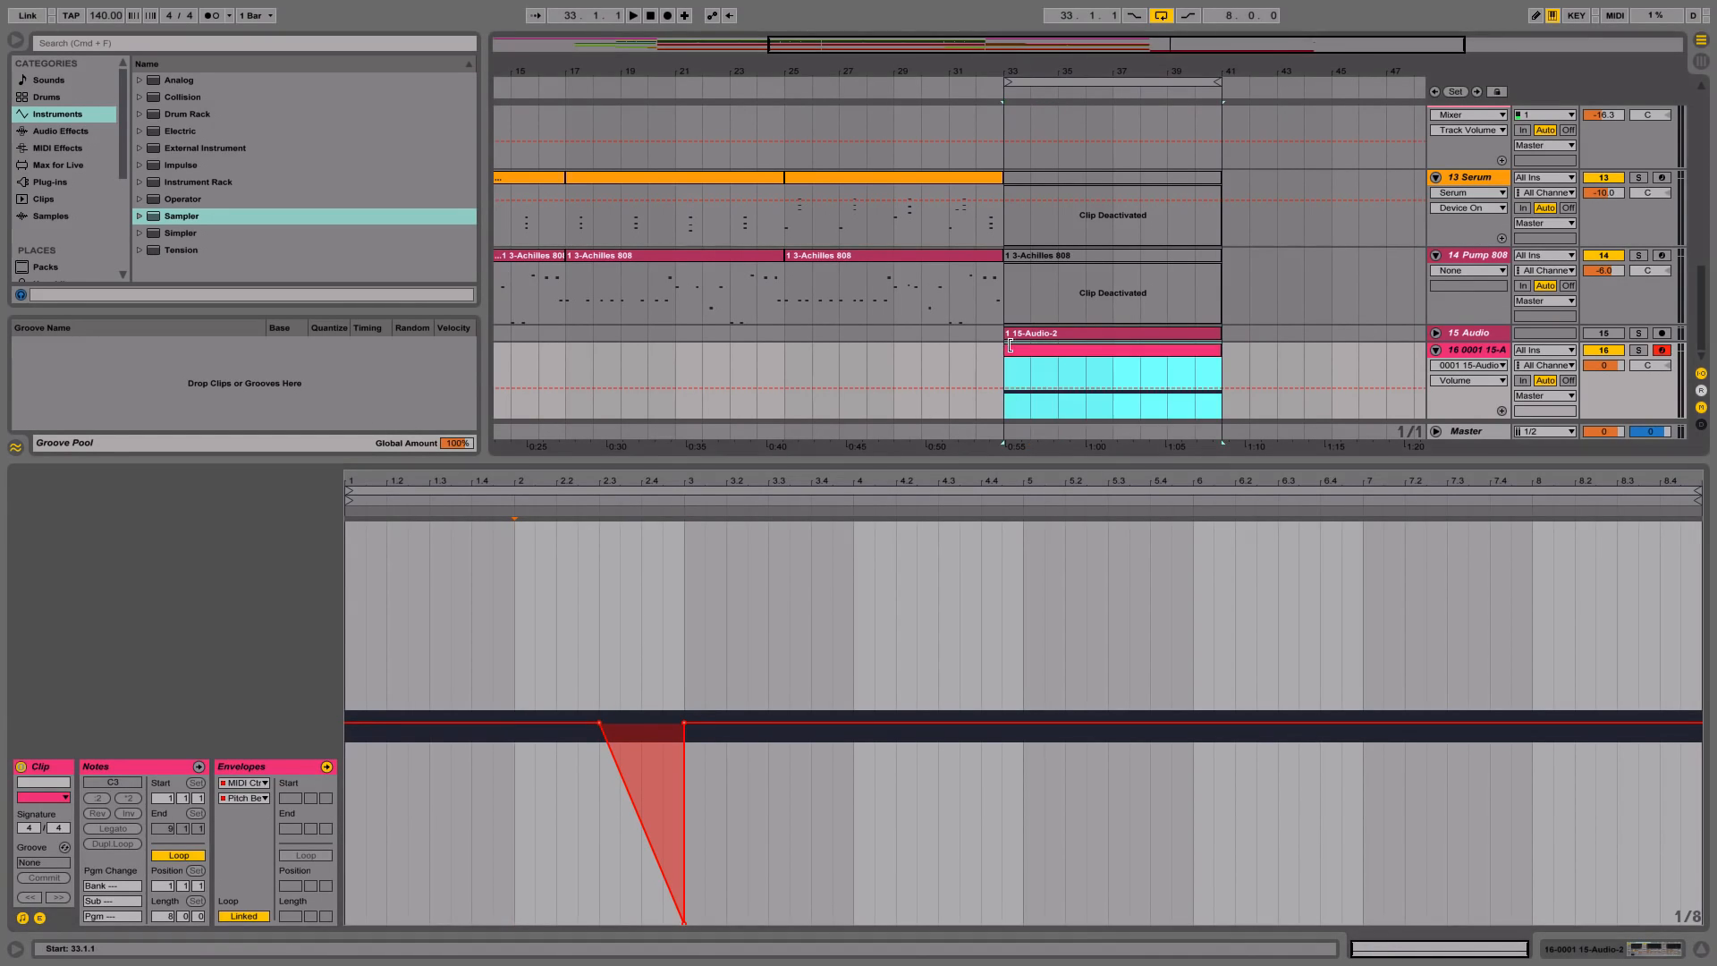
click(630, 14)
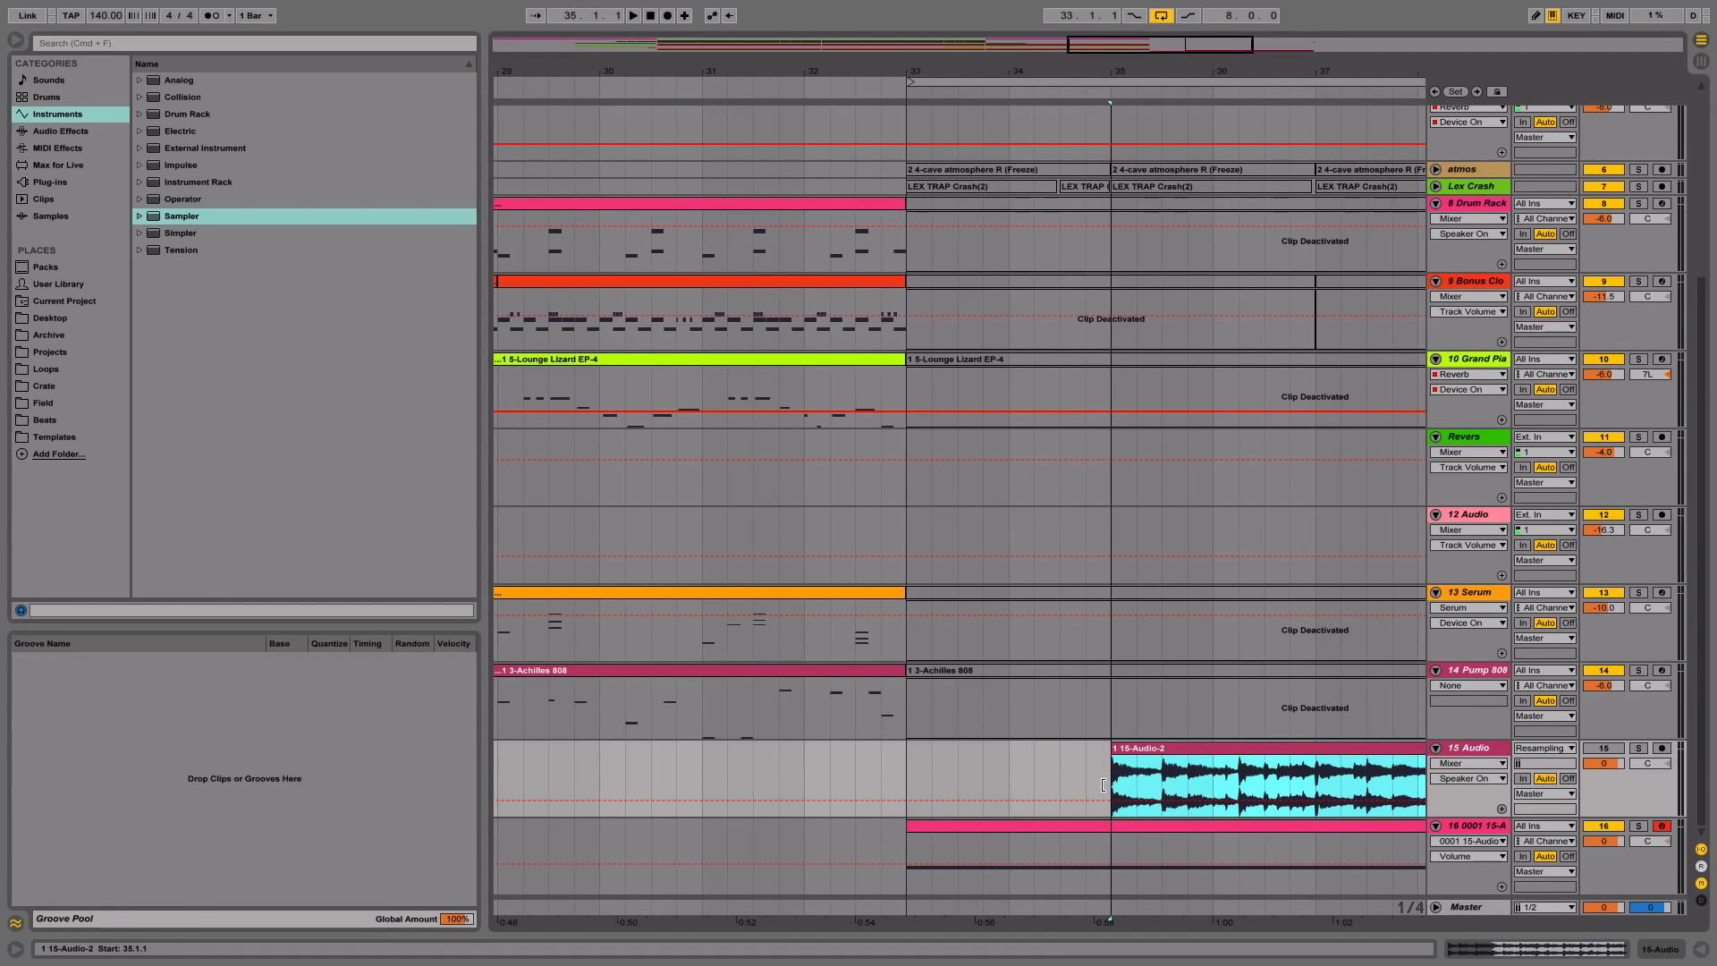
Trim track 16's MIDI clip to bars 33–35, then duplicate the track as track 17.
scroll(right, 3)
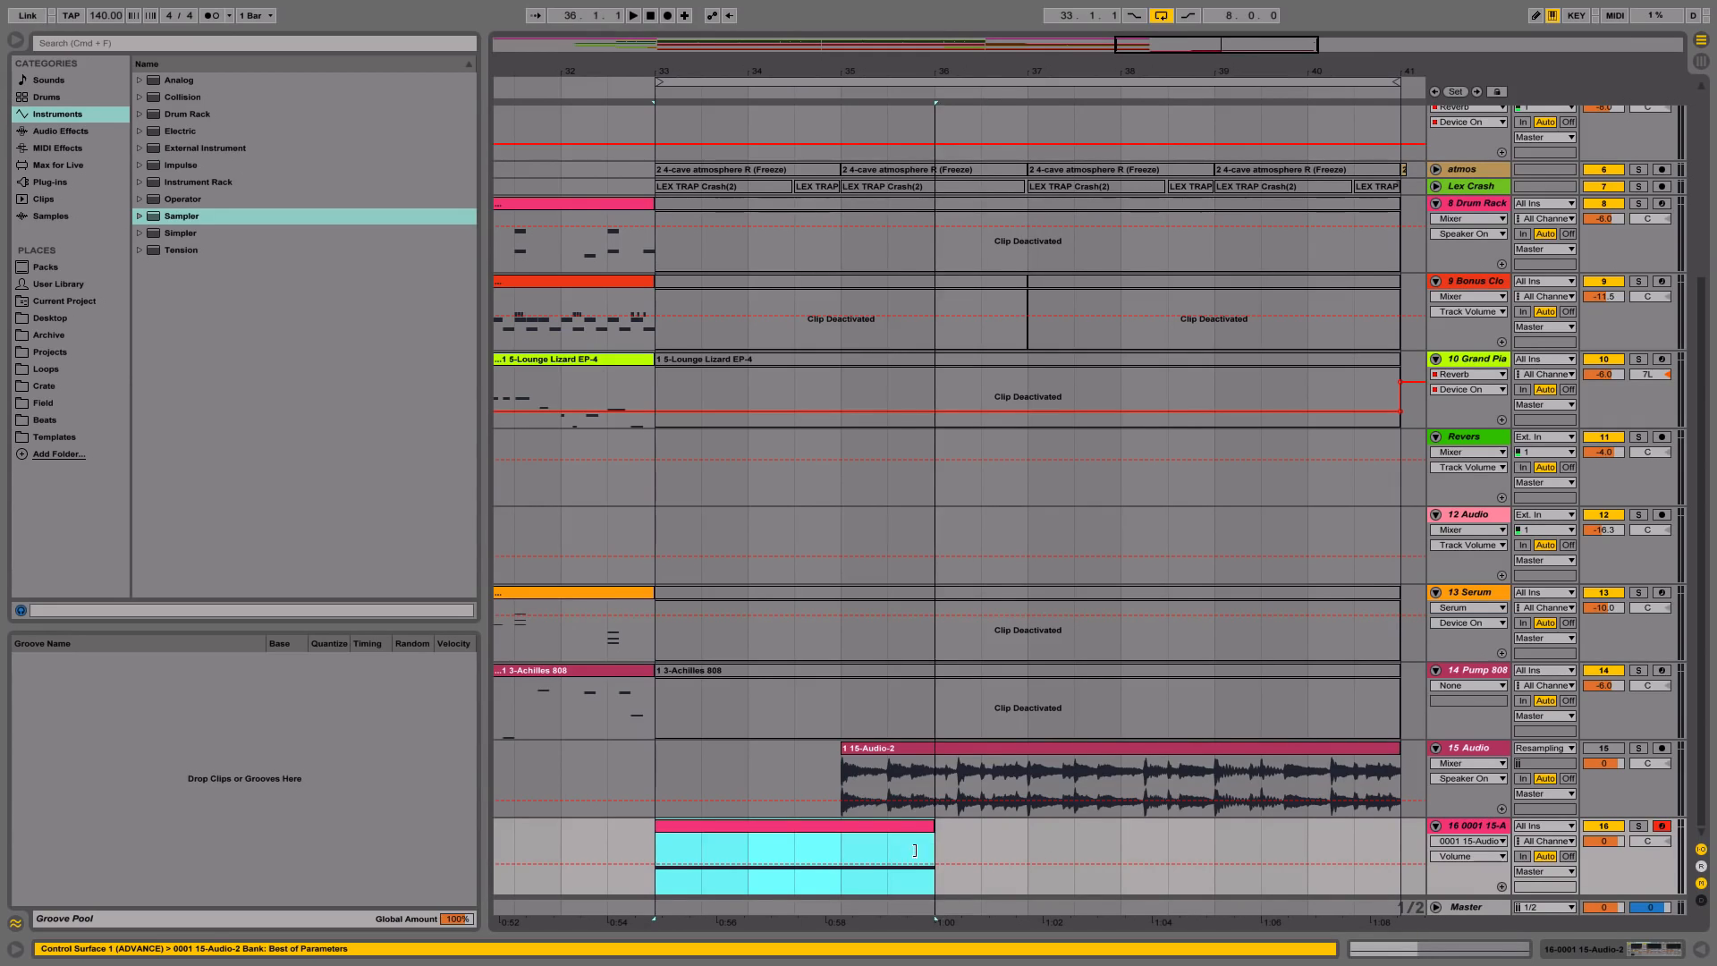
click(660, 772)
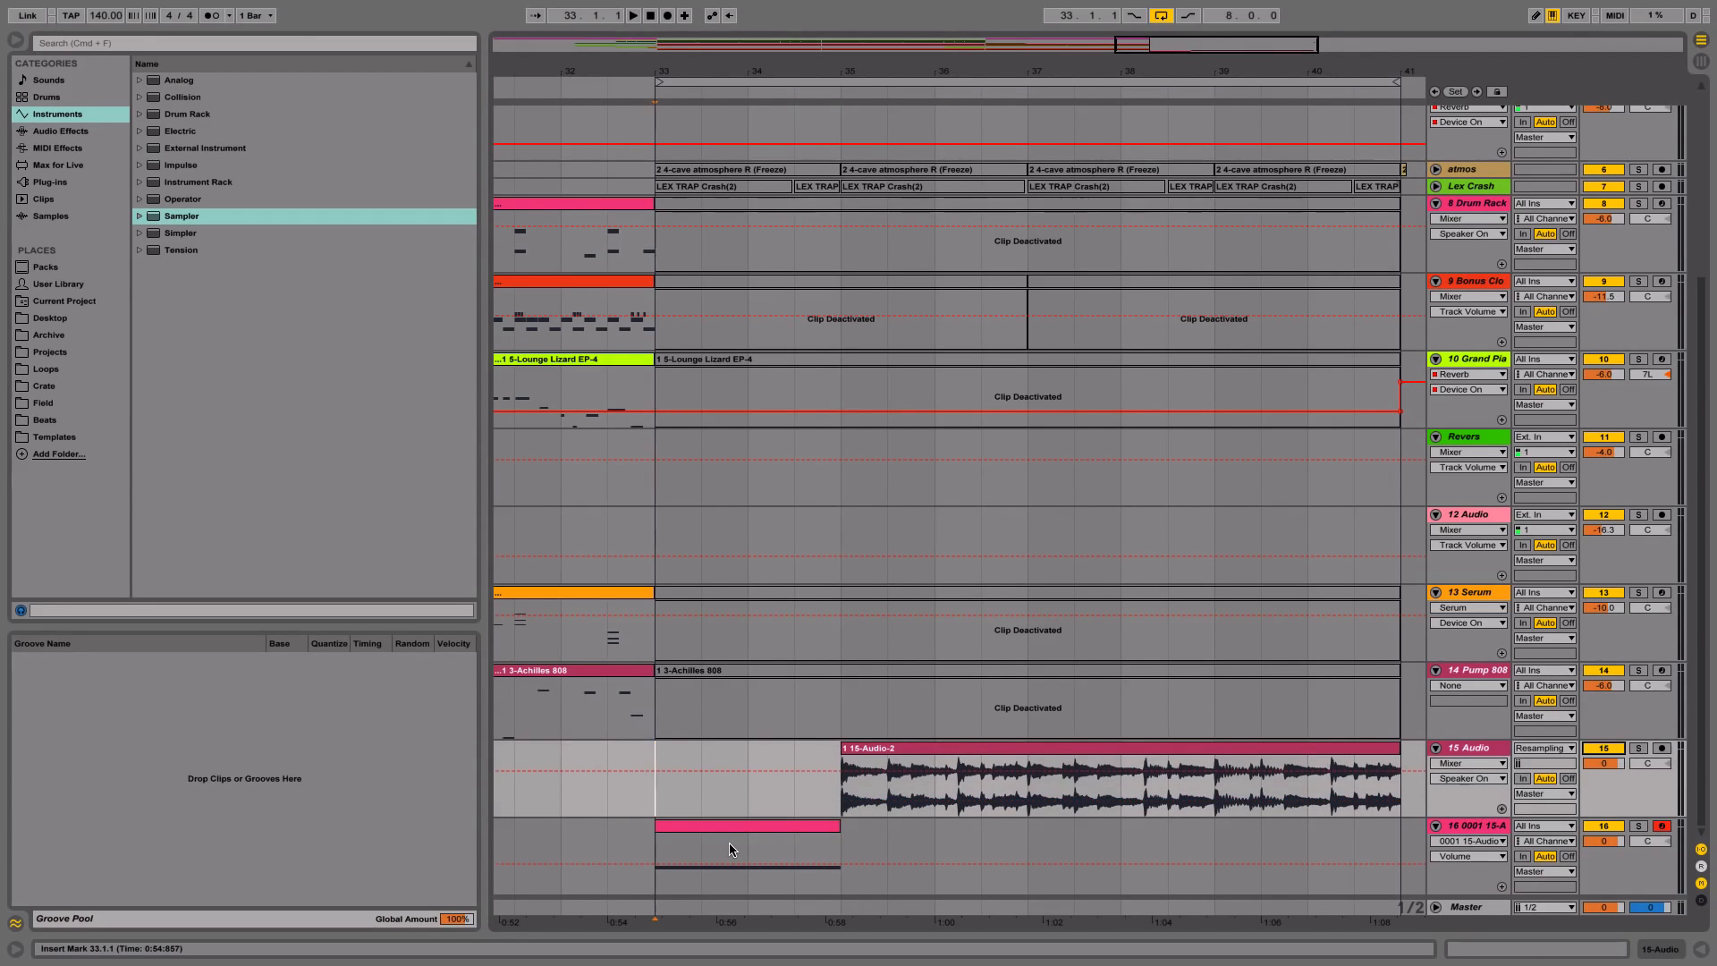
click(632, 15)
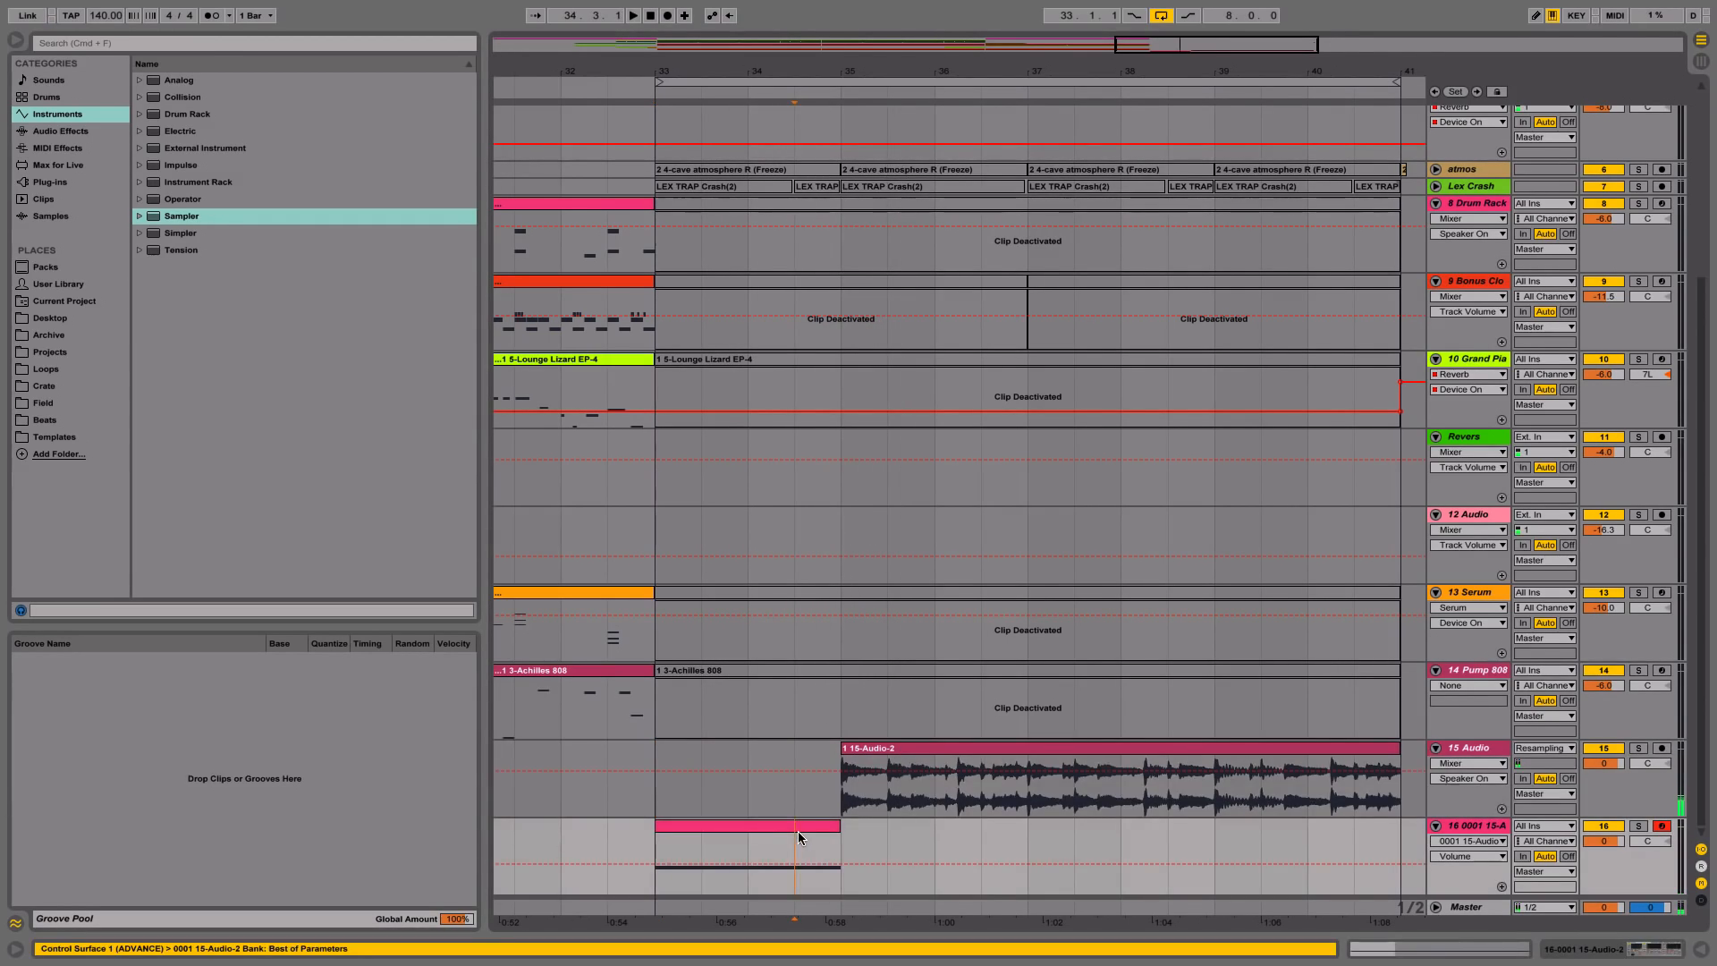
click(747, 848)
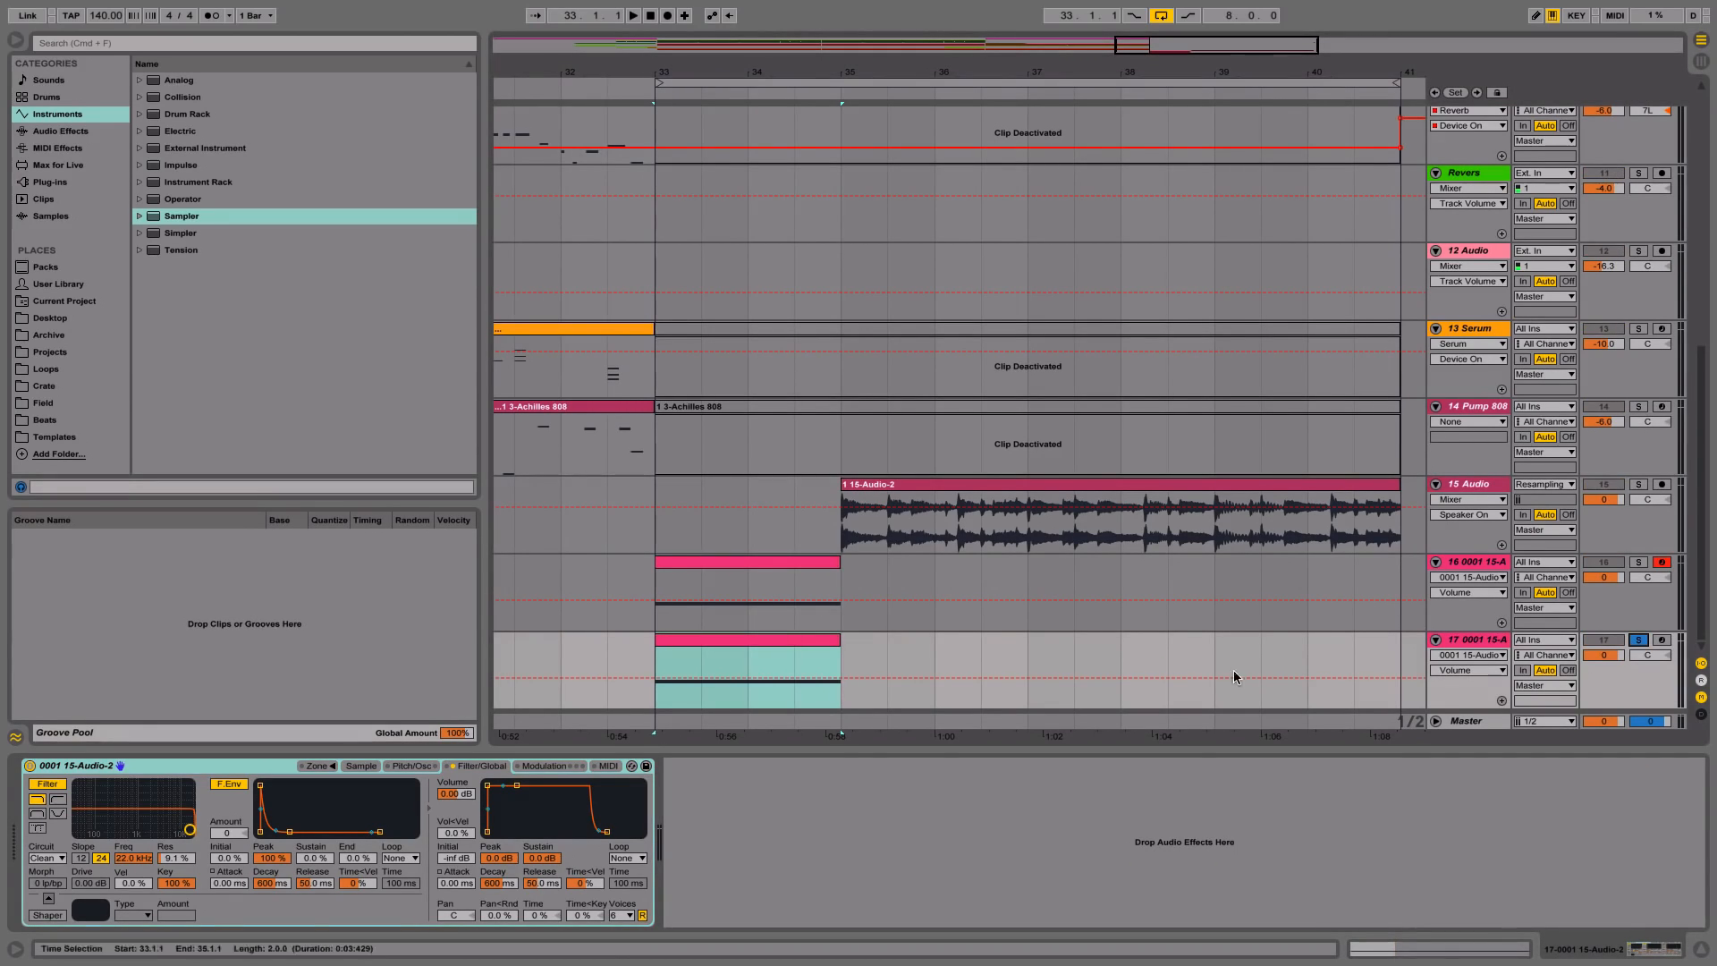
Solo the resampled audio track, end track 16's clip at bar 34.3, and trim track 17's copy to bars 34.3–35.
click(361, 766)
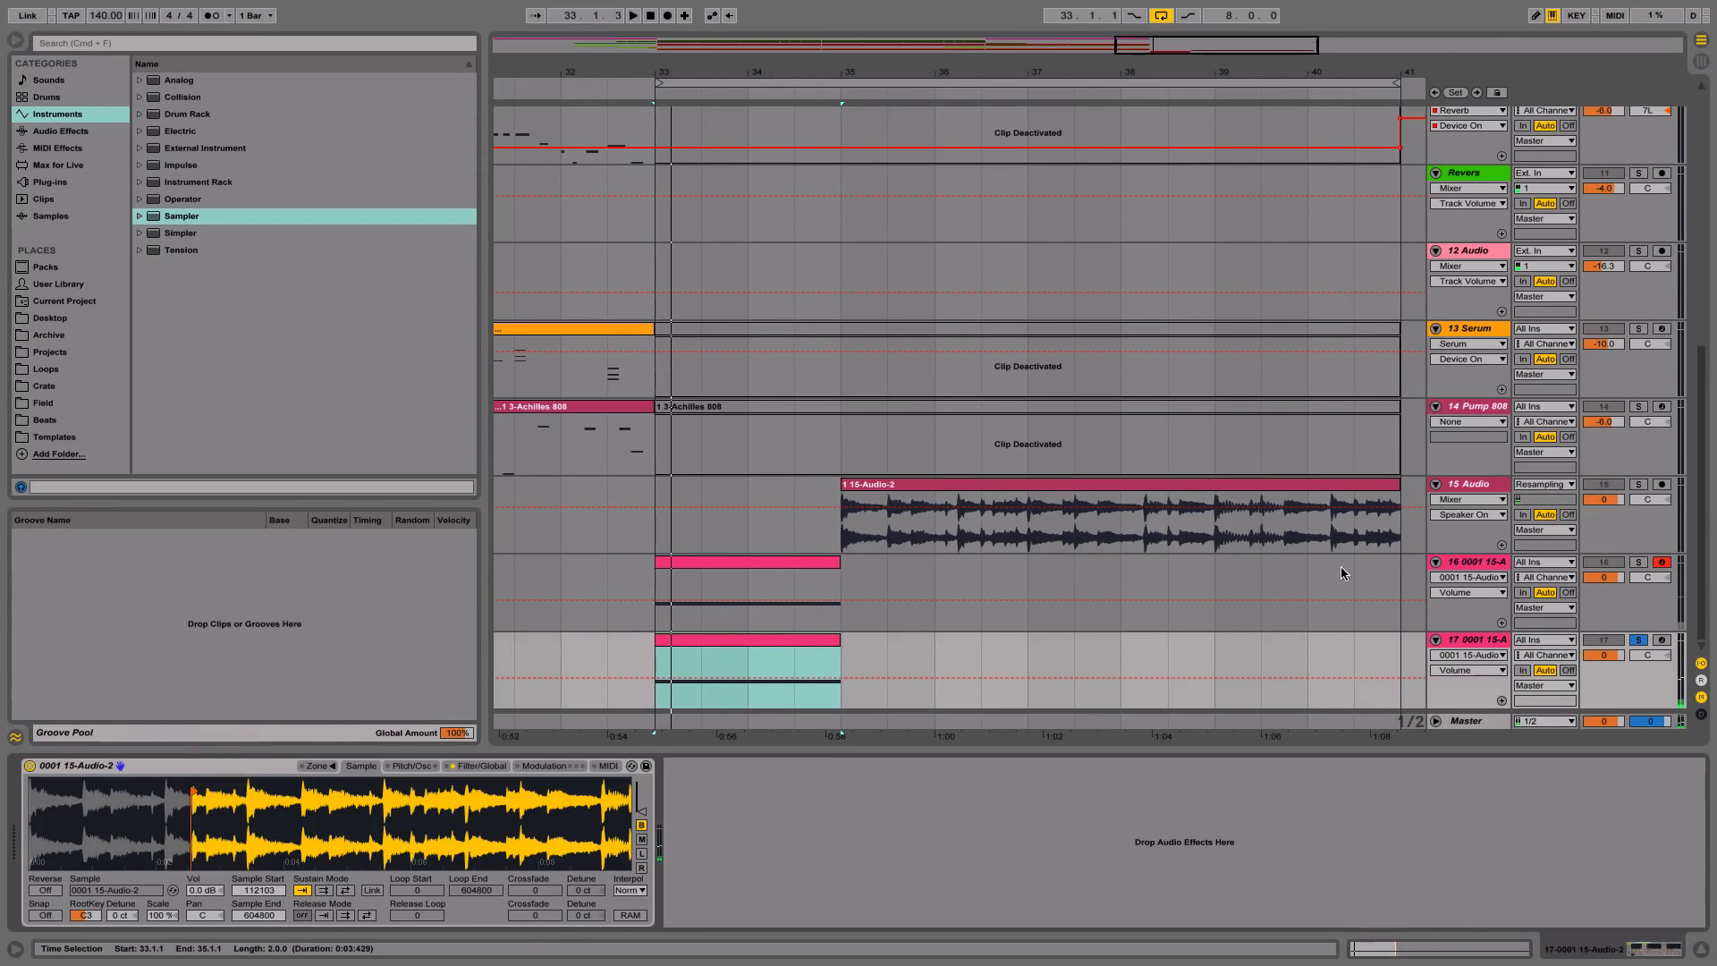
click(1117, 515)
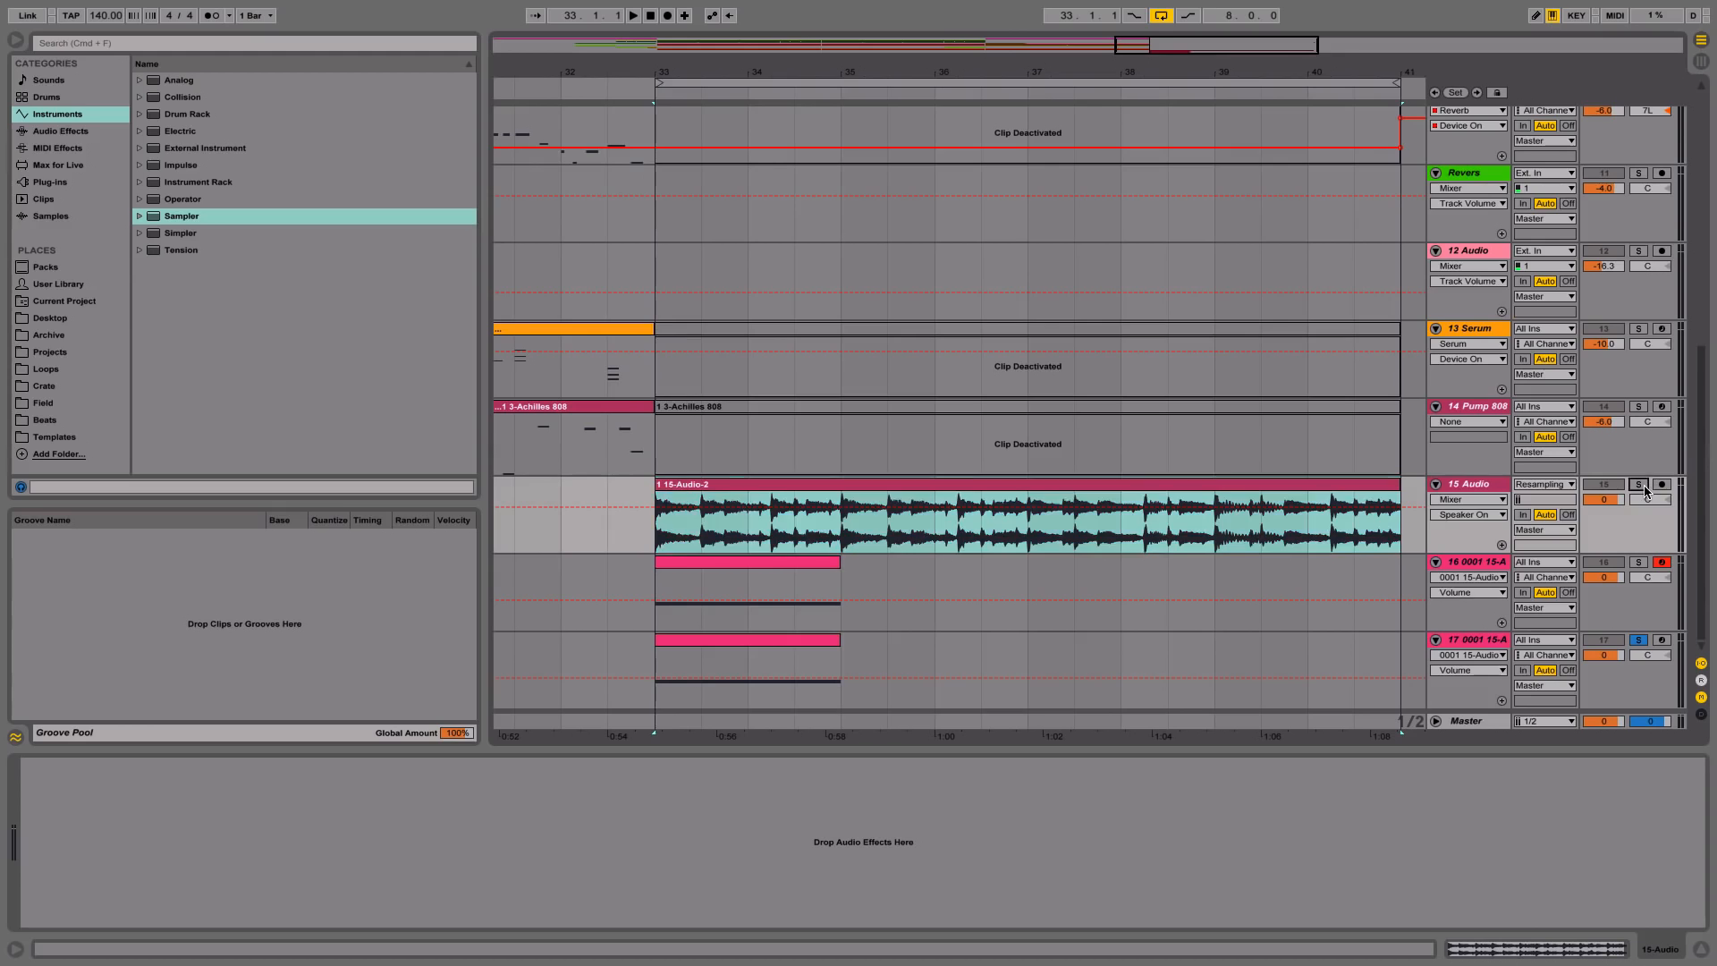
click(633, 14)
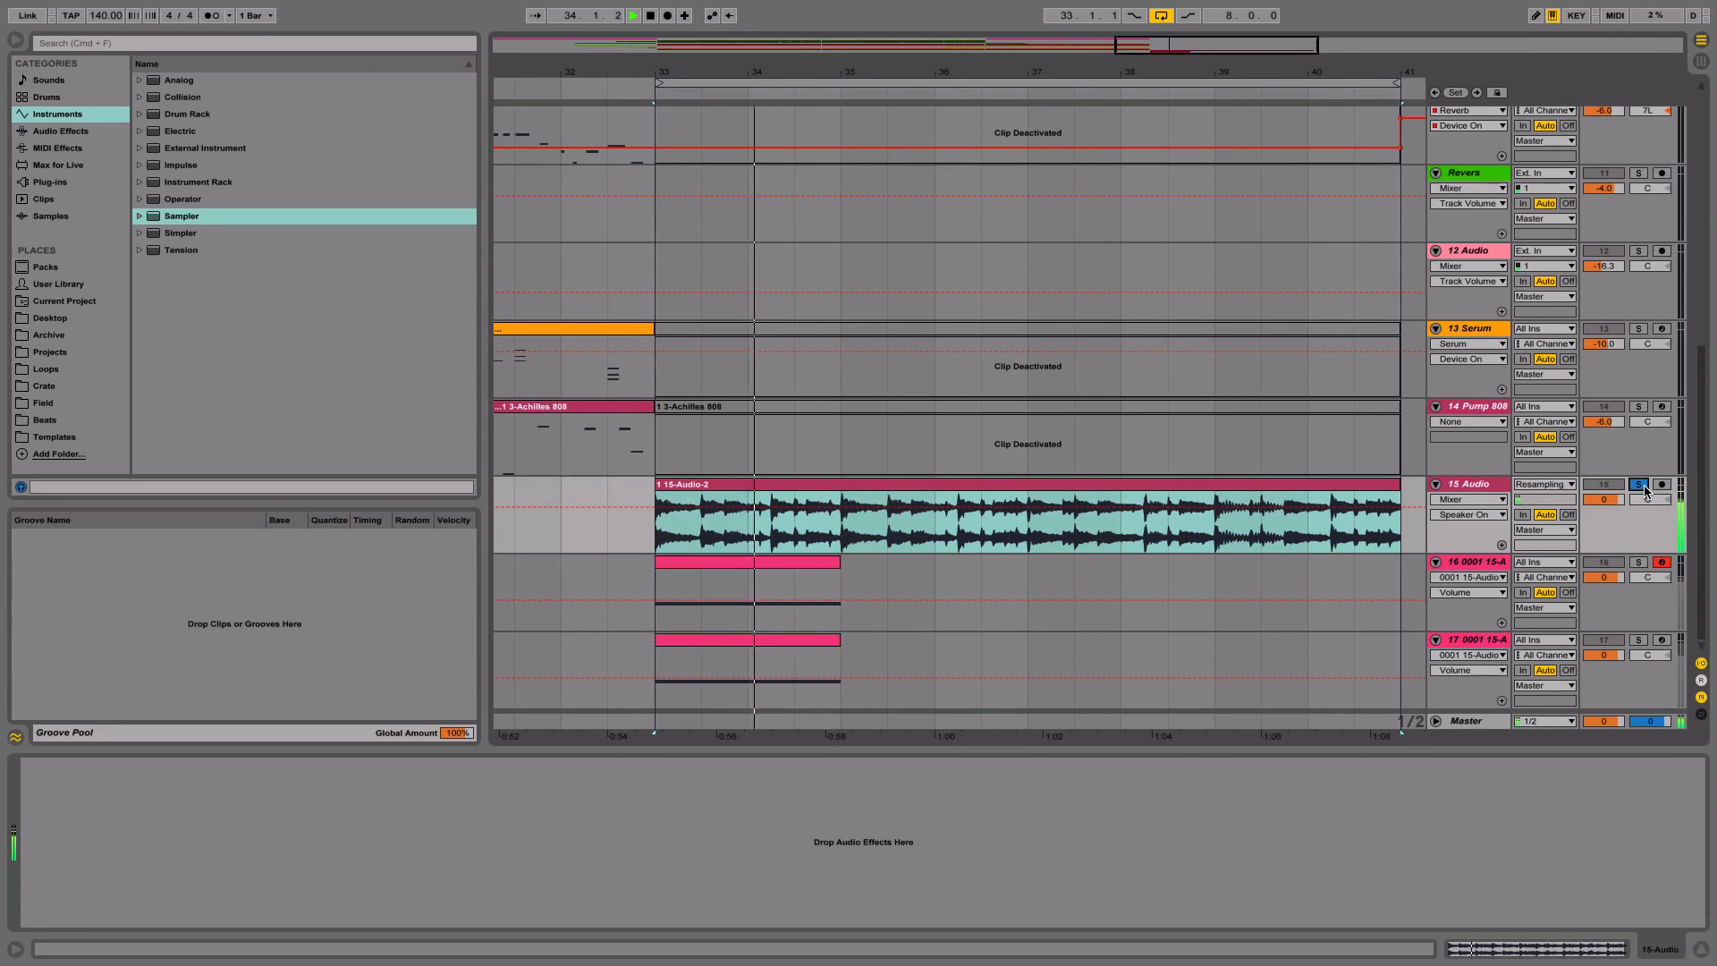
click(791, 515)
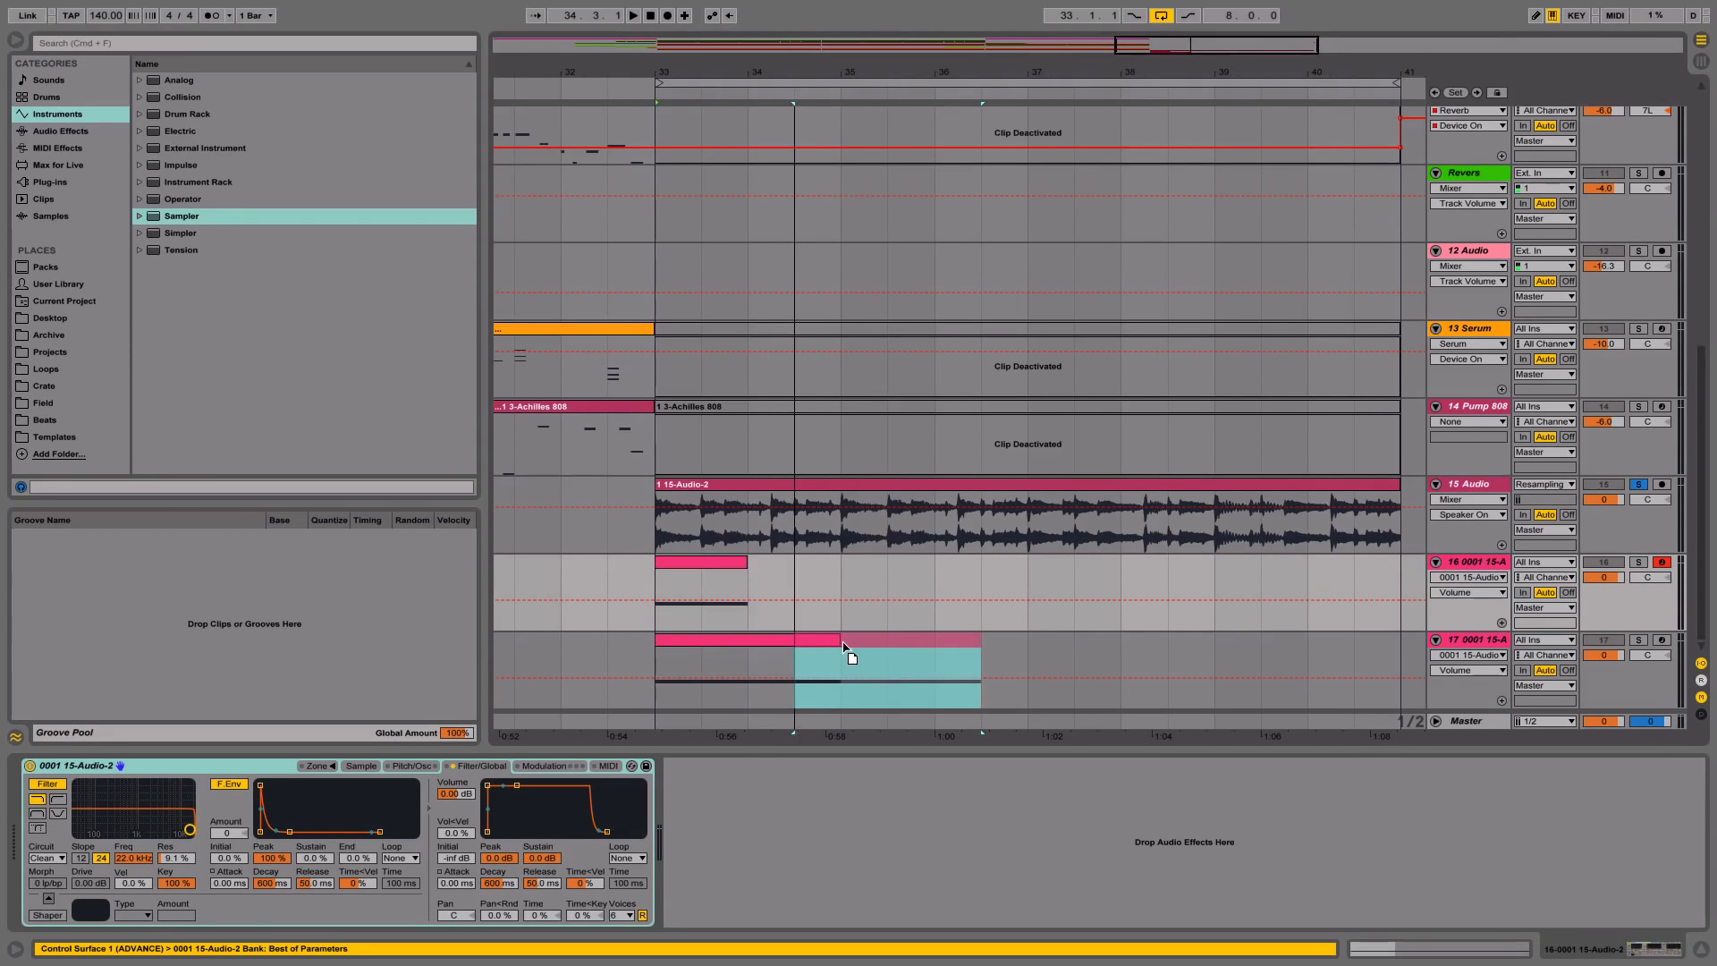
click(361, 766)
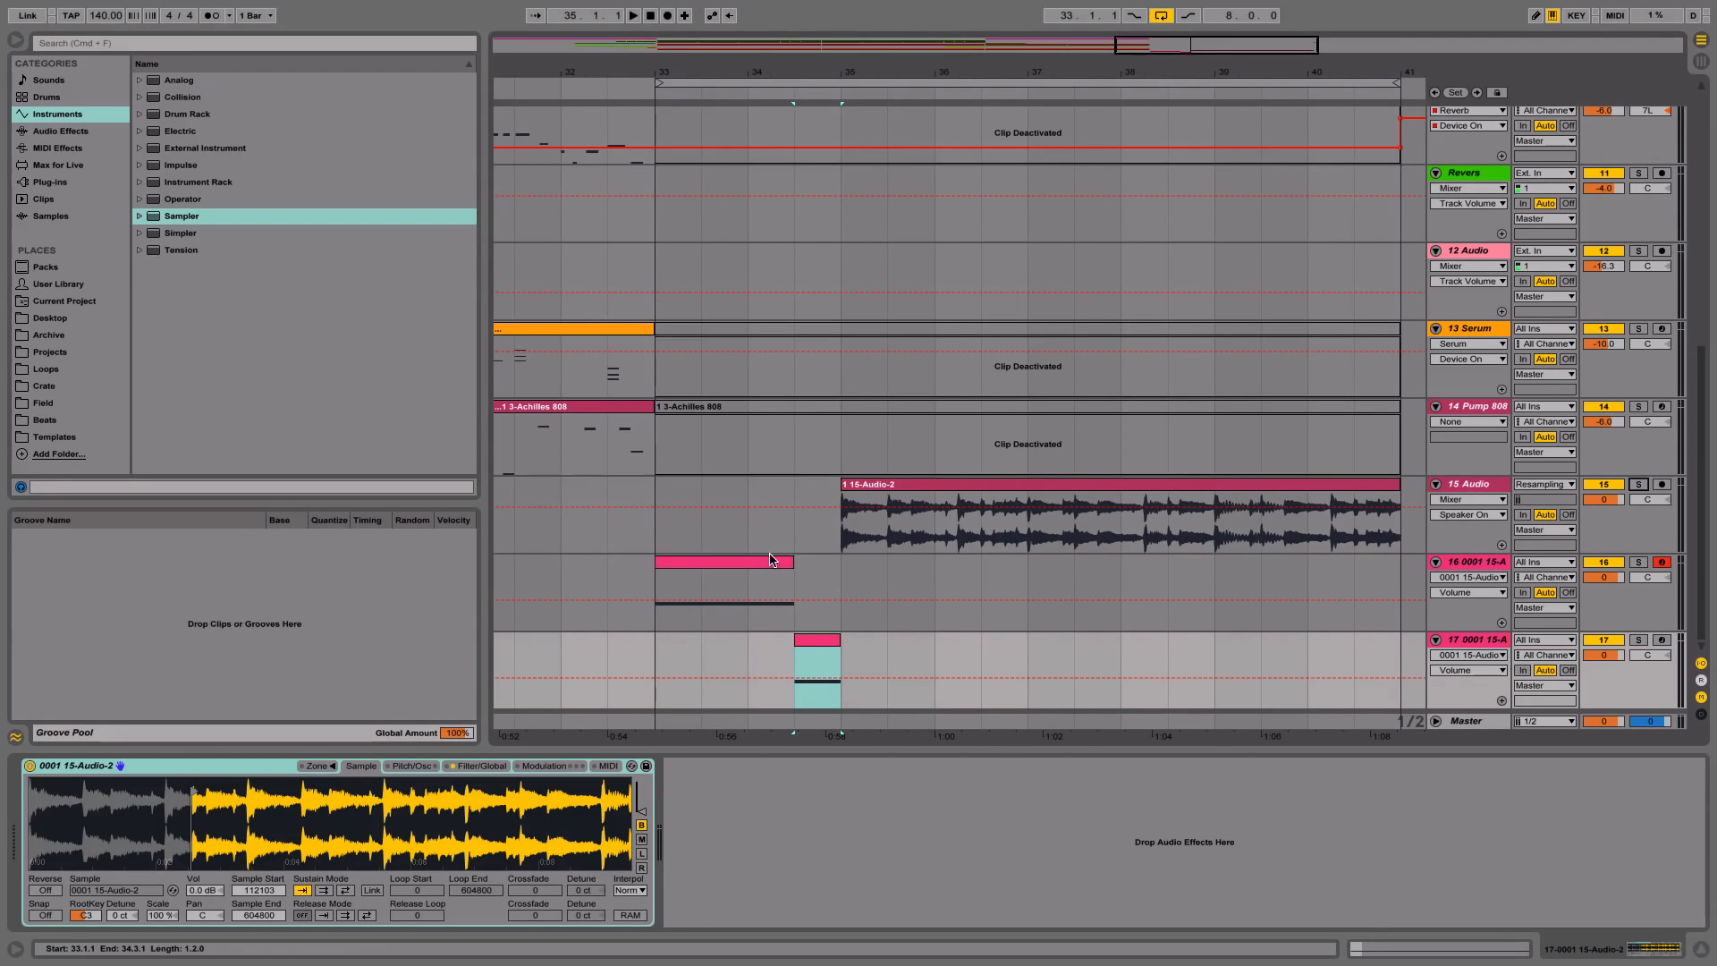
Draw pitch-bend drops in track 16's clip and near the start of track 17's short clip.
double_click(725, 561)
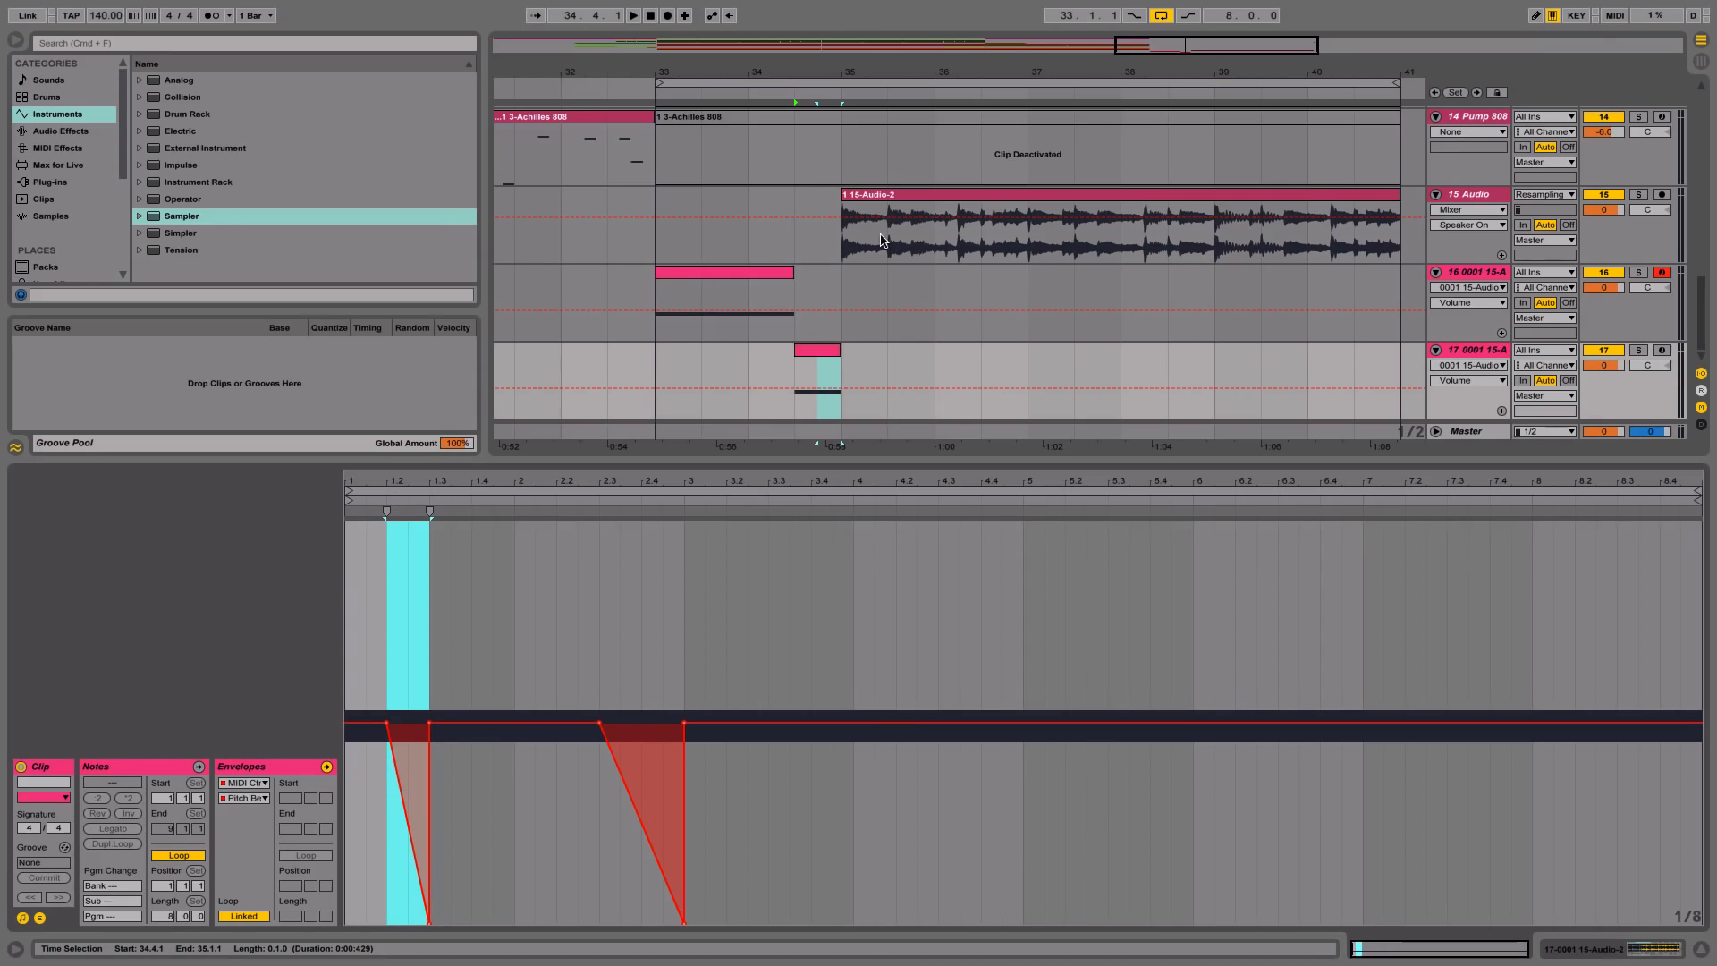
click(630, 14)
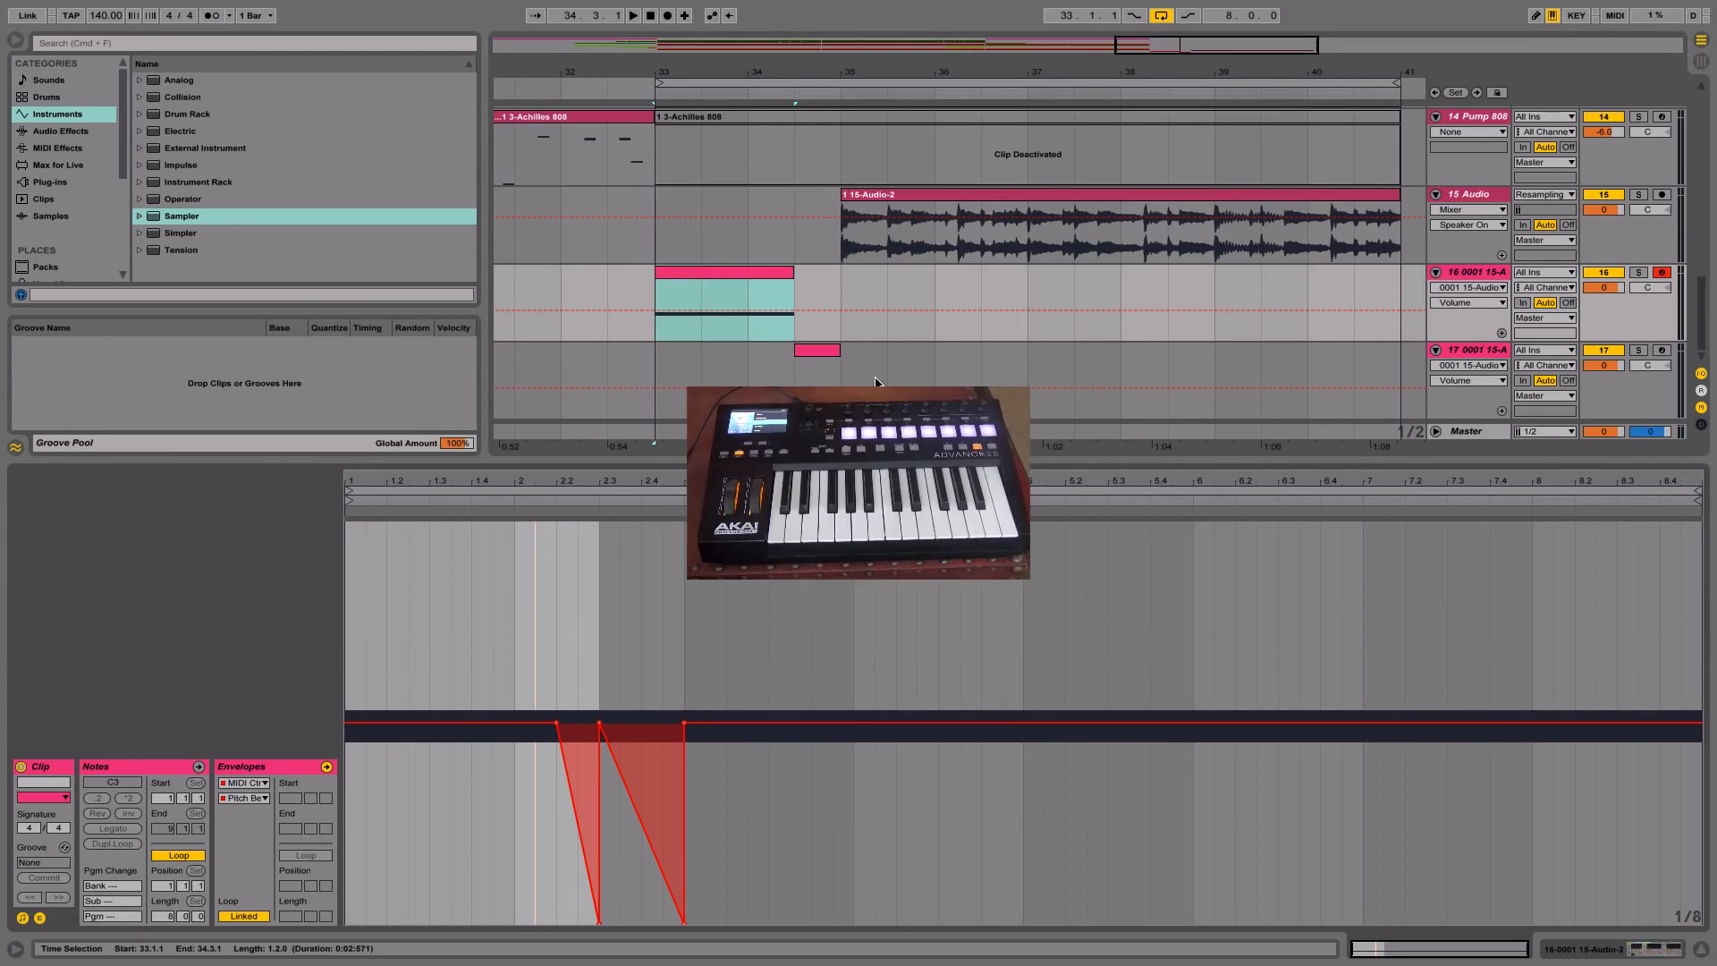
click(521, 766)
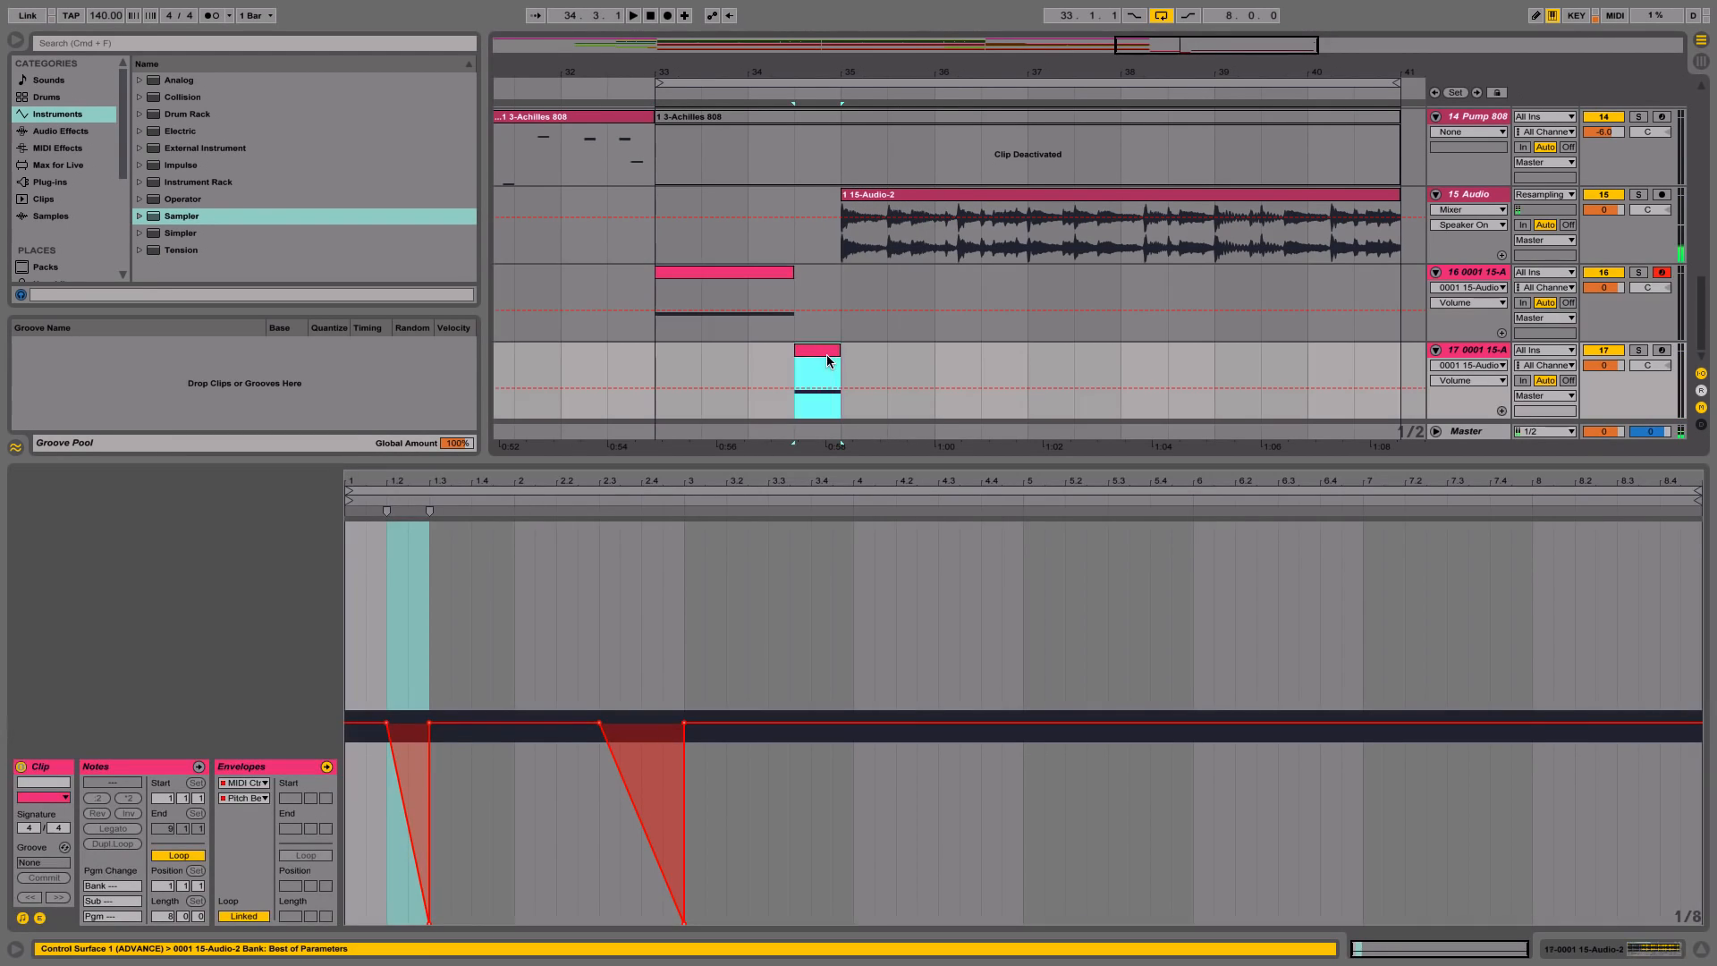
Delete track 16's old bend breakpoints and raise track 17's breakpoint for an upward pitch-up ramp.
click(816, 378)
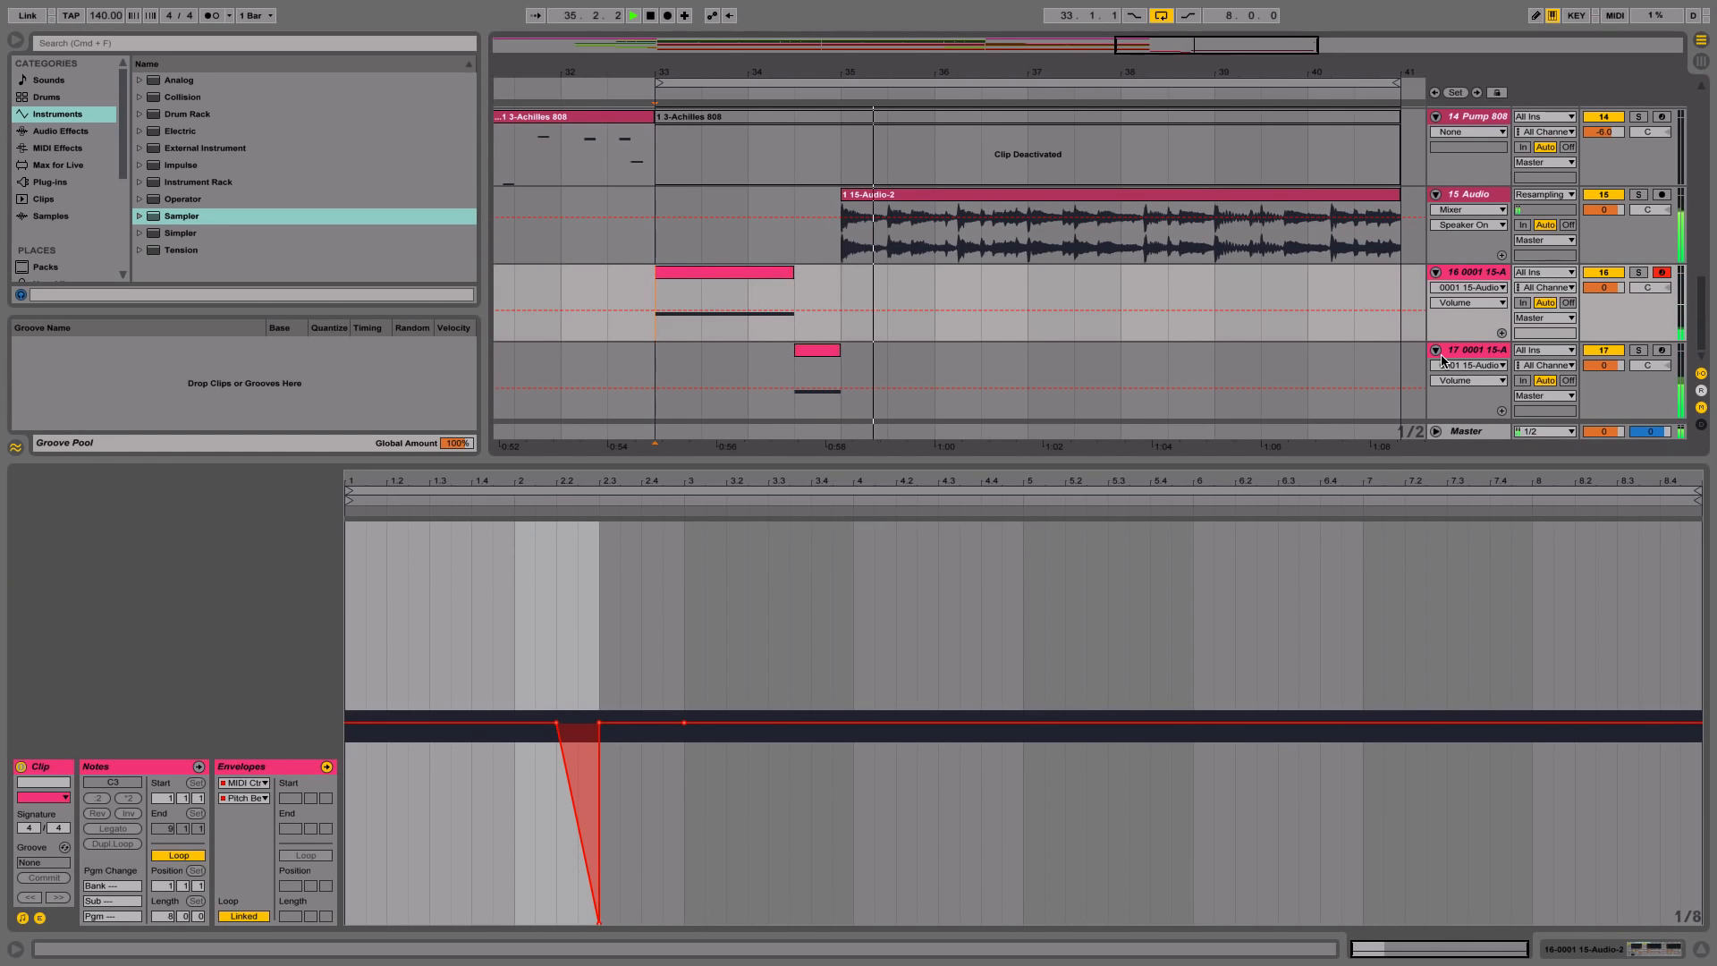
click(815, 351)
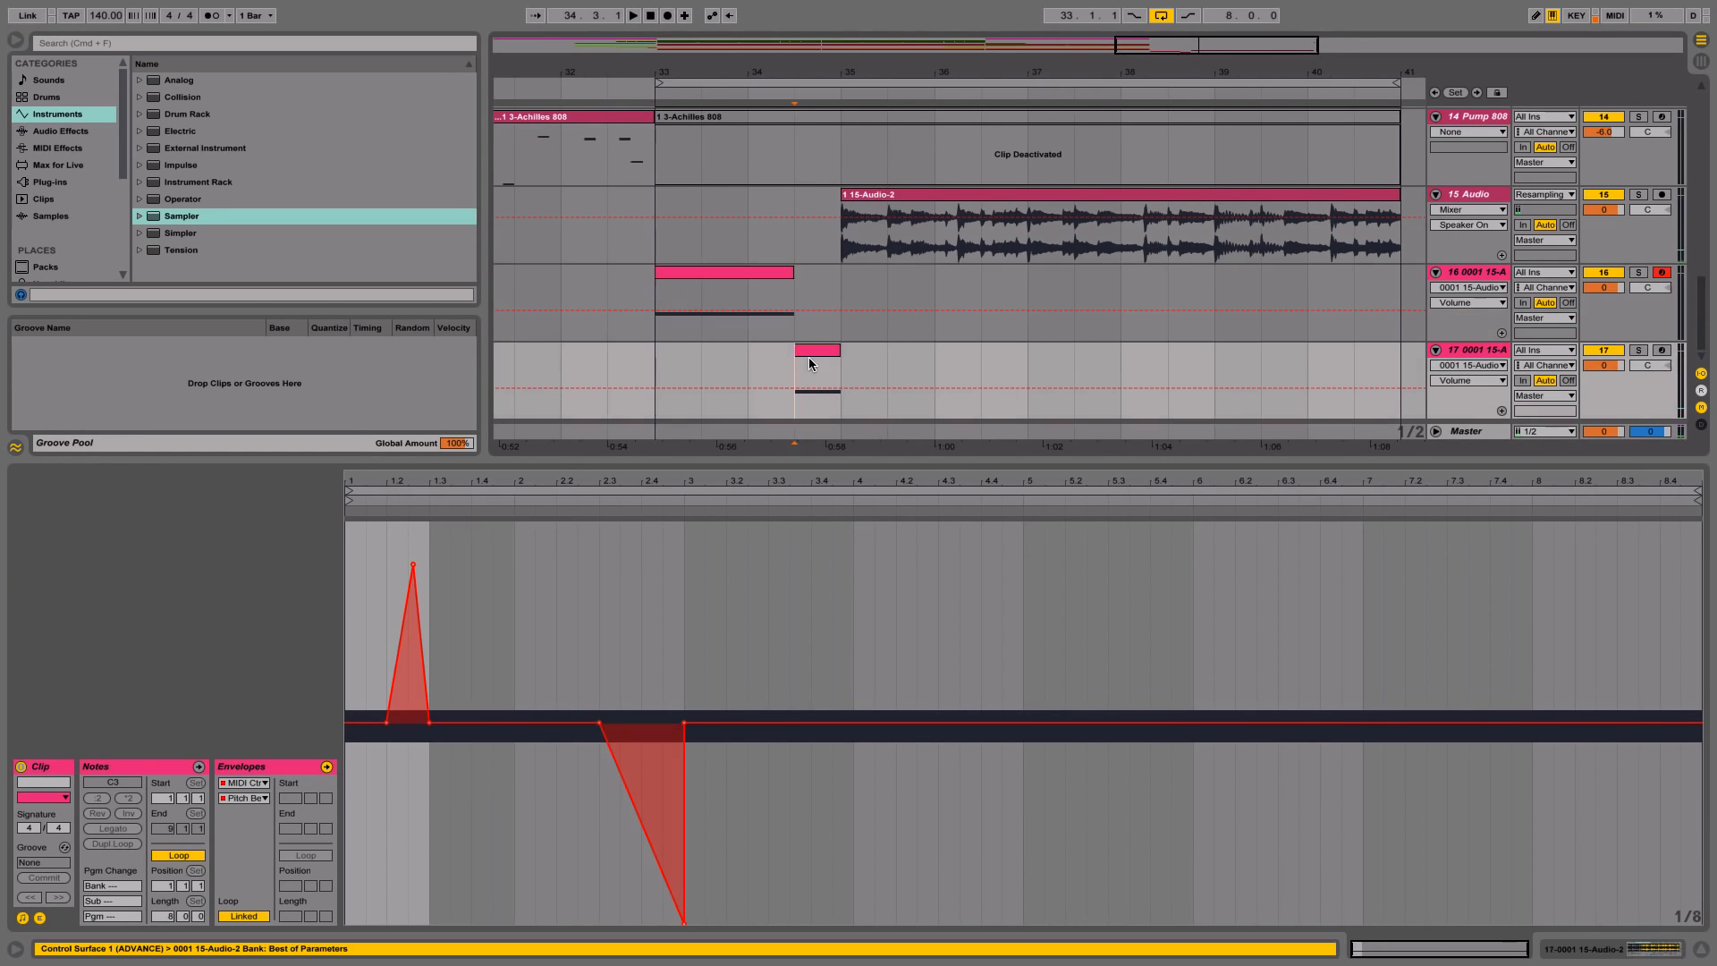
click(815, 378)
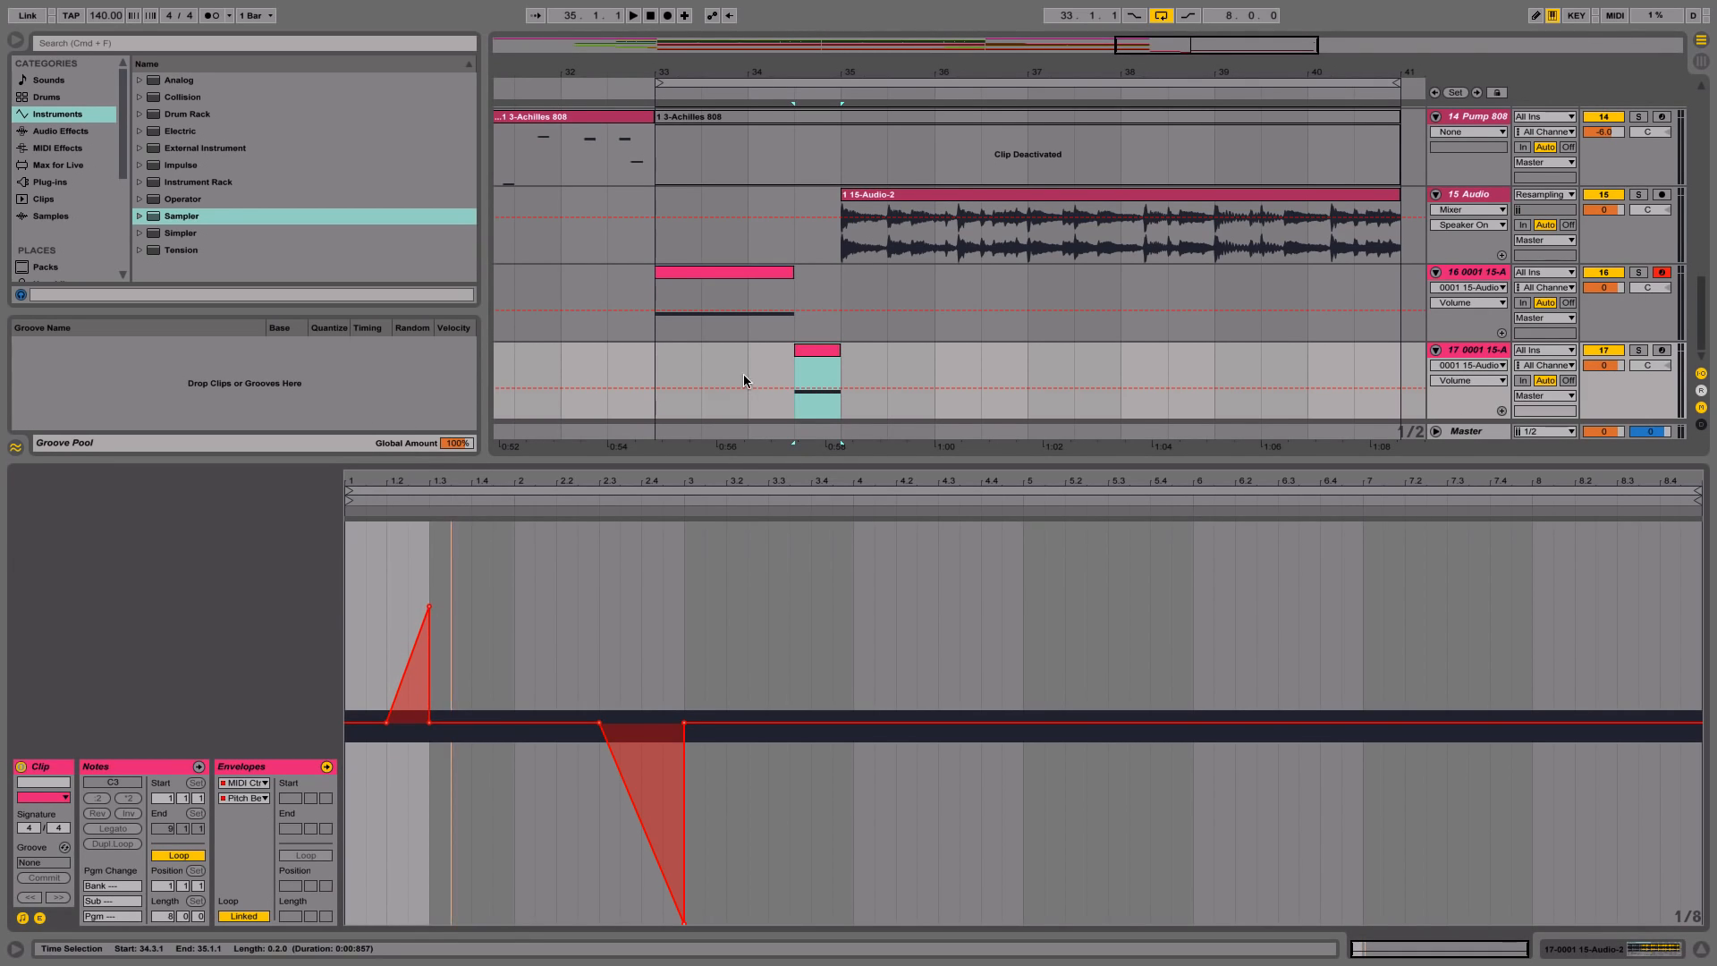
click(723, 381)
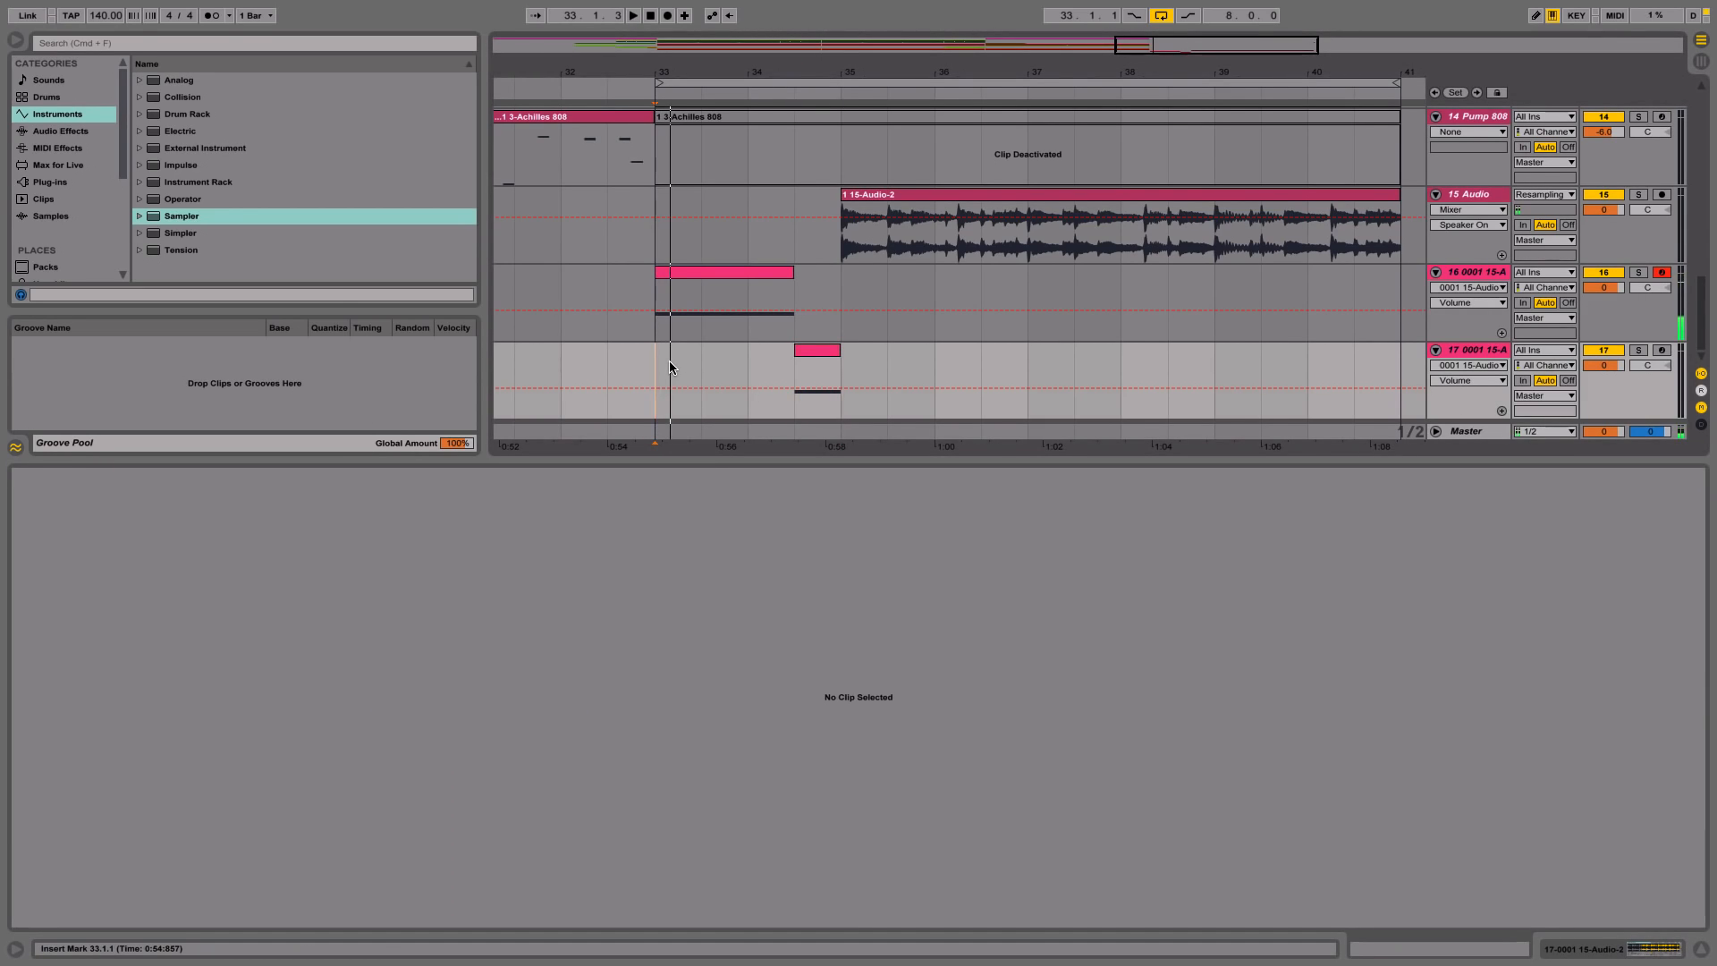
click(632, 14)
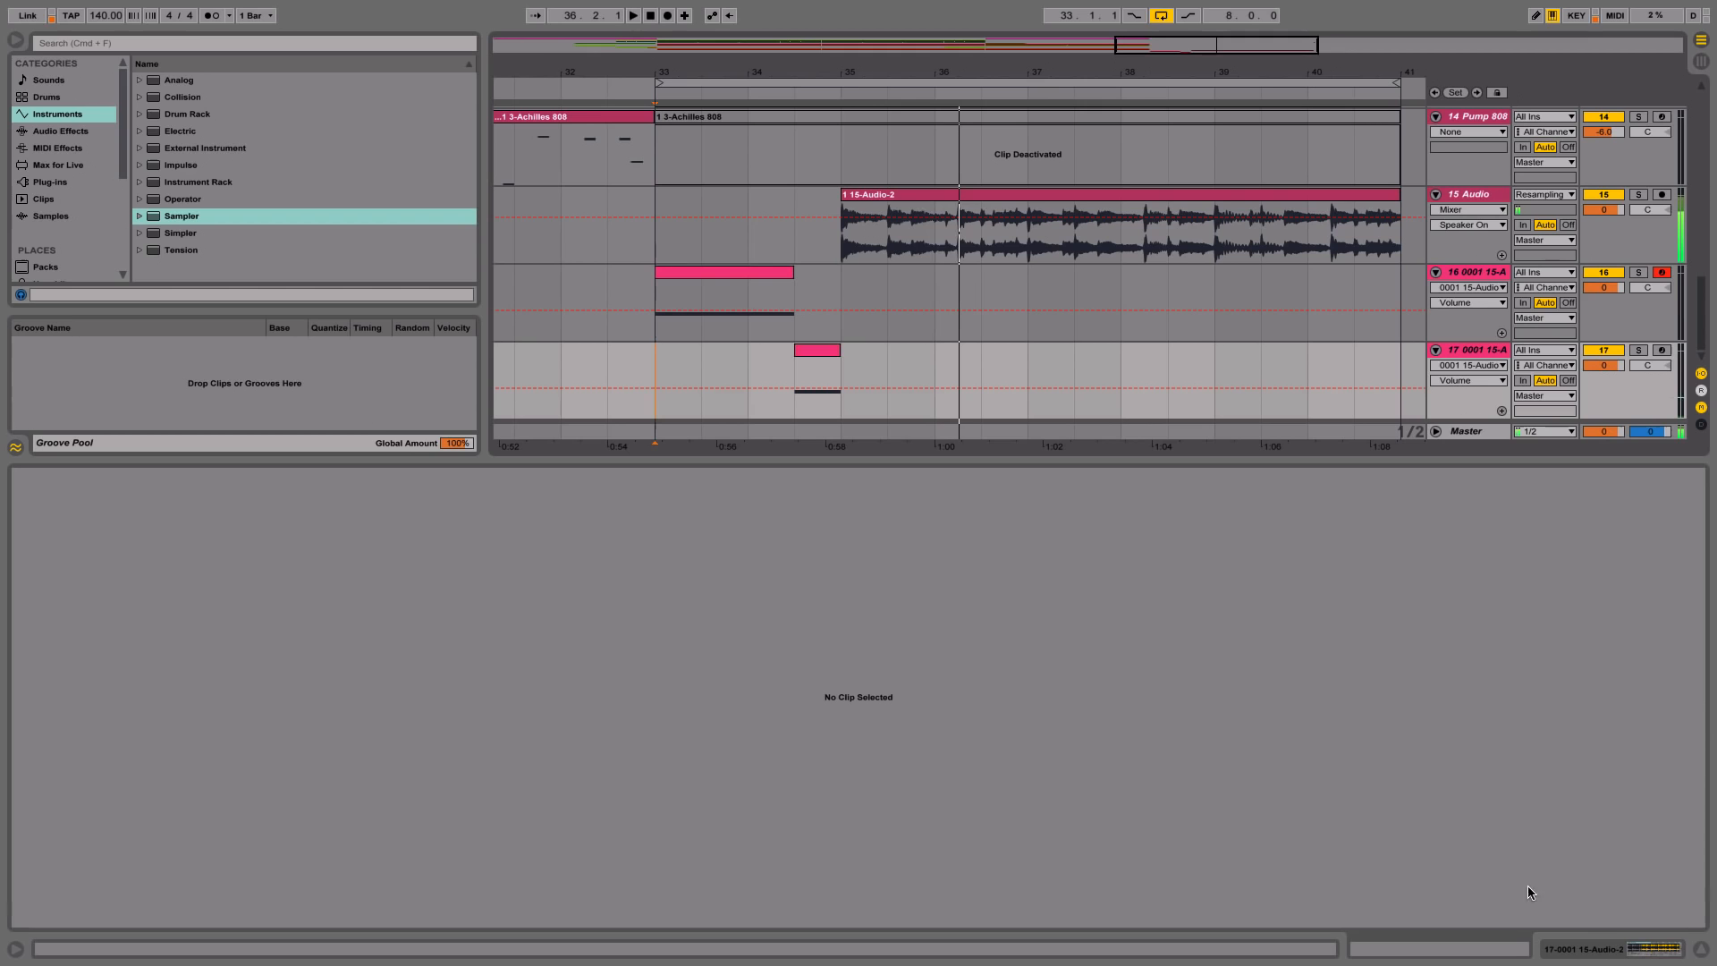
scroll(up, 3)
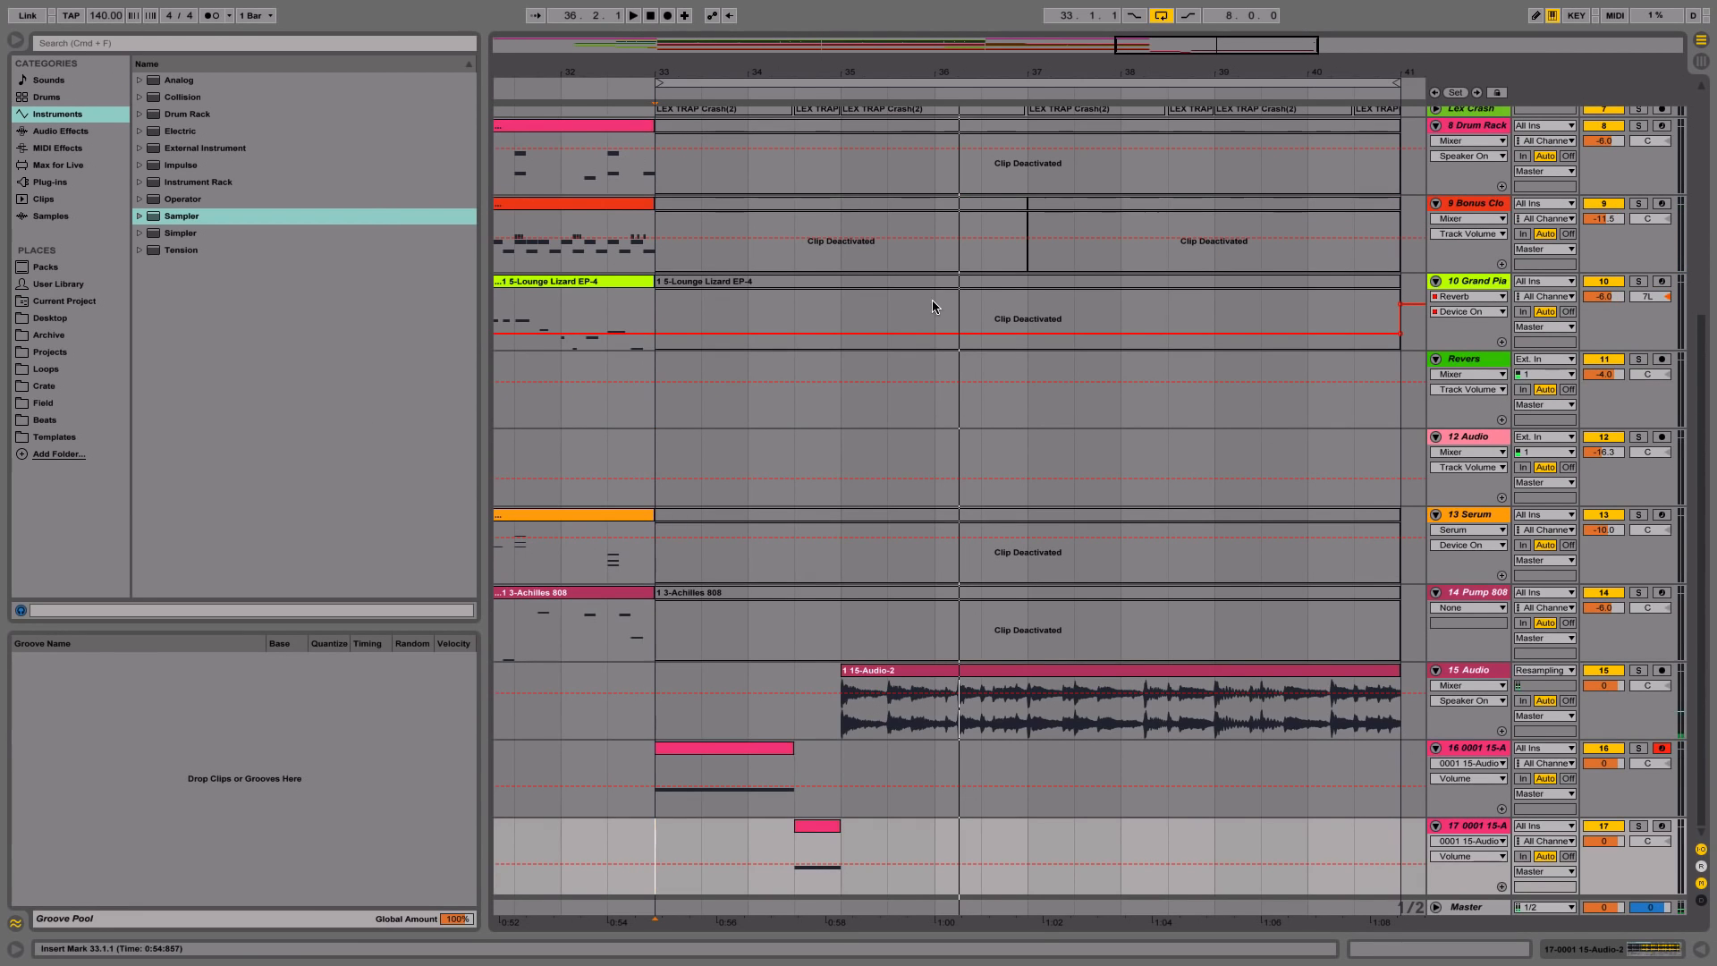
scroll(up, 3)
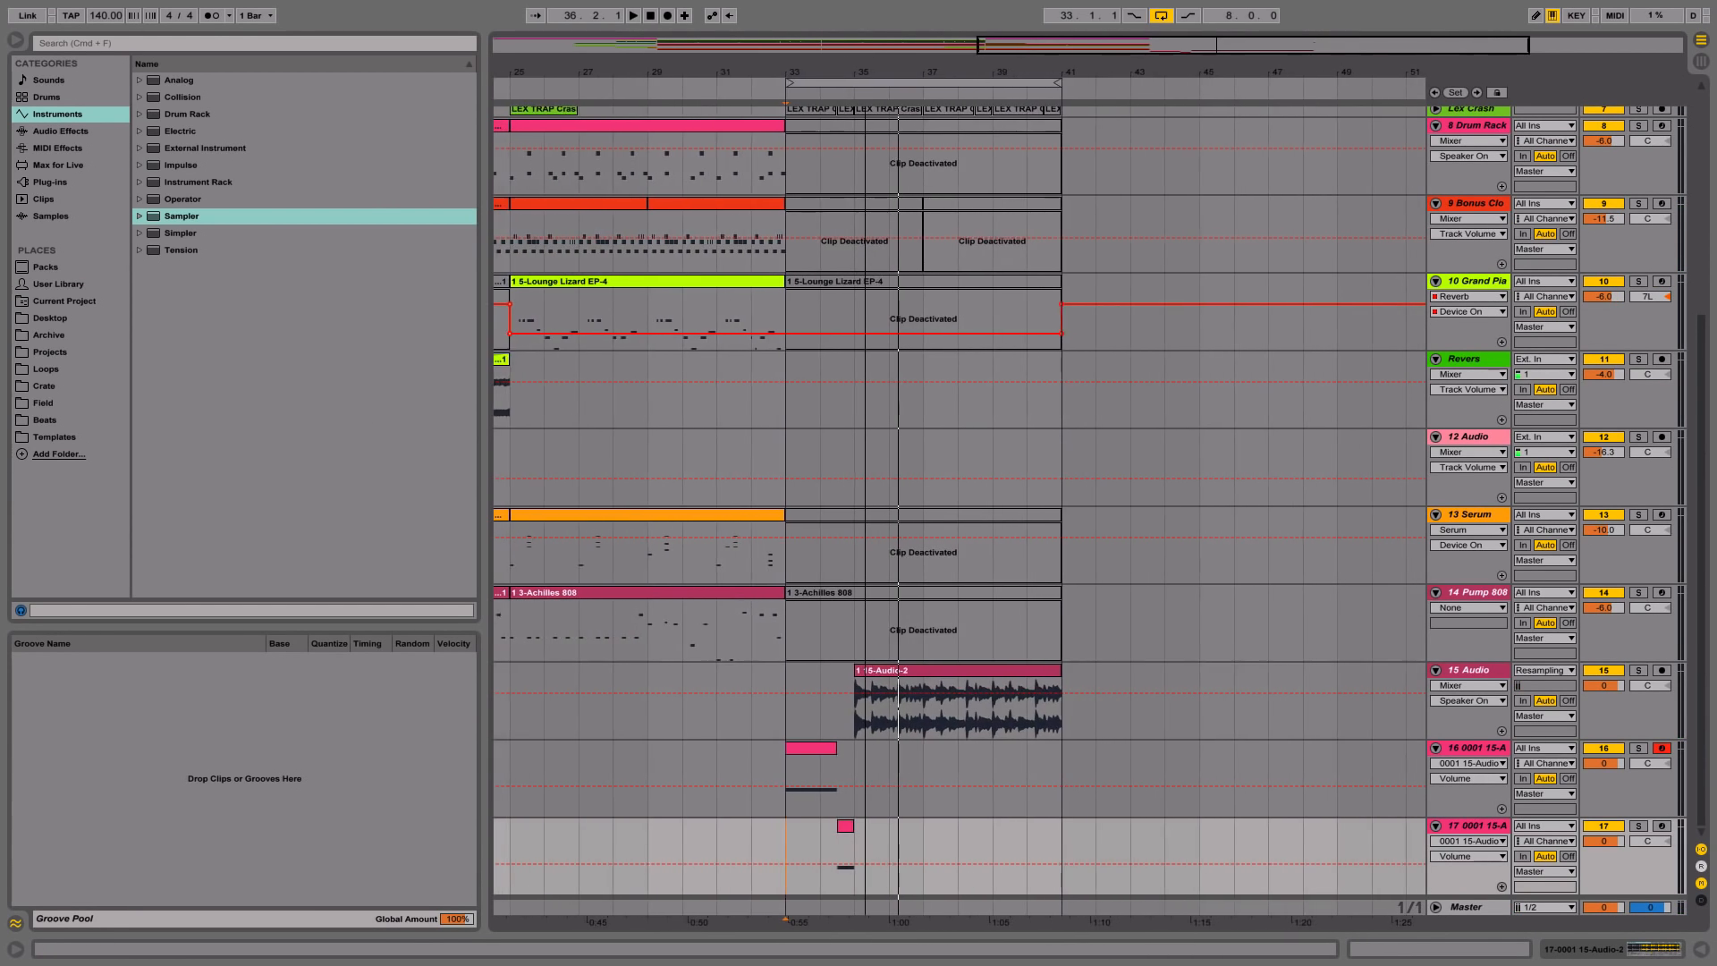